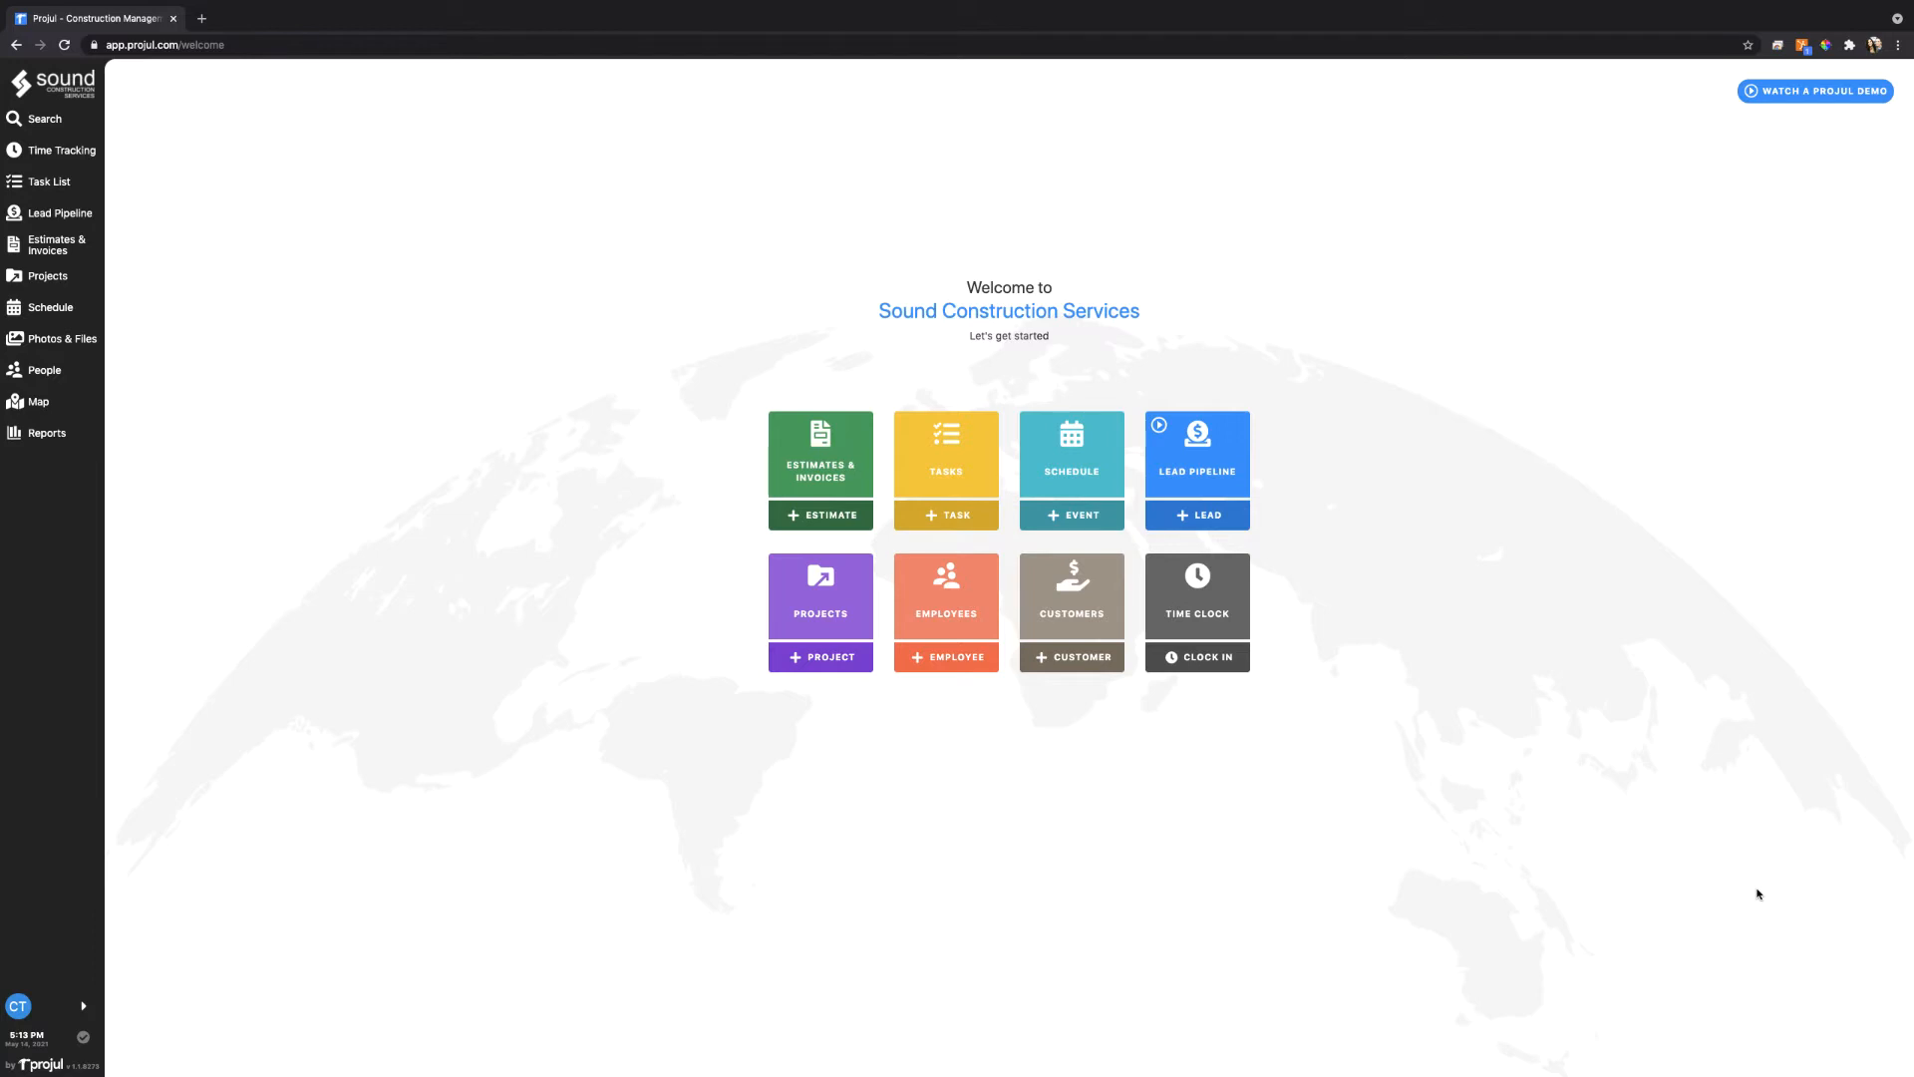
mouse_move(1544, 775)
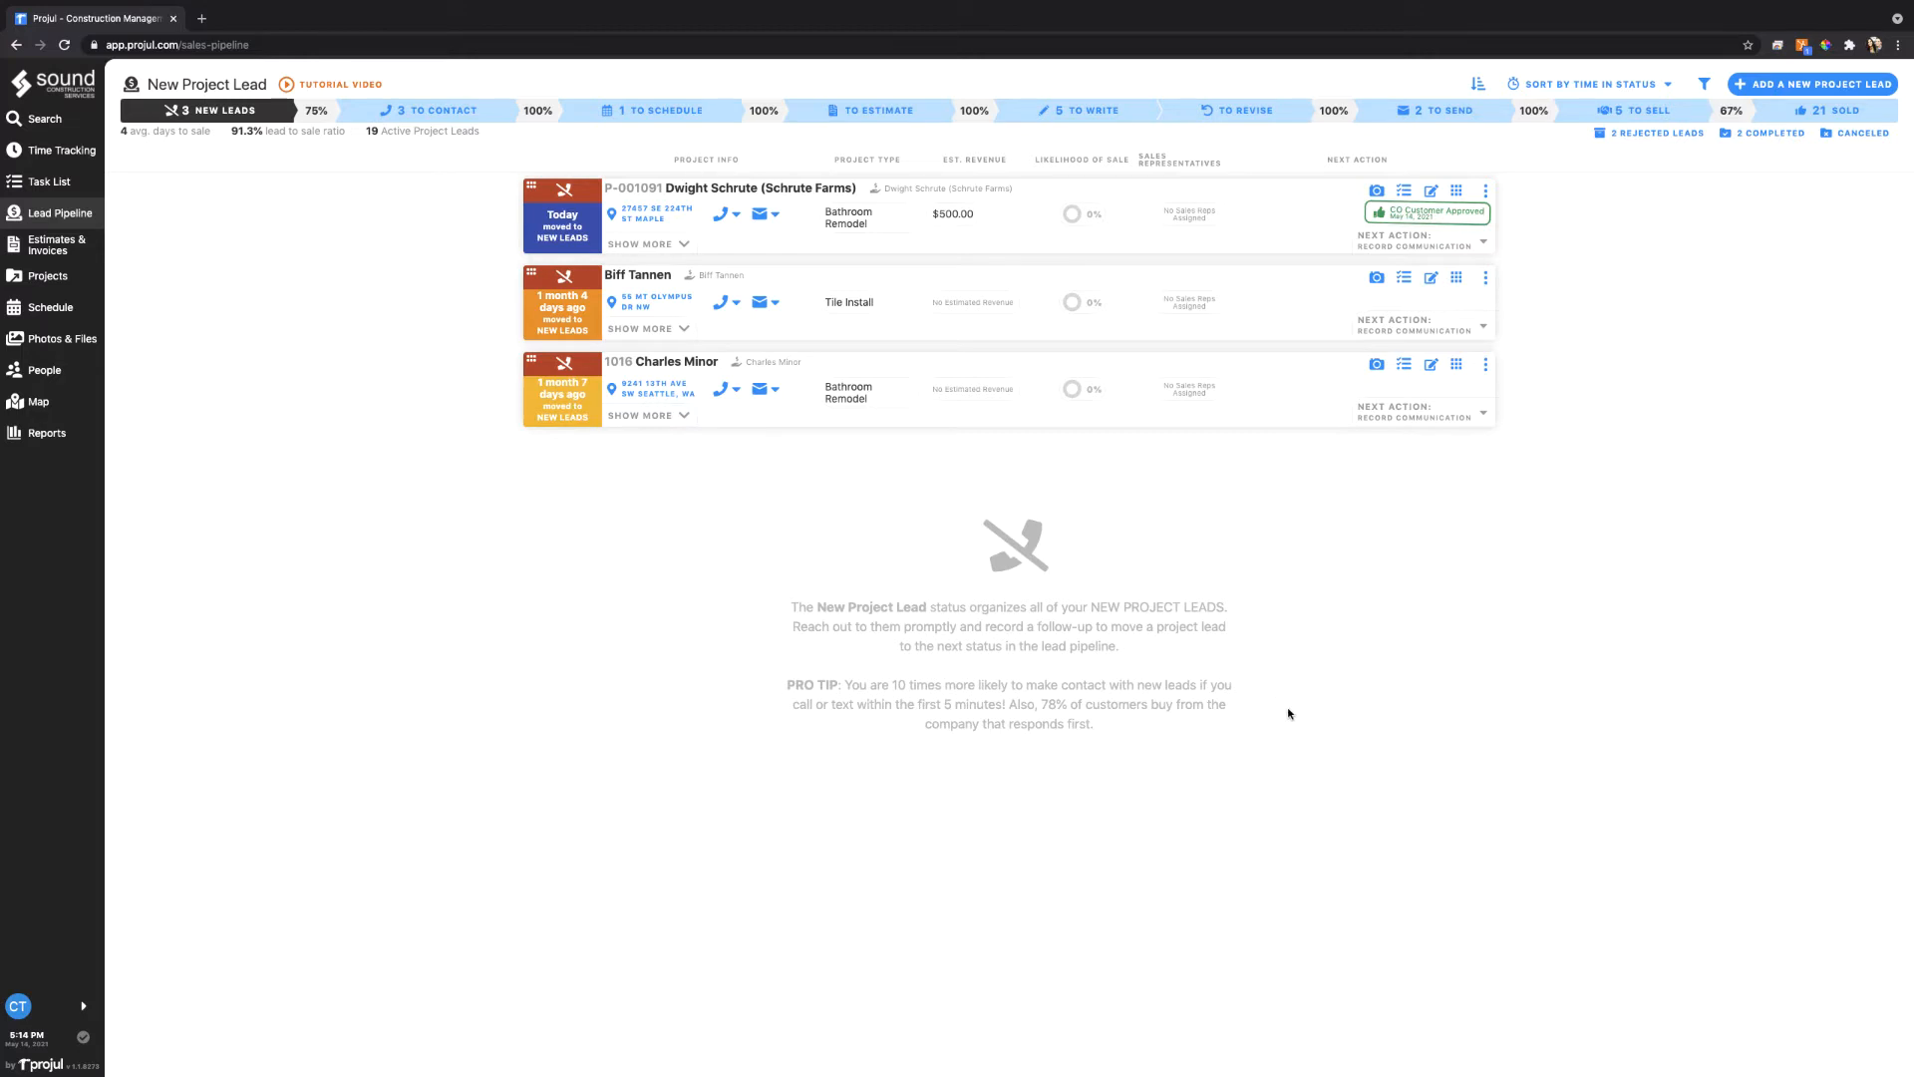
Review the P-001091 estimate E-001091 and its change order CO-001091-1
left_click(1456, 192)
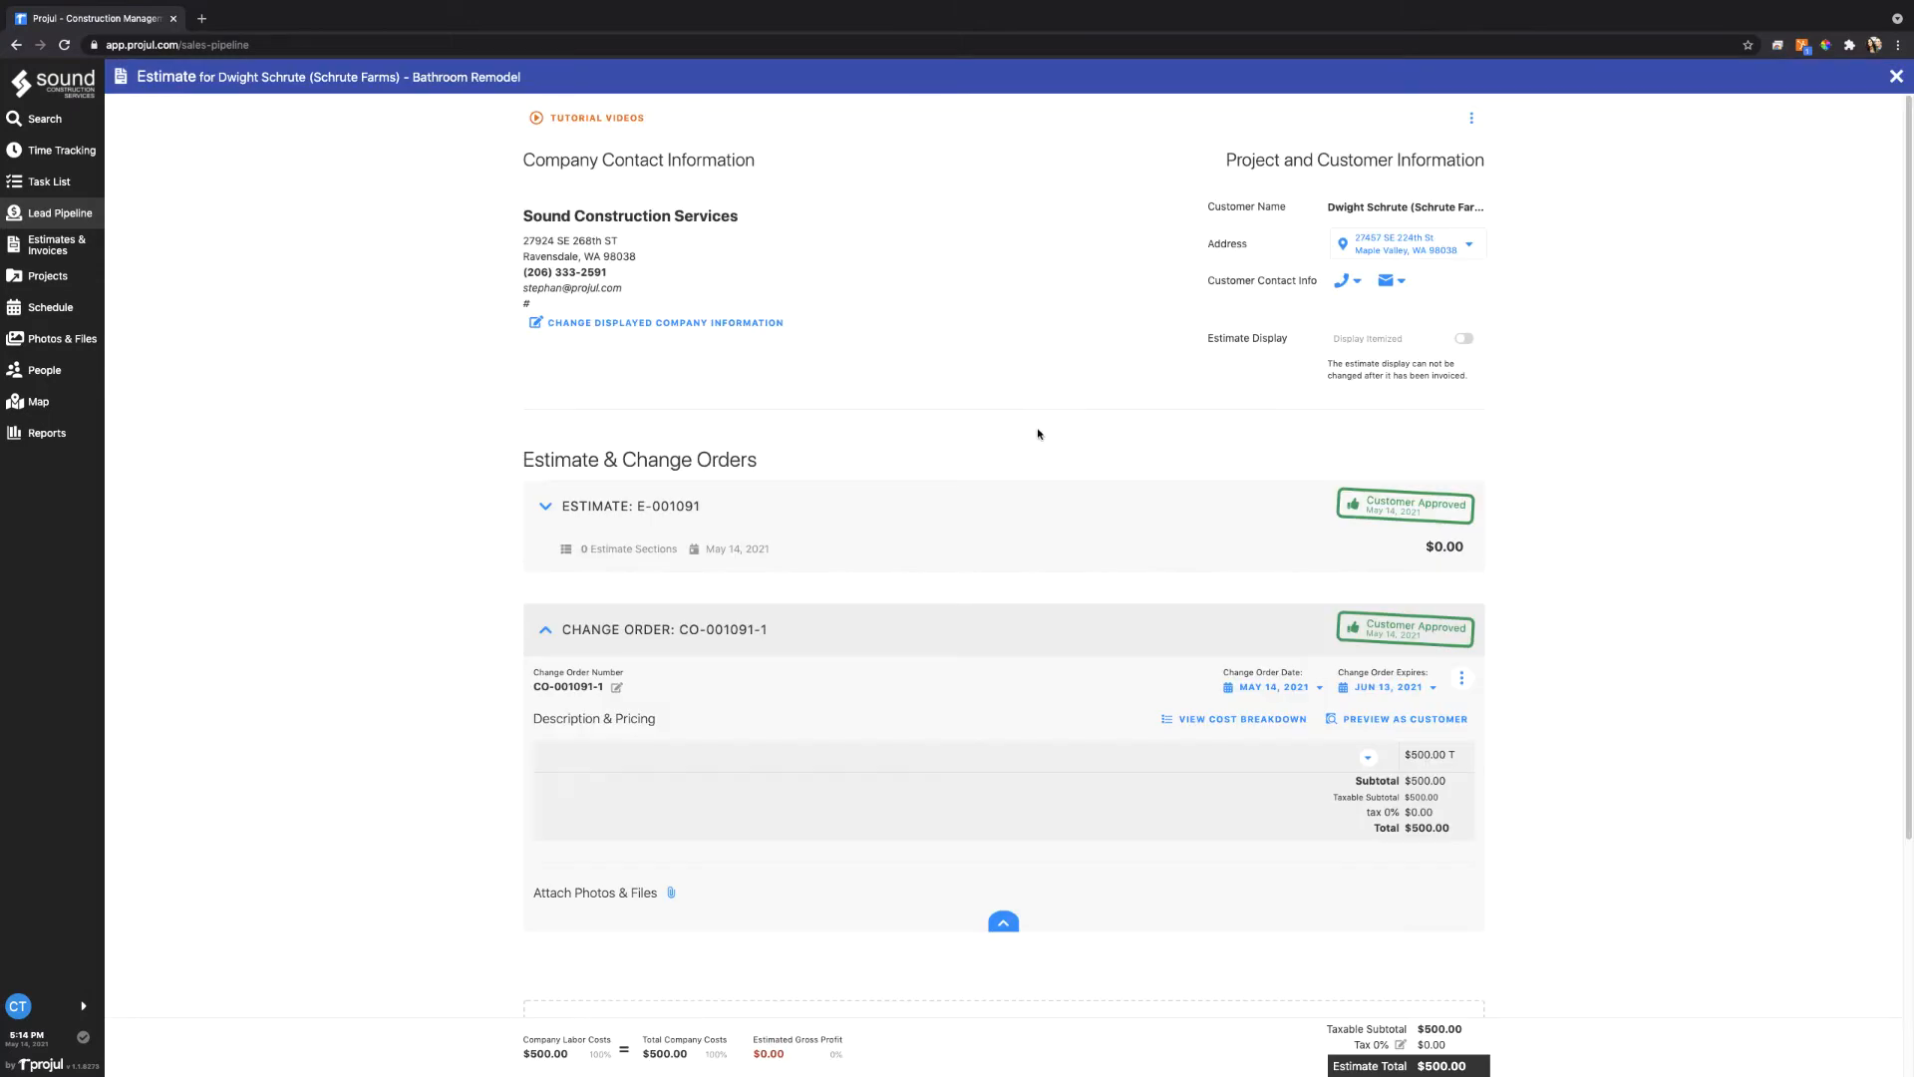
mouse_move(641, 509)
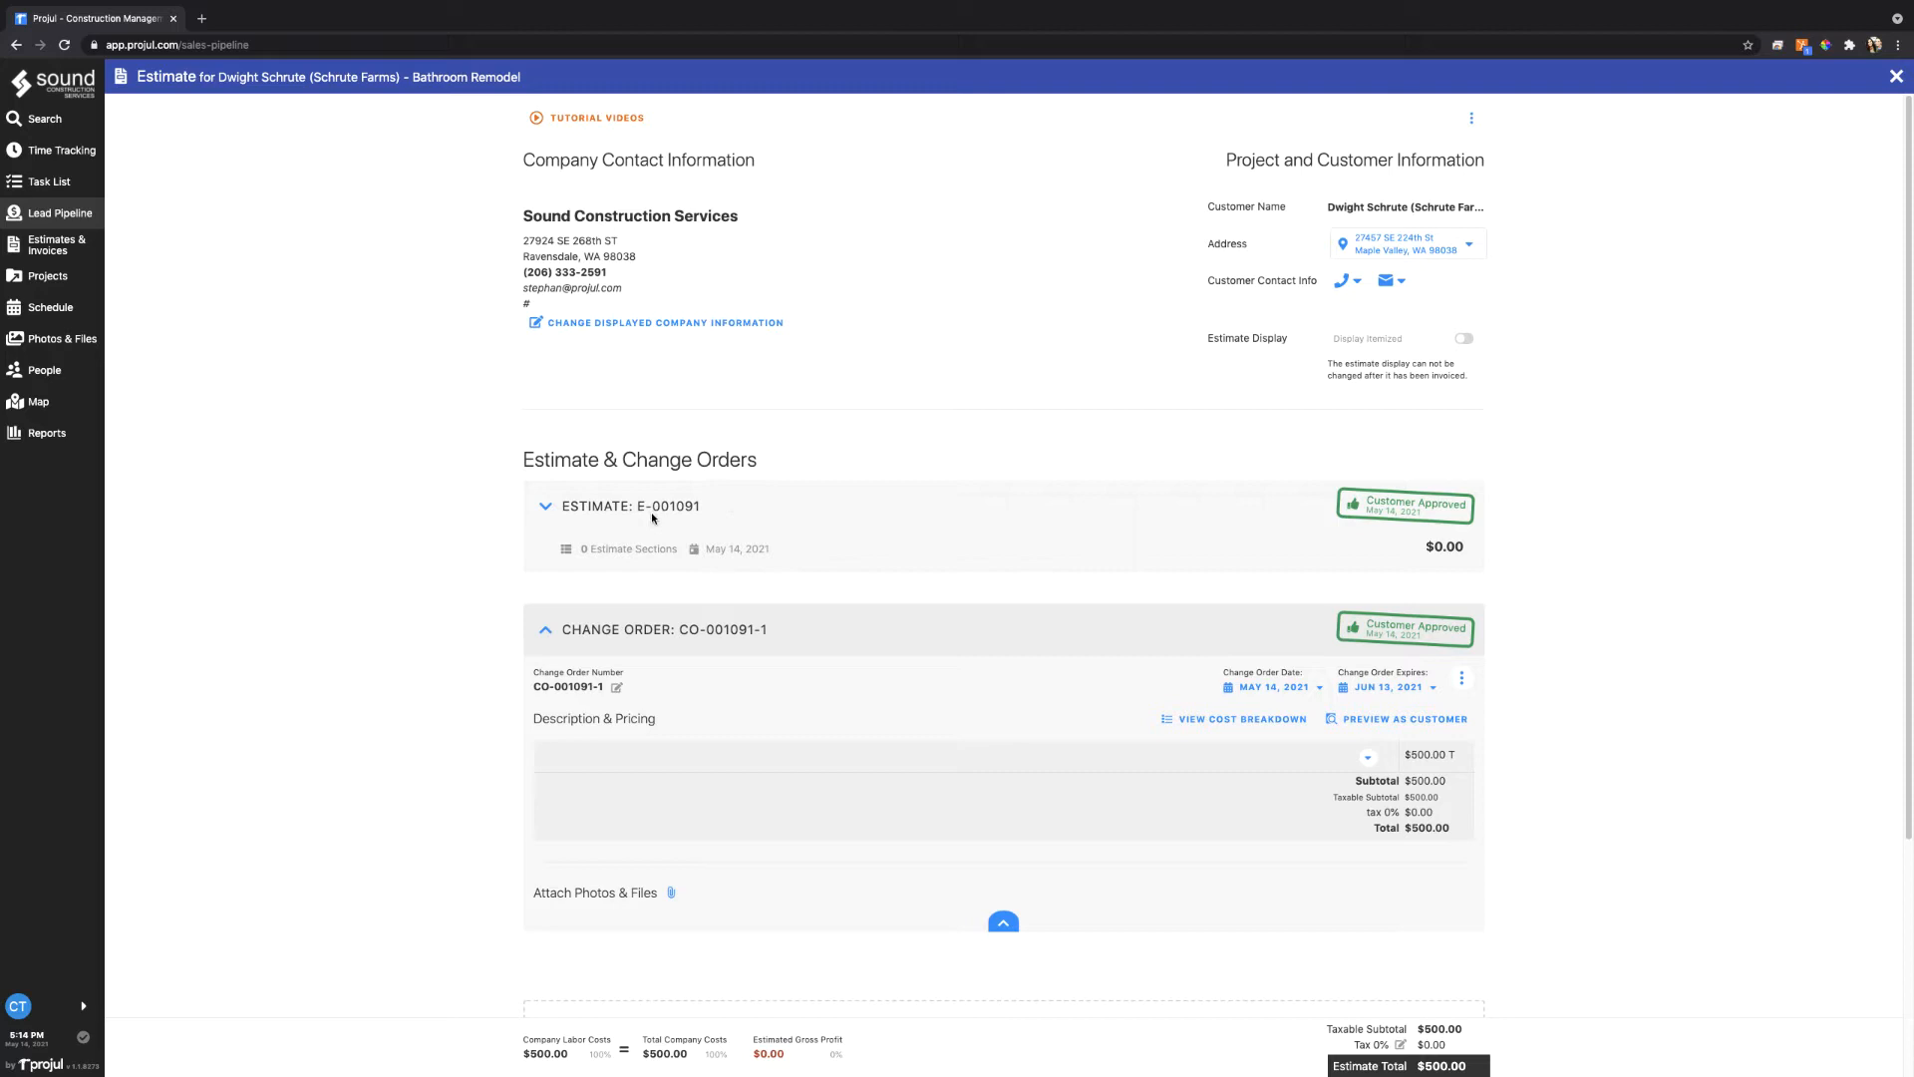
mouse_move(690, 512)
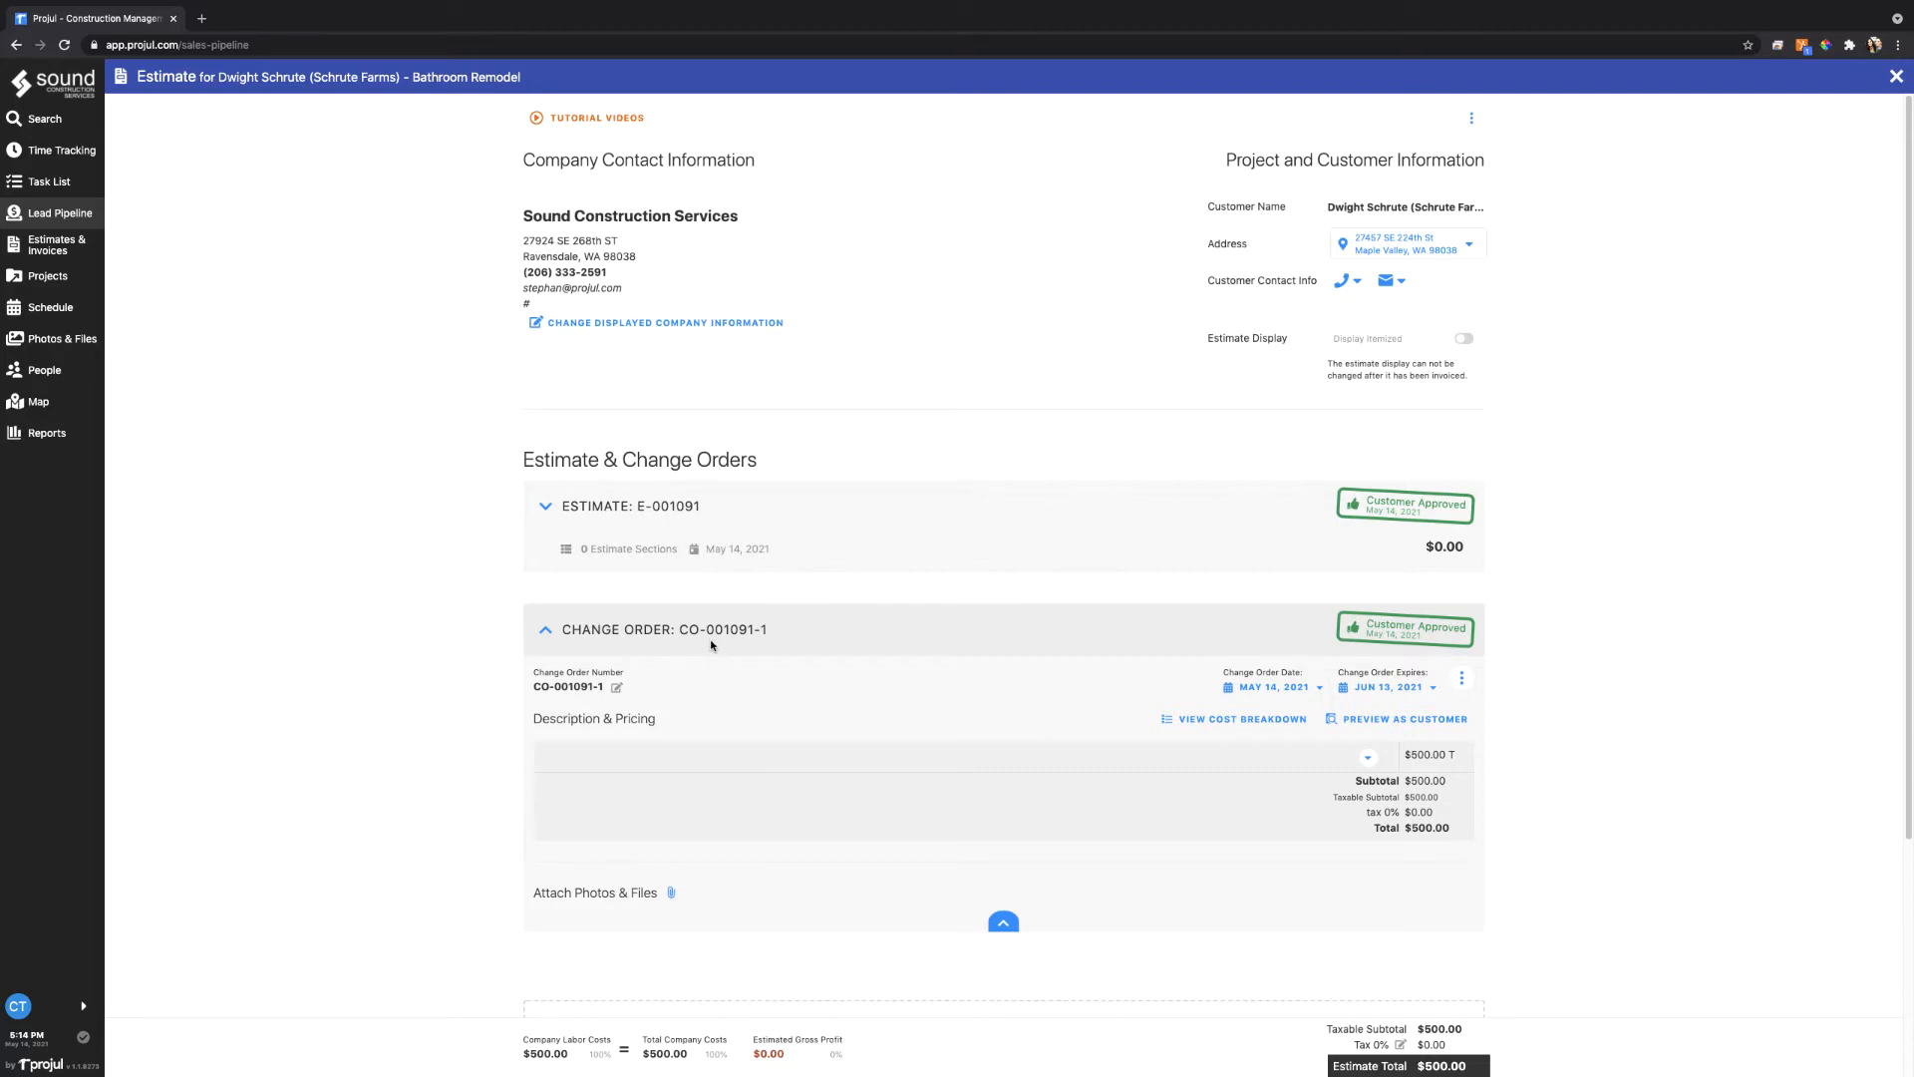
mouse_move(726, 642)
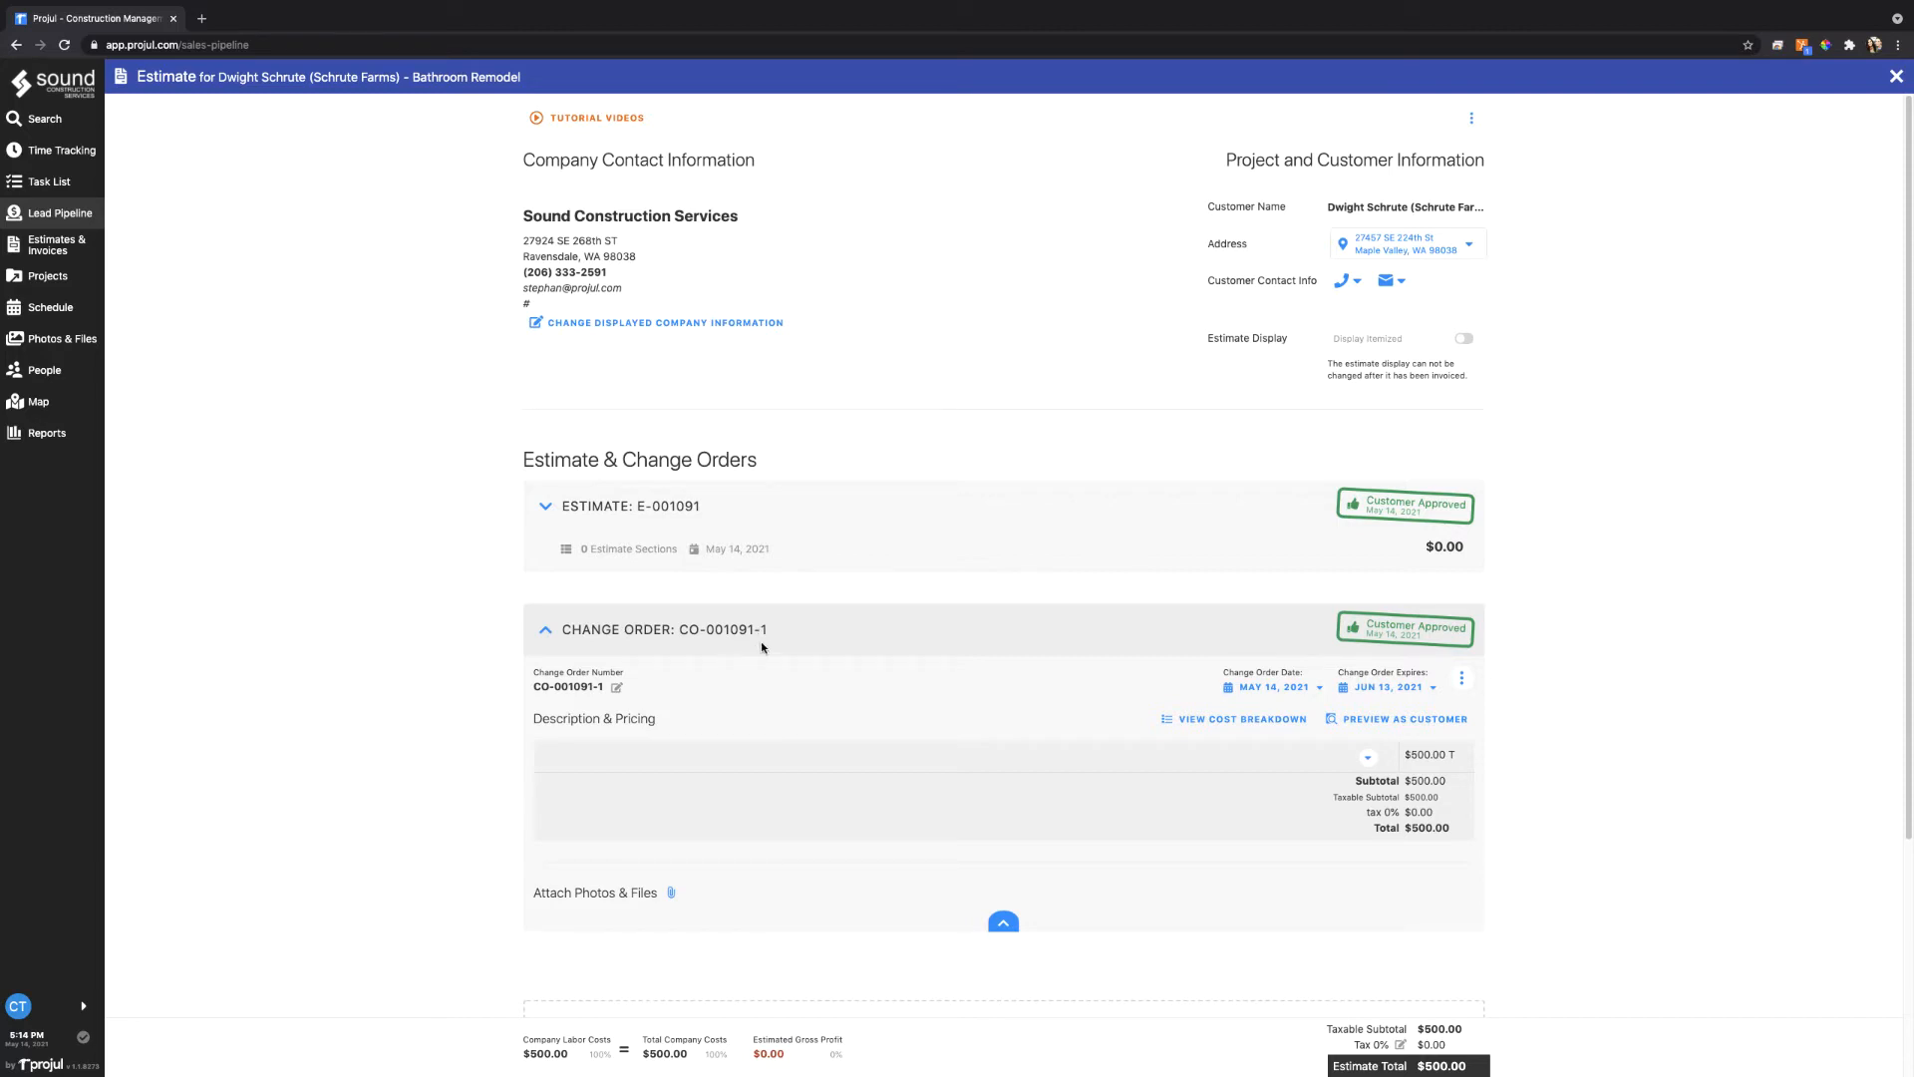
scroll("down", 3)
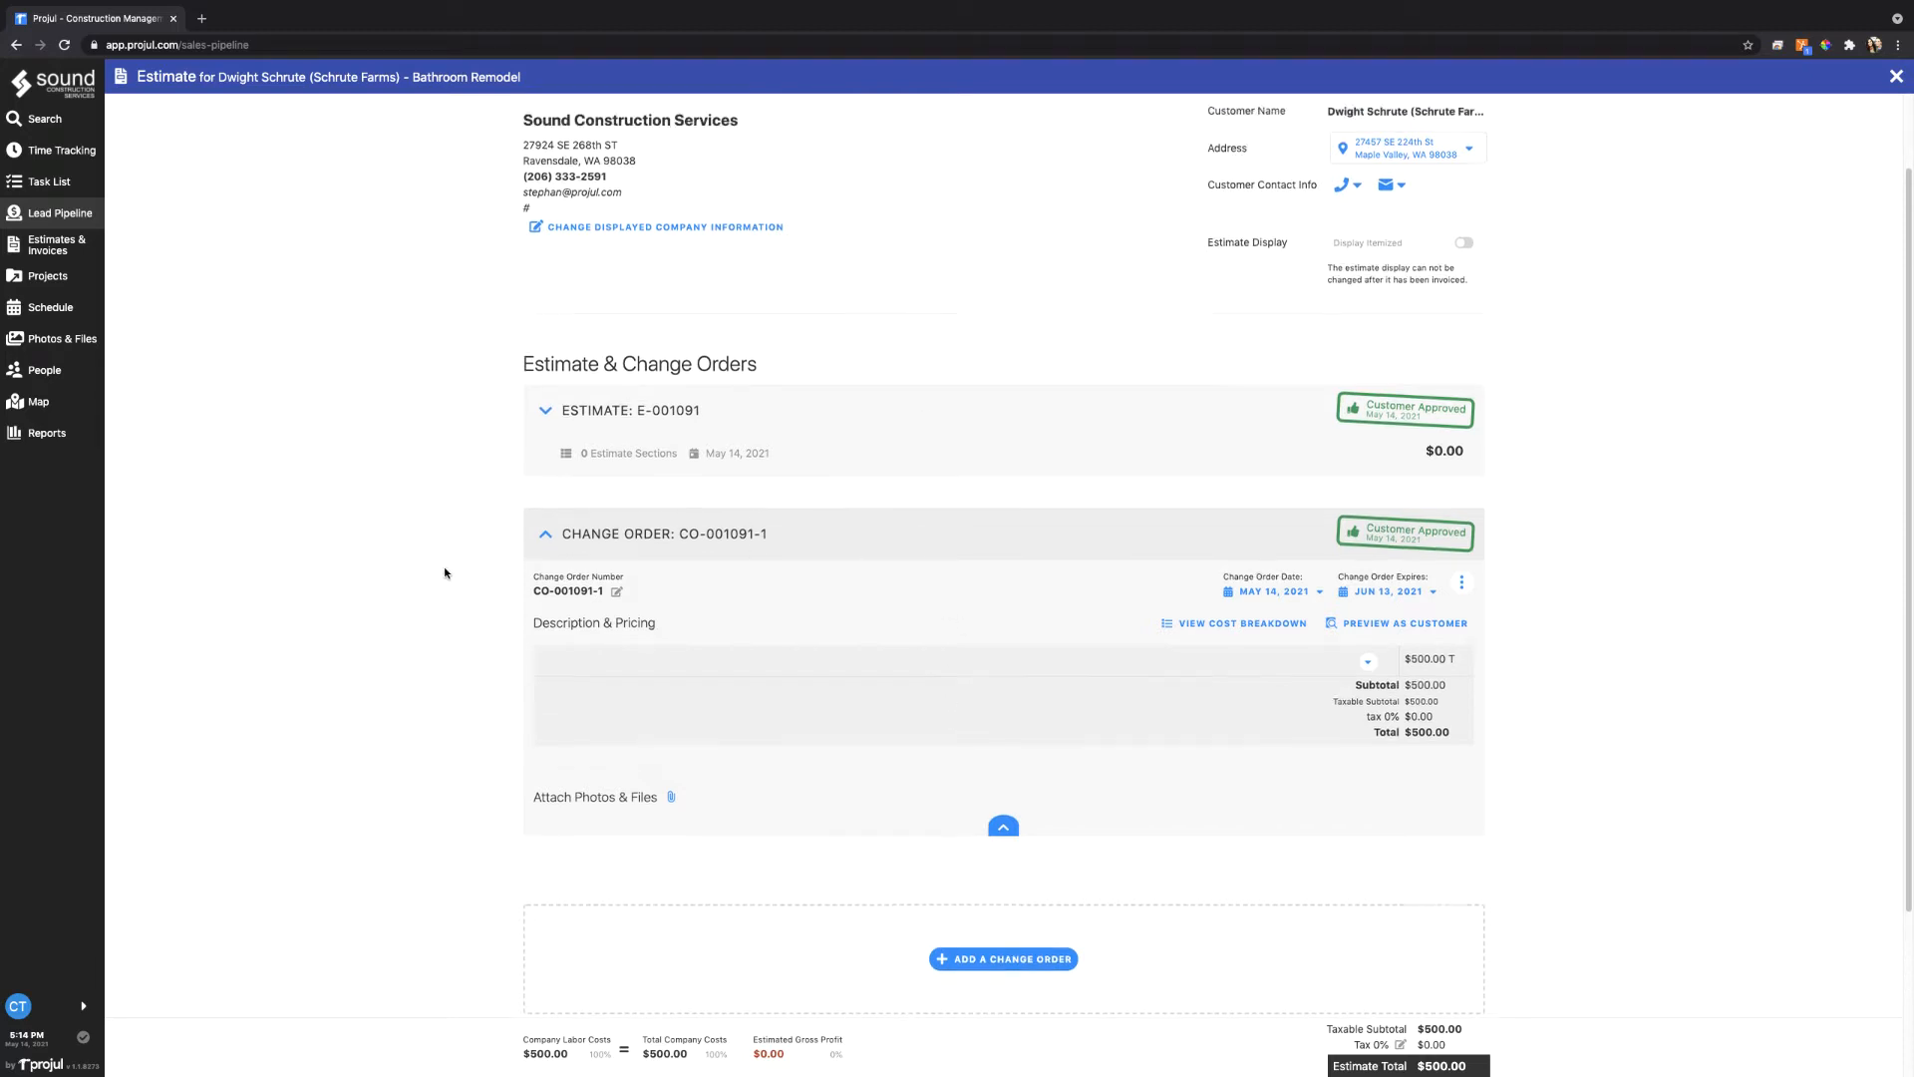
Leave the estimate and filter the leads list for 1091
left_click(1896, 78)
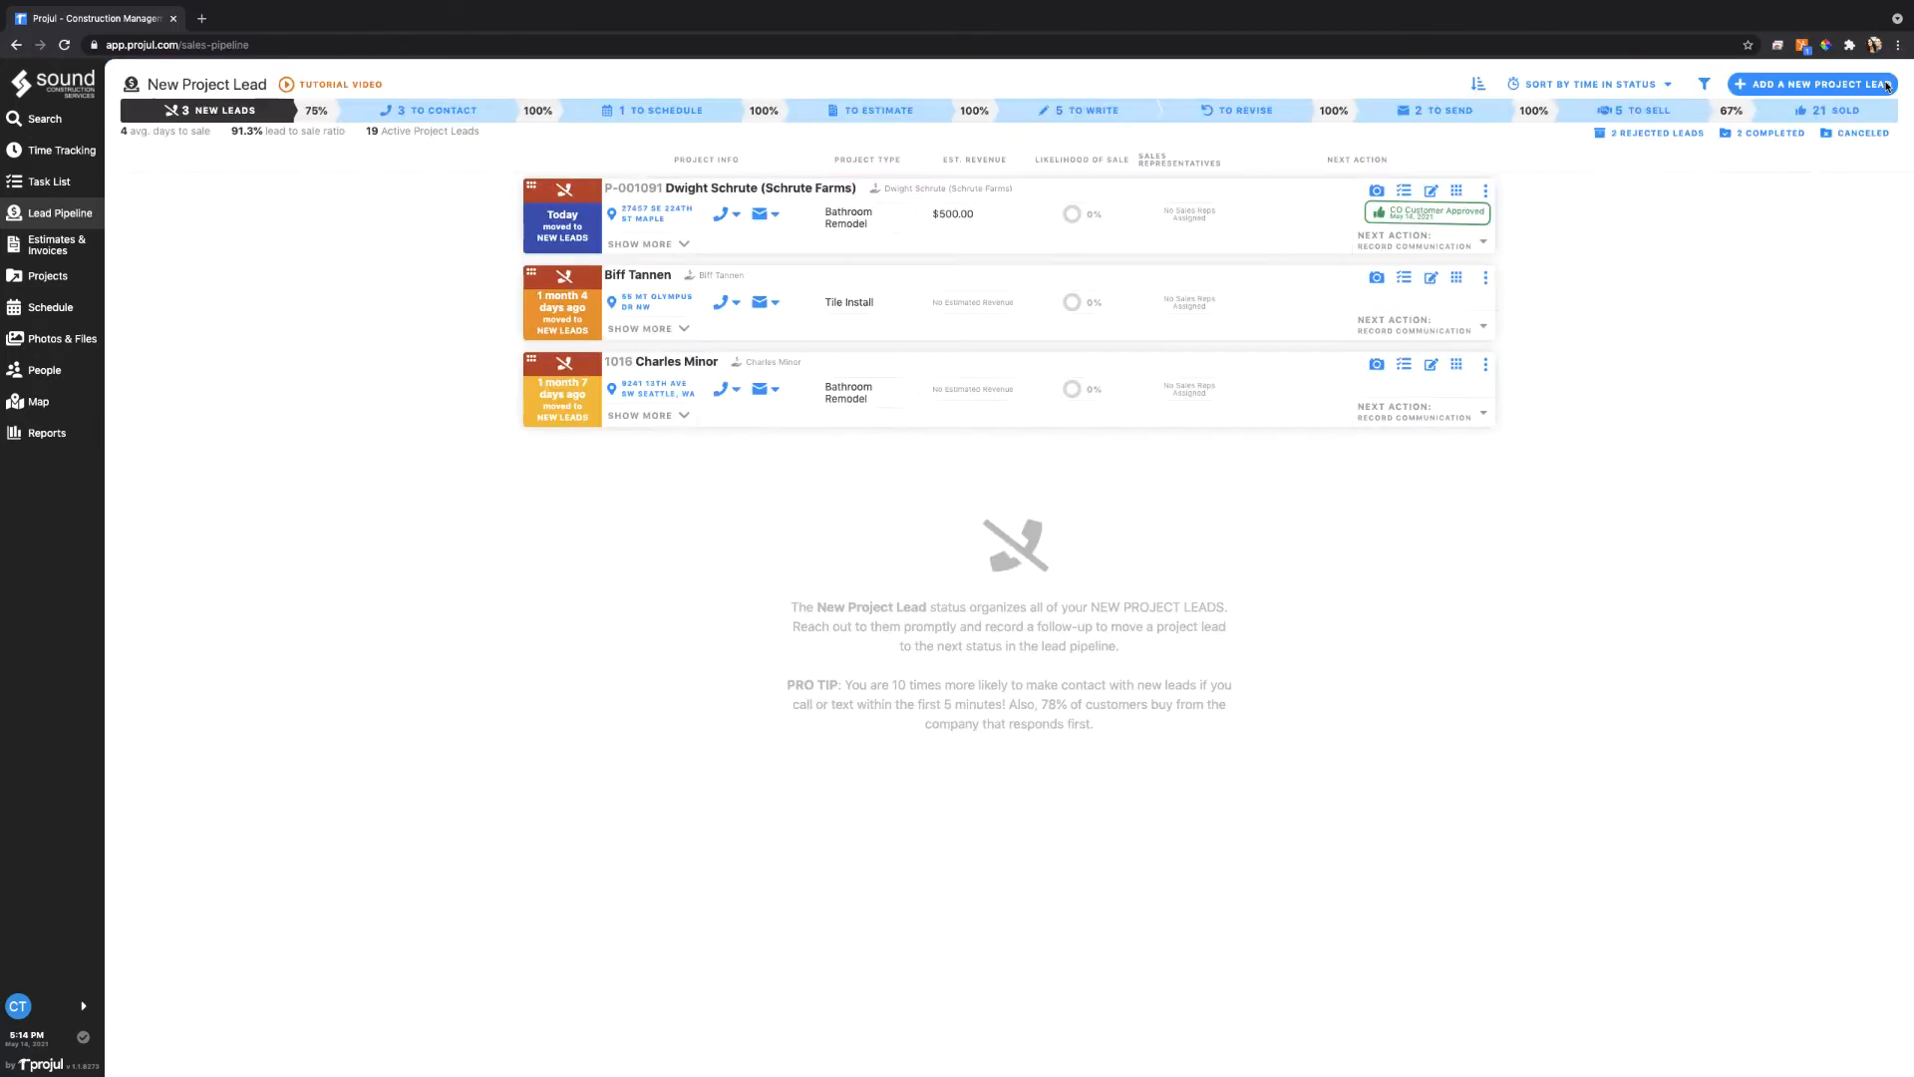
left_click(1705, 84)
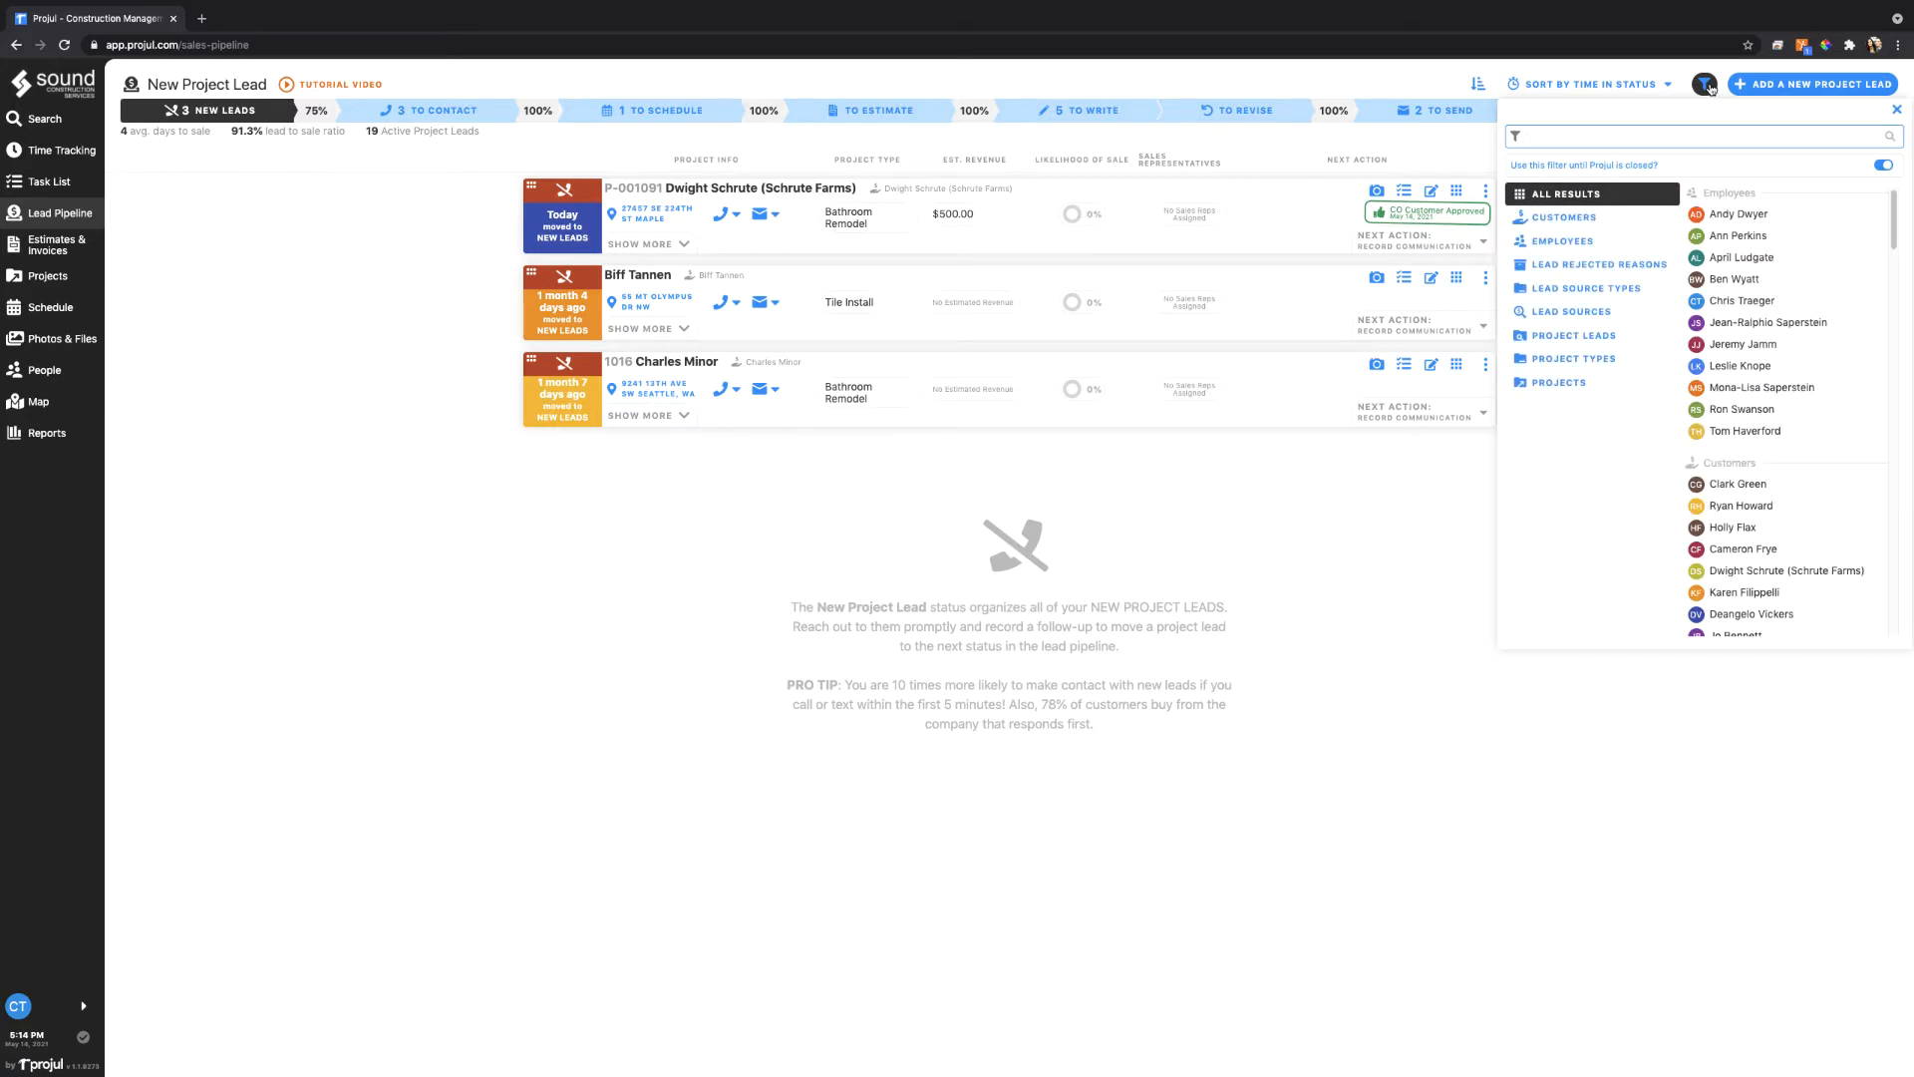
type("1091")
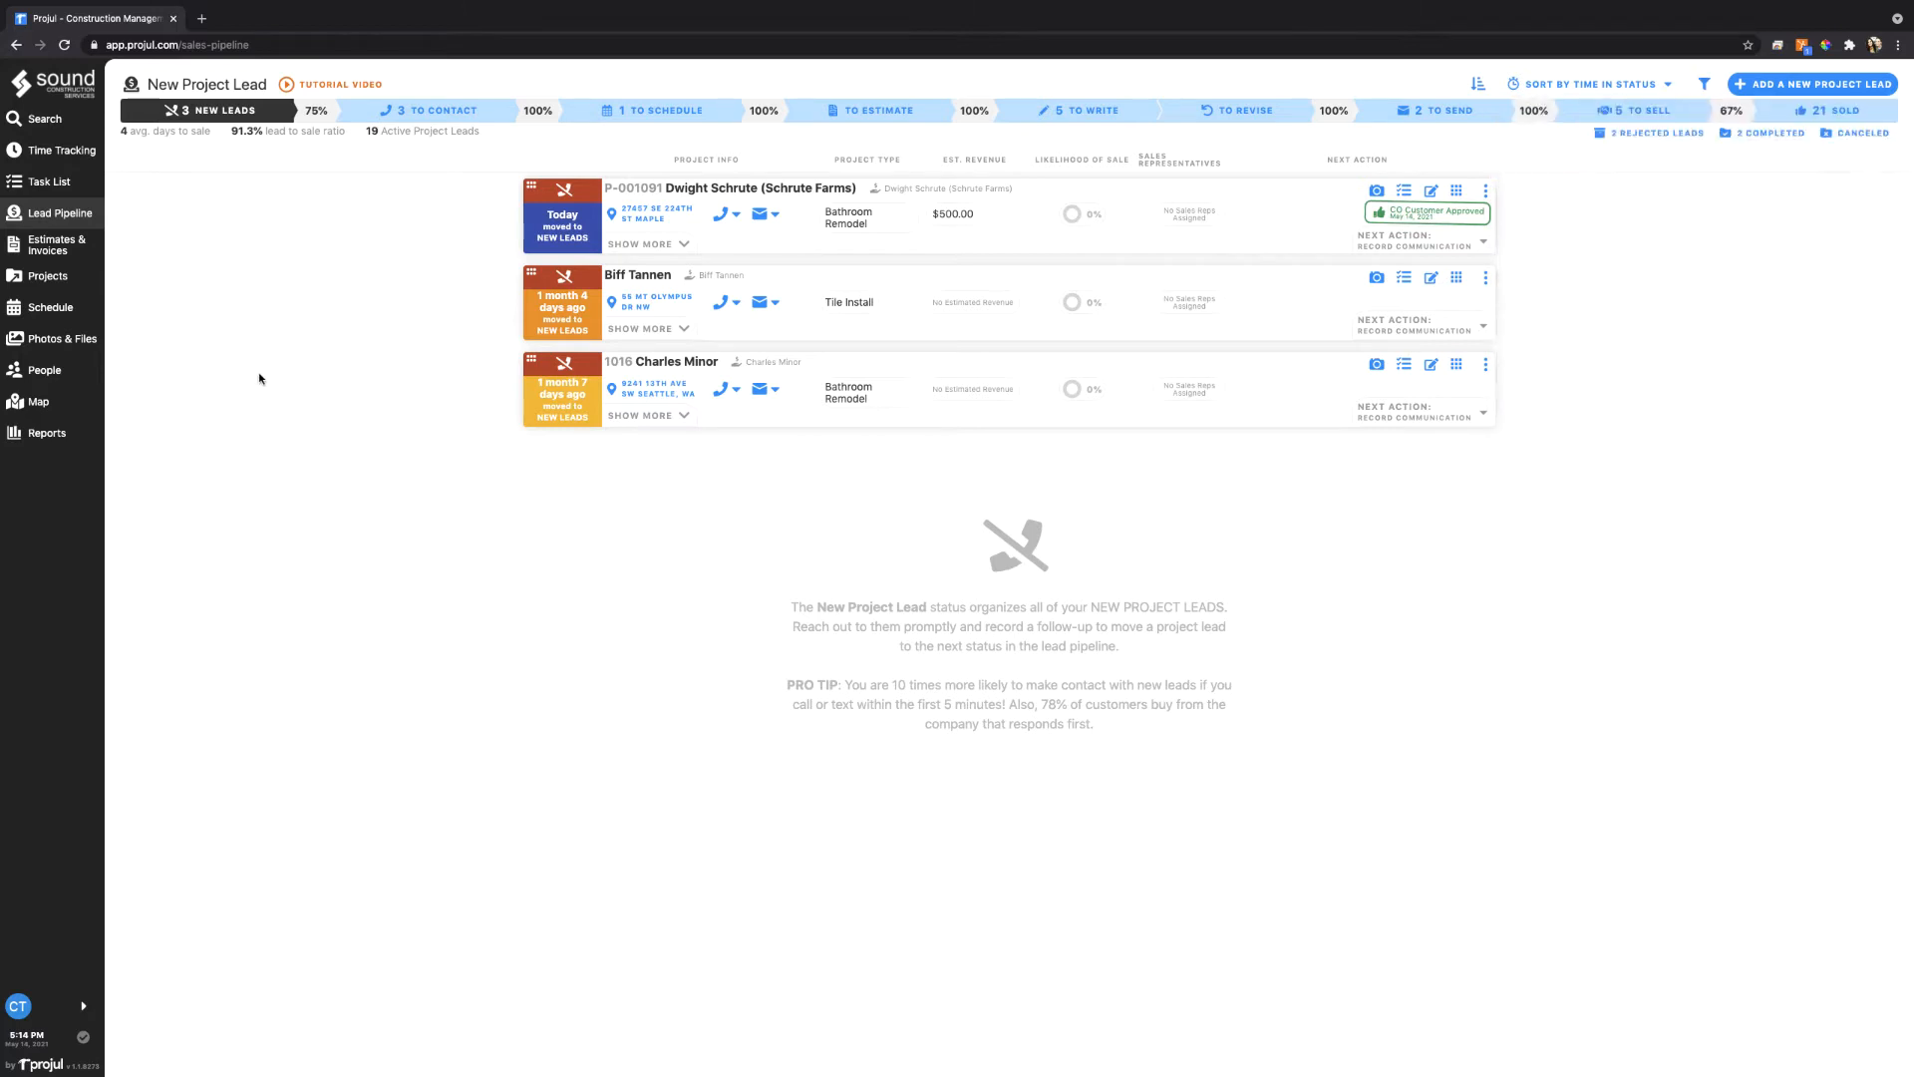
Filter Estimates & Invoices to the 1091 Bathroom Remodel estimate with invoice INV-001091-1
left_click(58, 243)
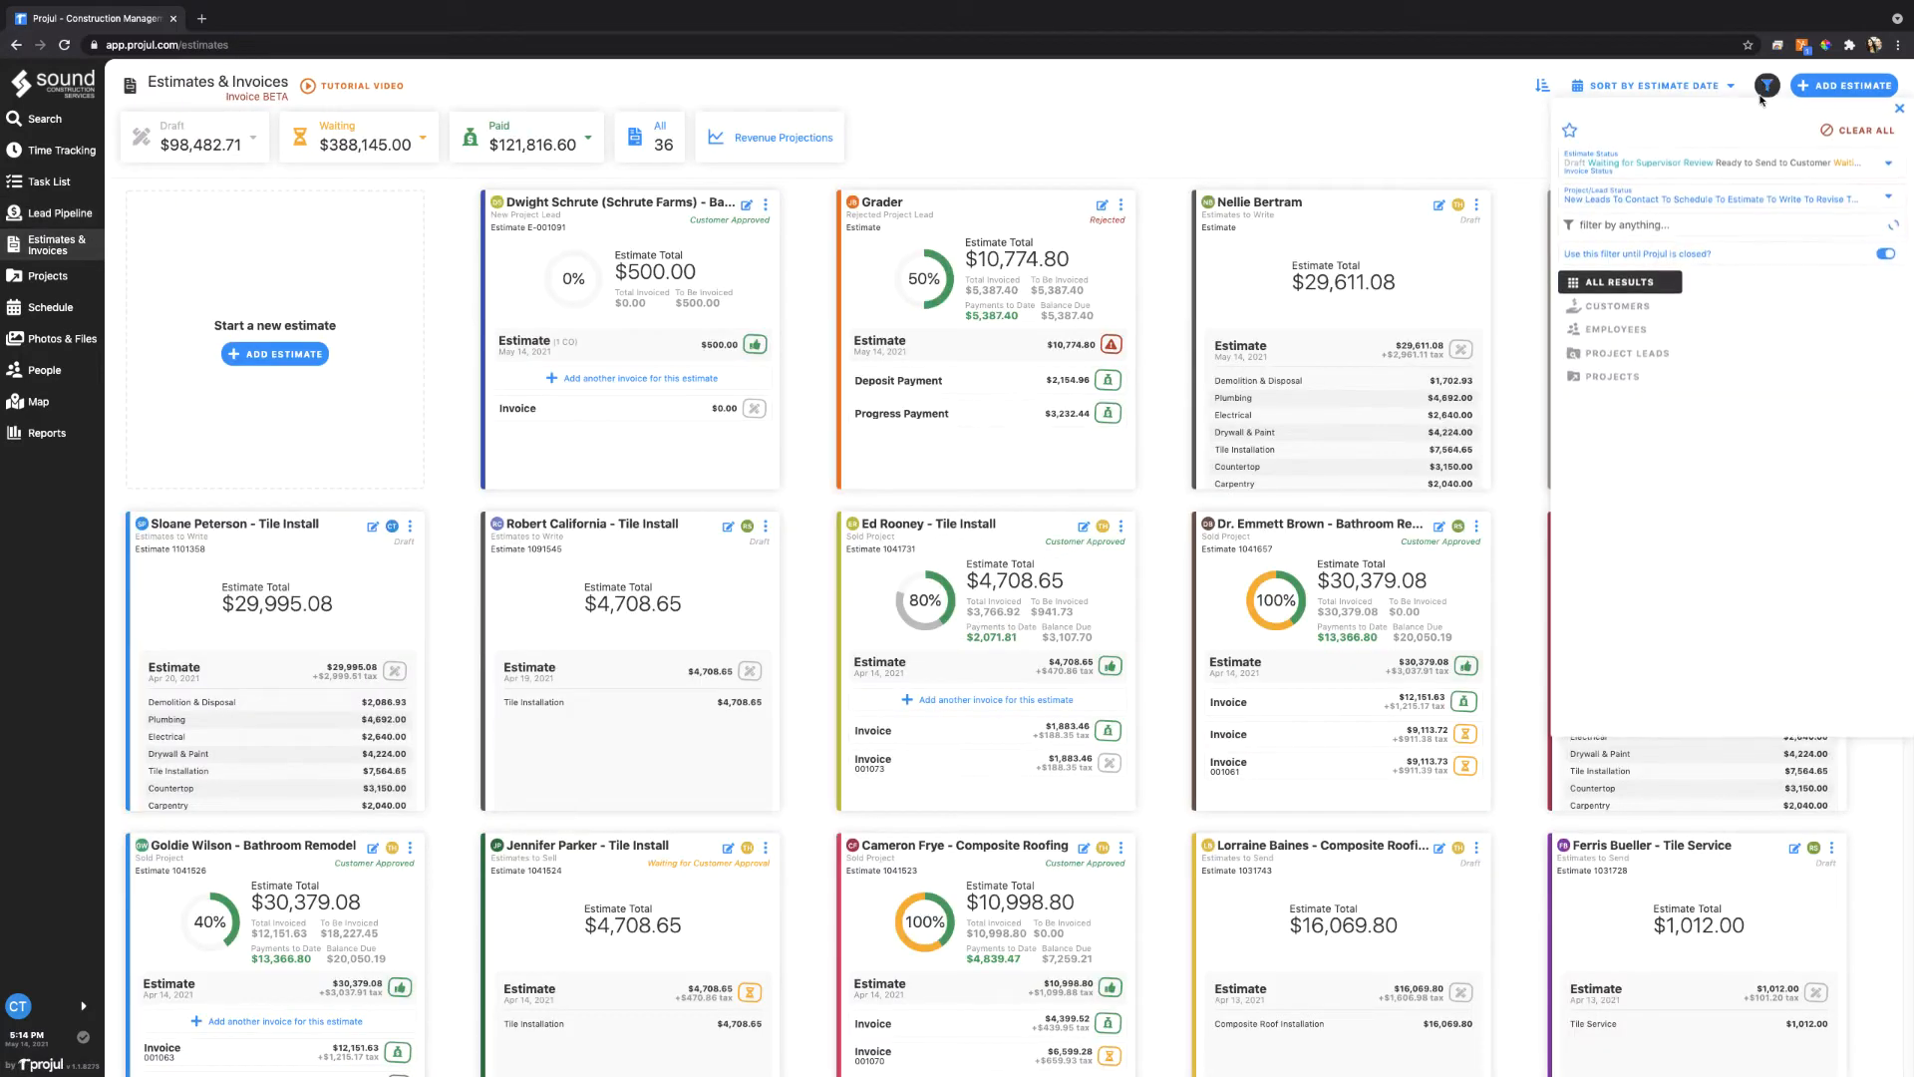
type("1091")
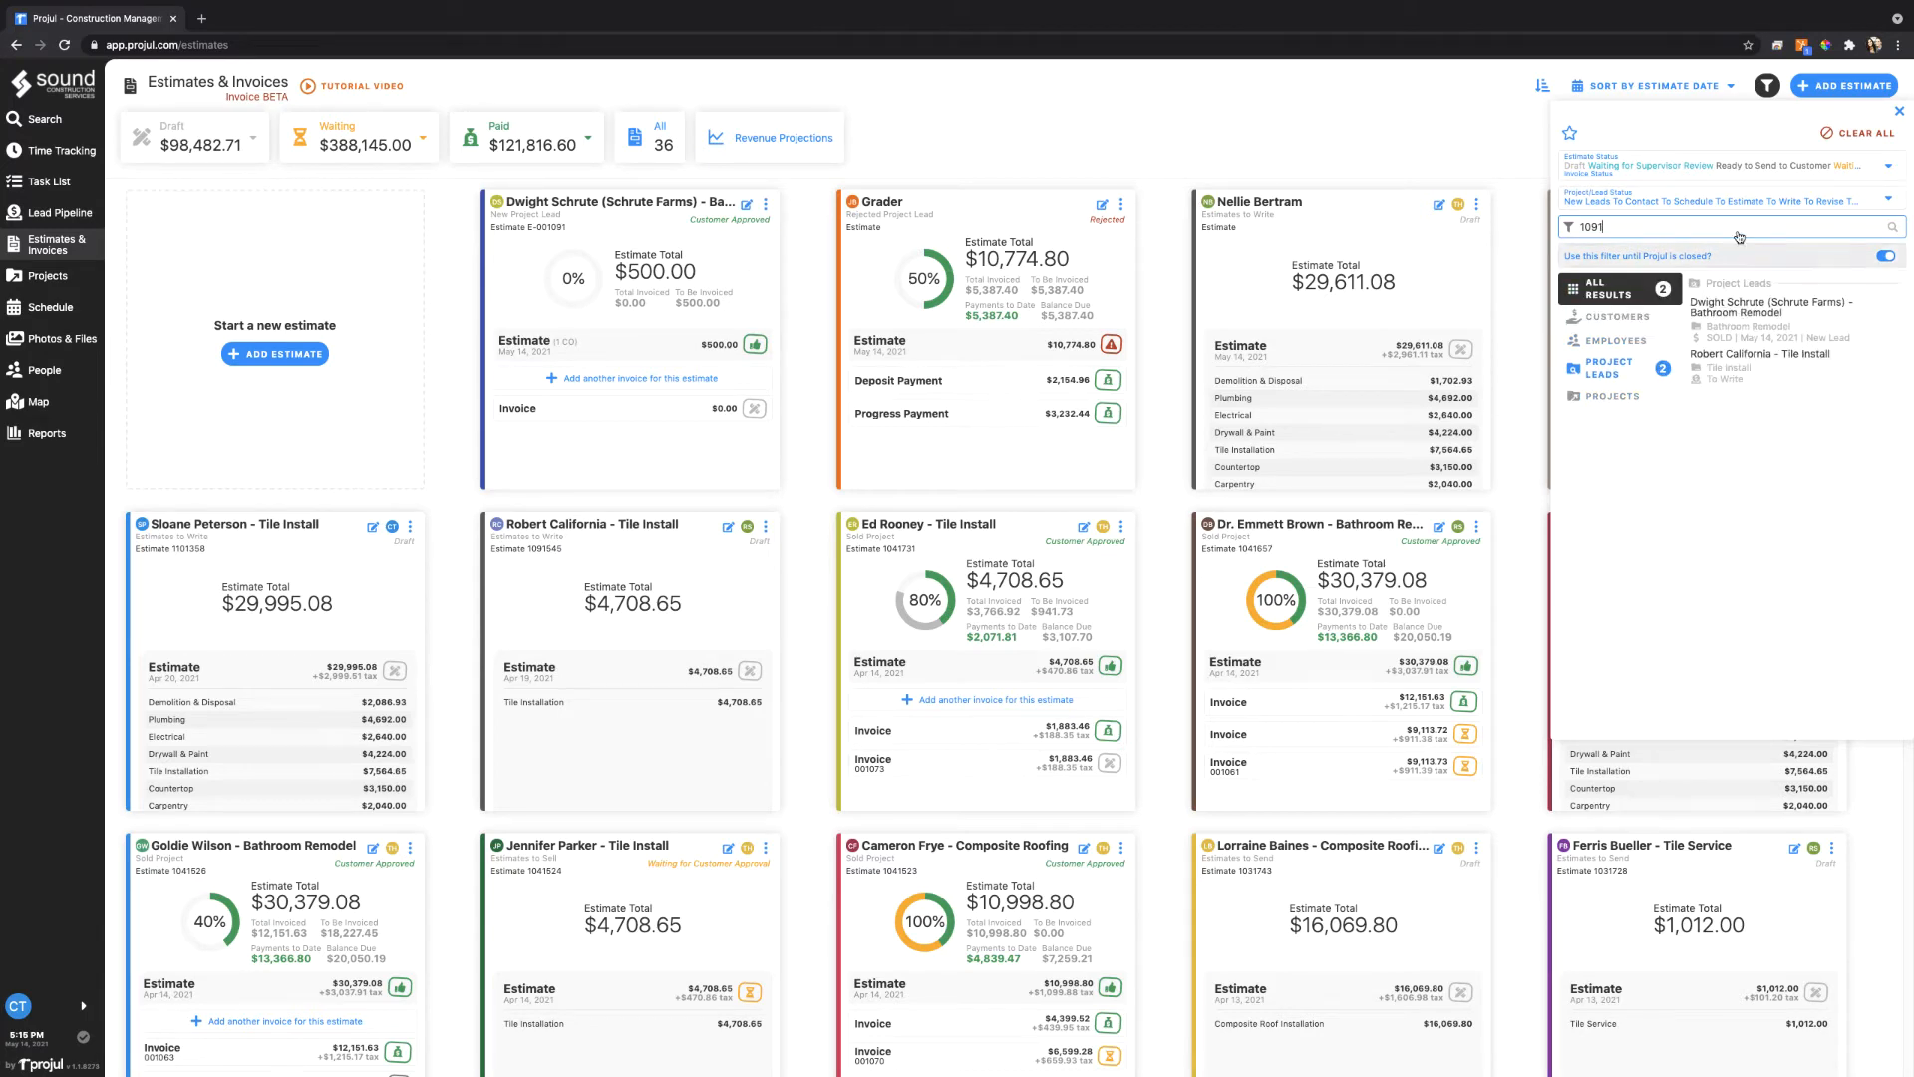
left_click(1765, 305)
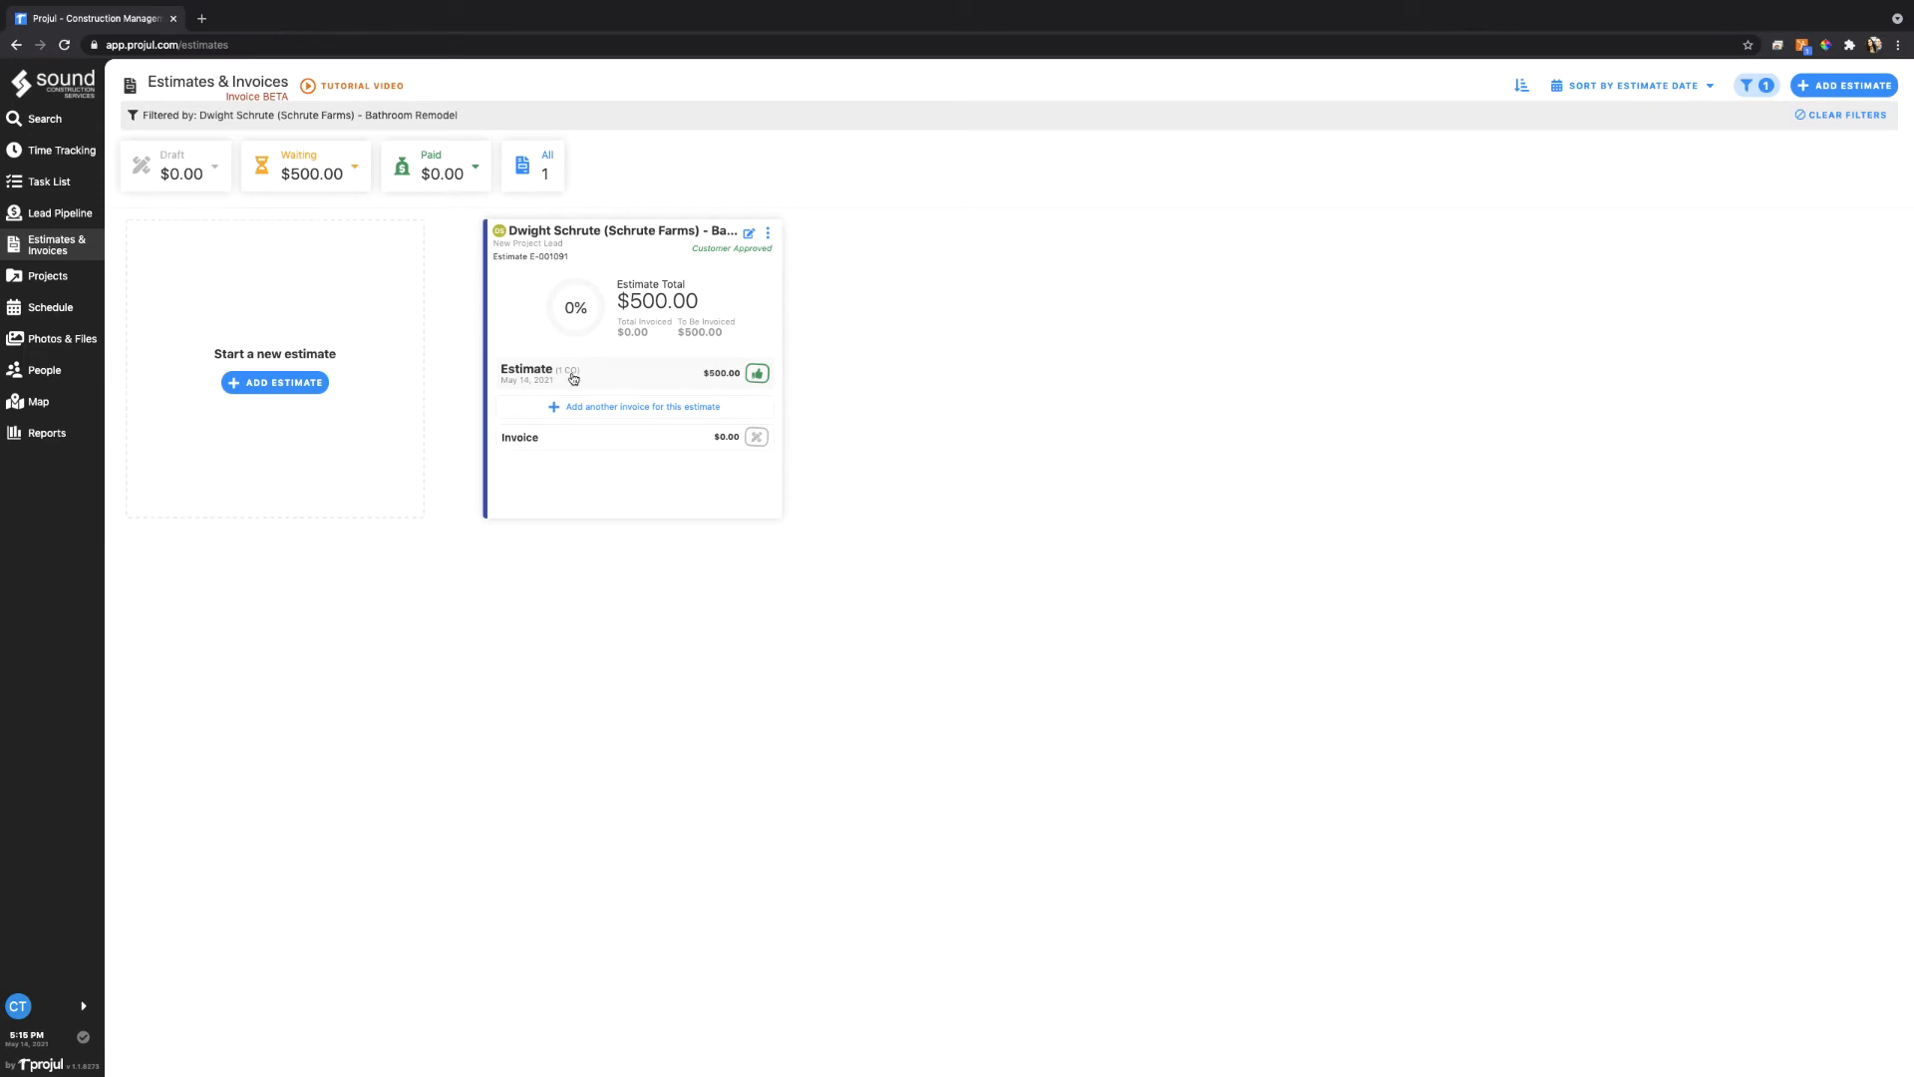
mouse_move(575, 379)
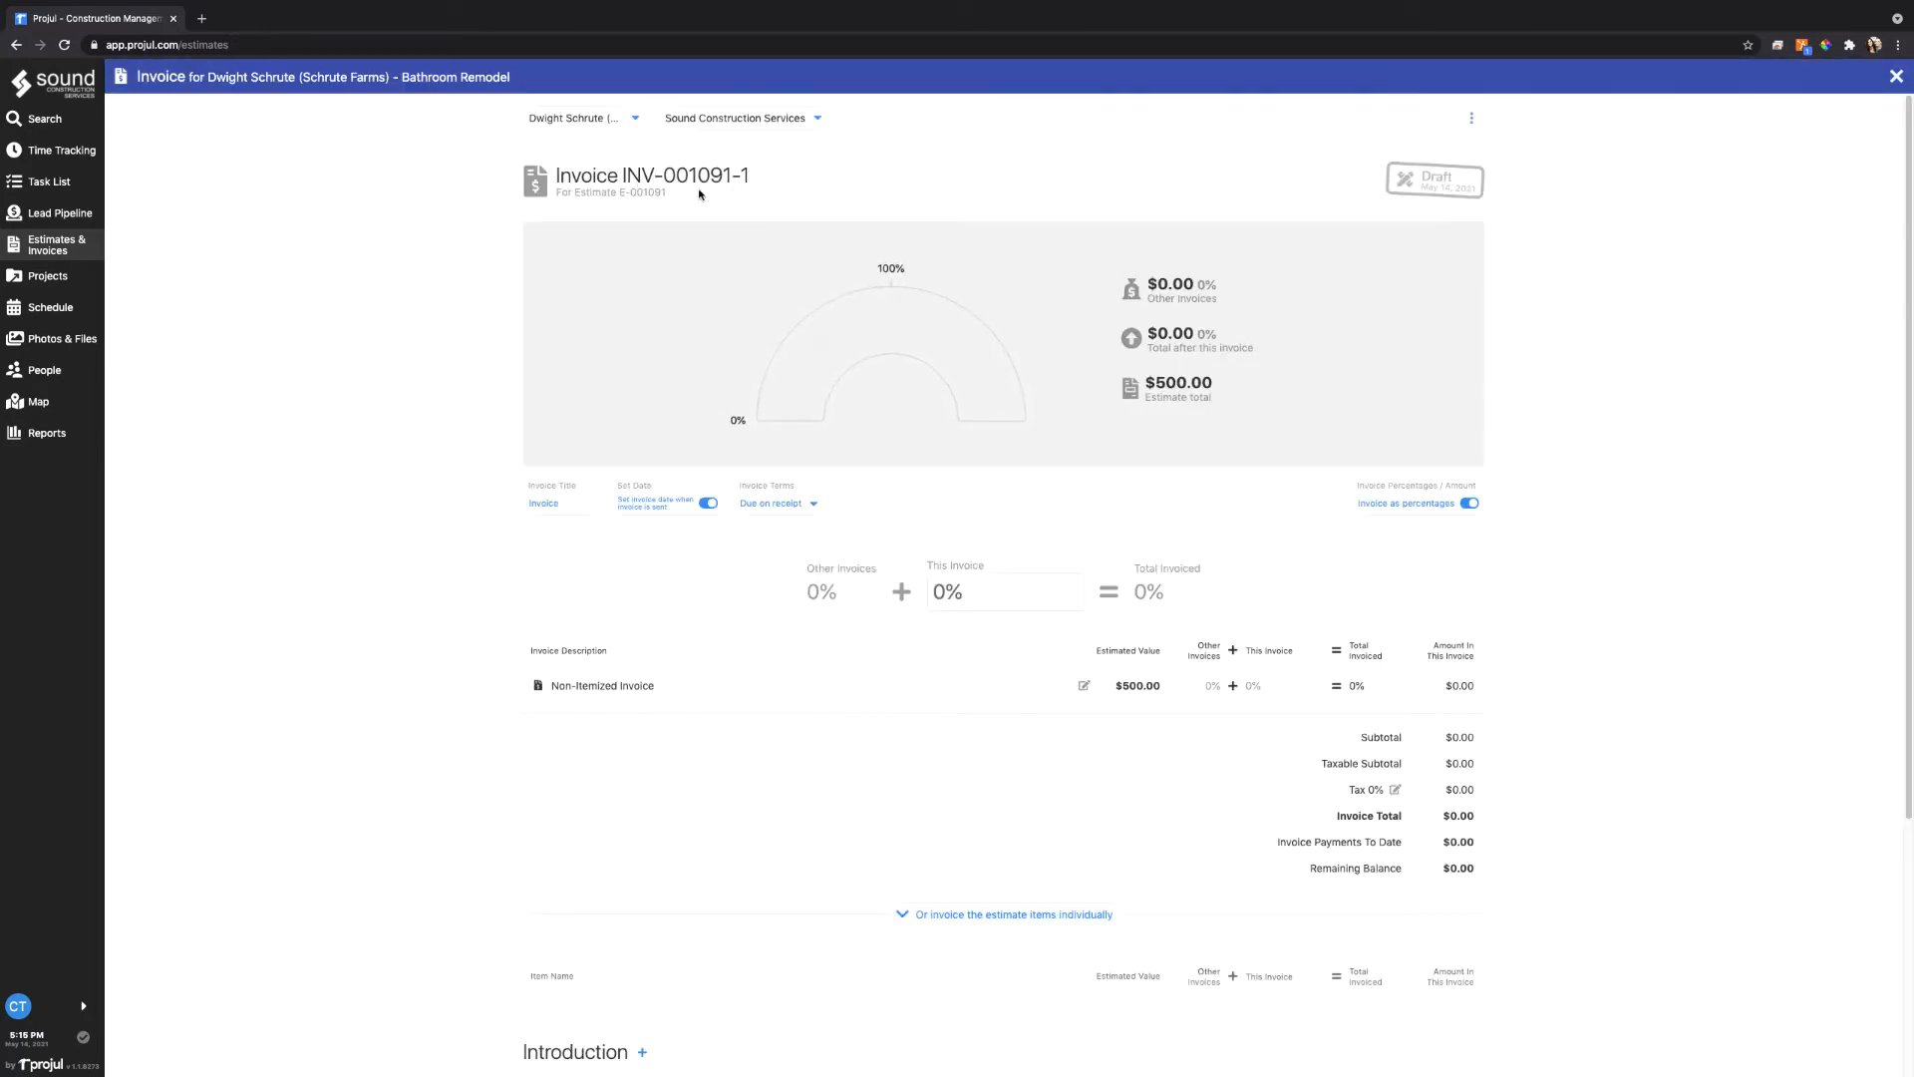
mouse_move(738, 193)
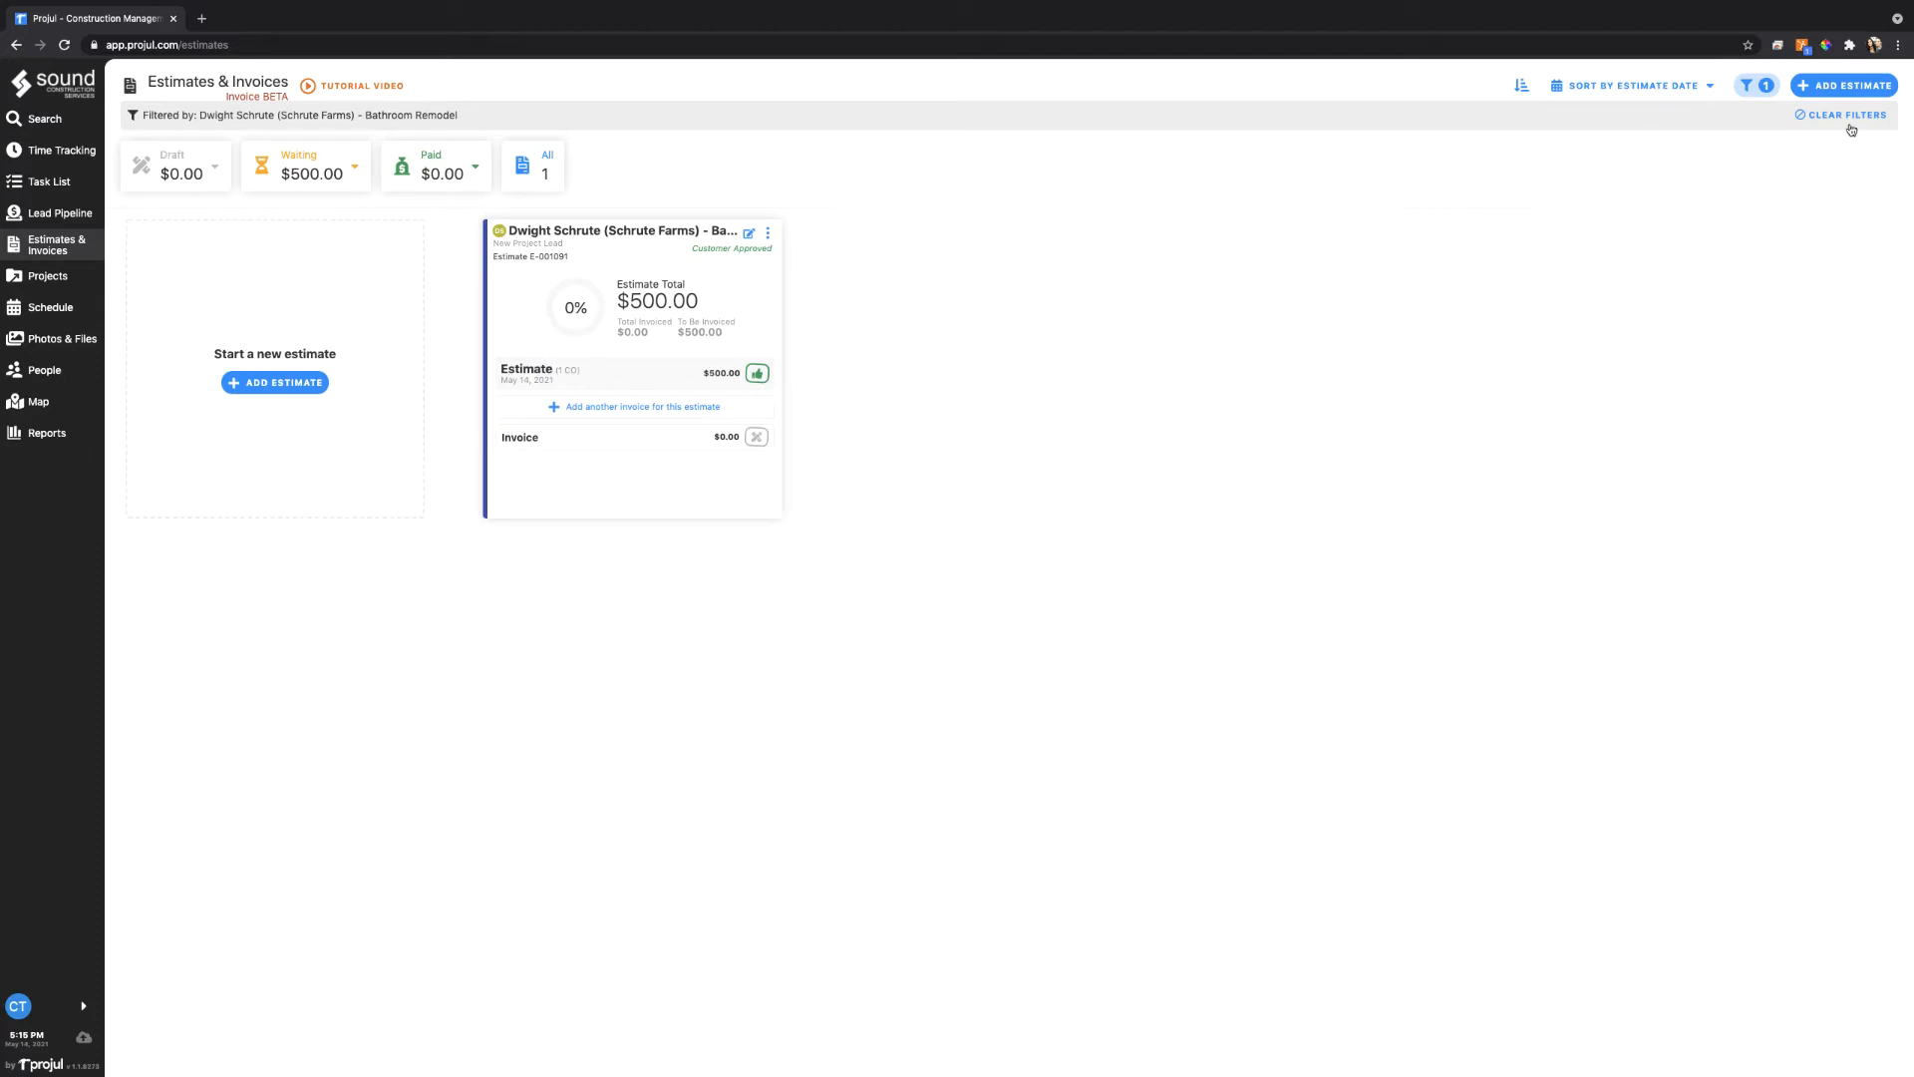
Clear the filter and view Projects settings with universal next number 2000
left_click(1843, 115)
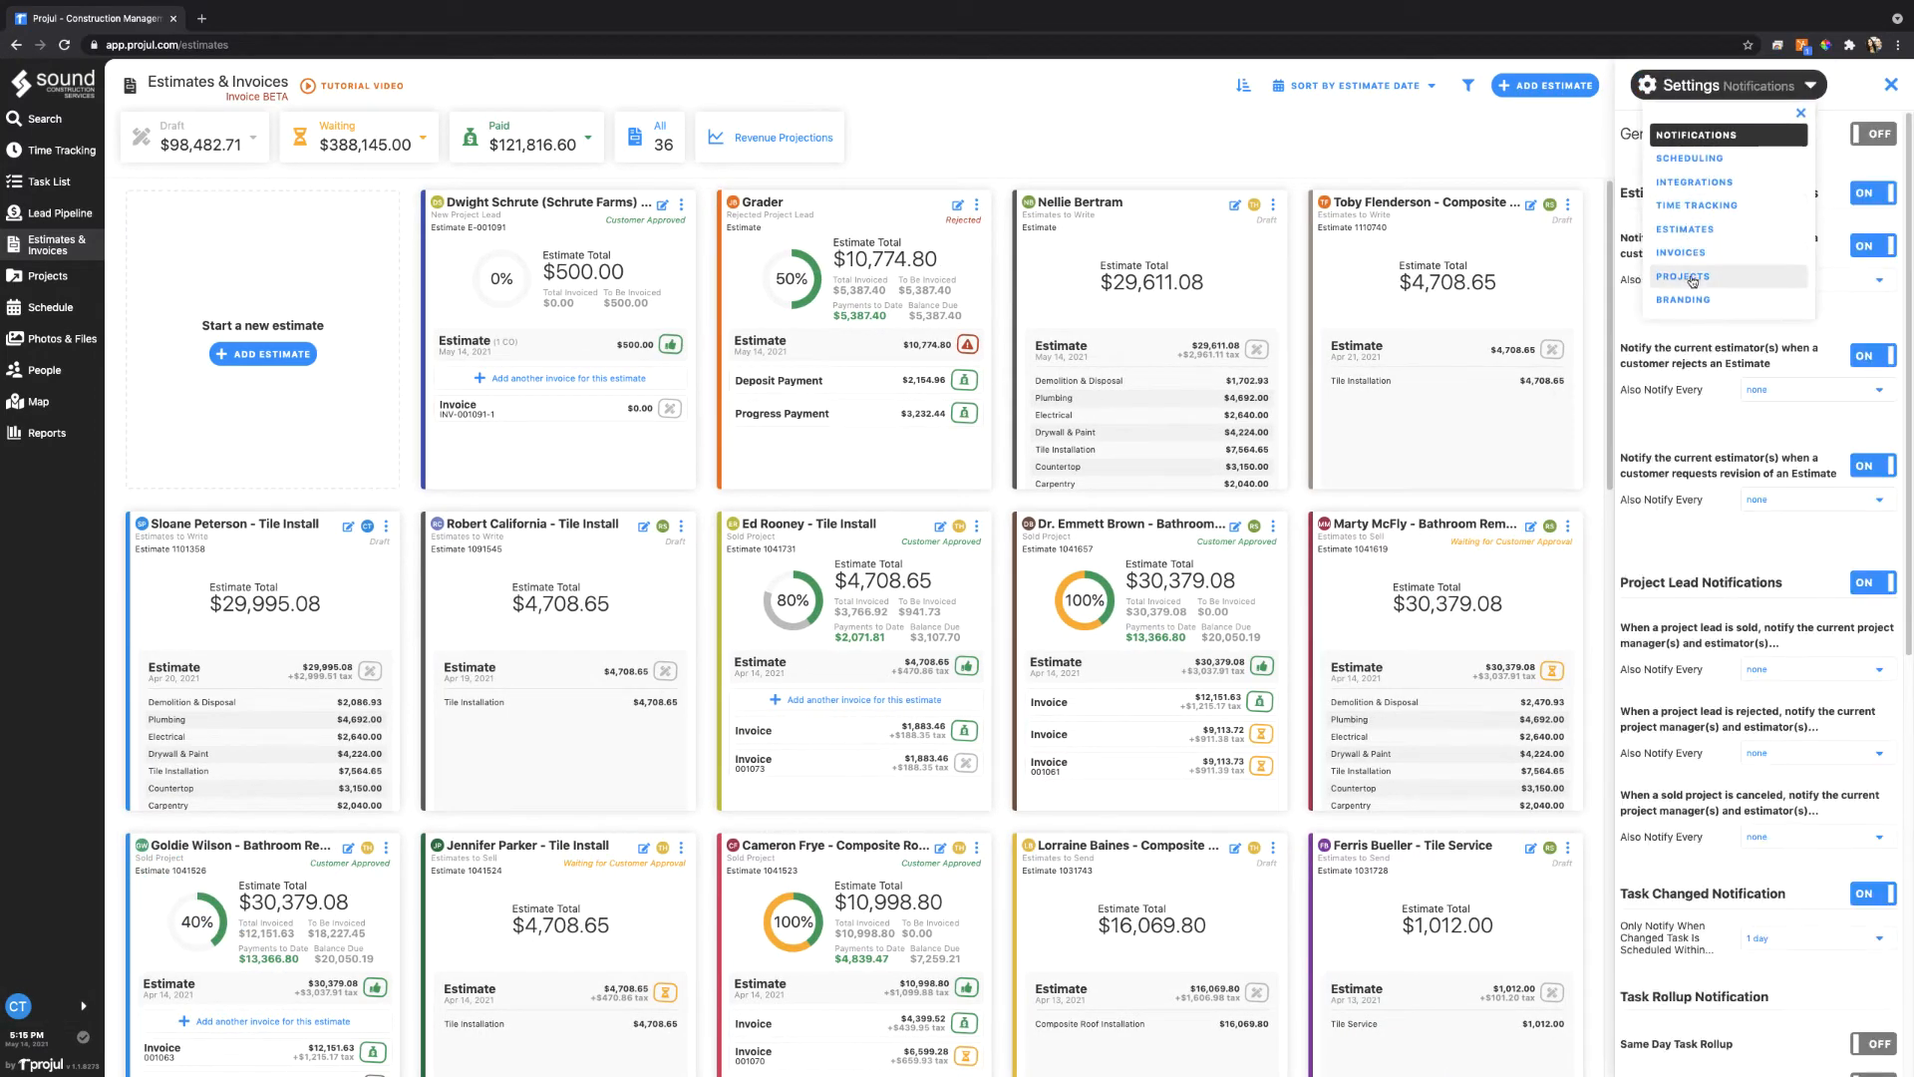
left_click(1683, 276)
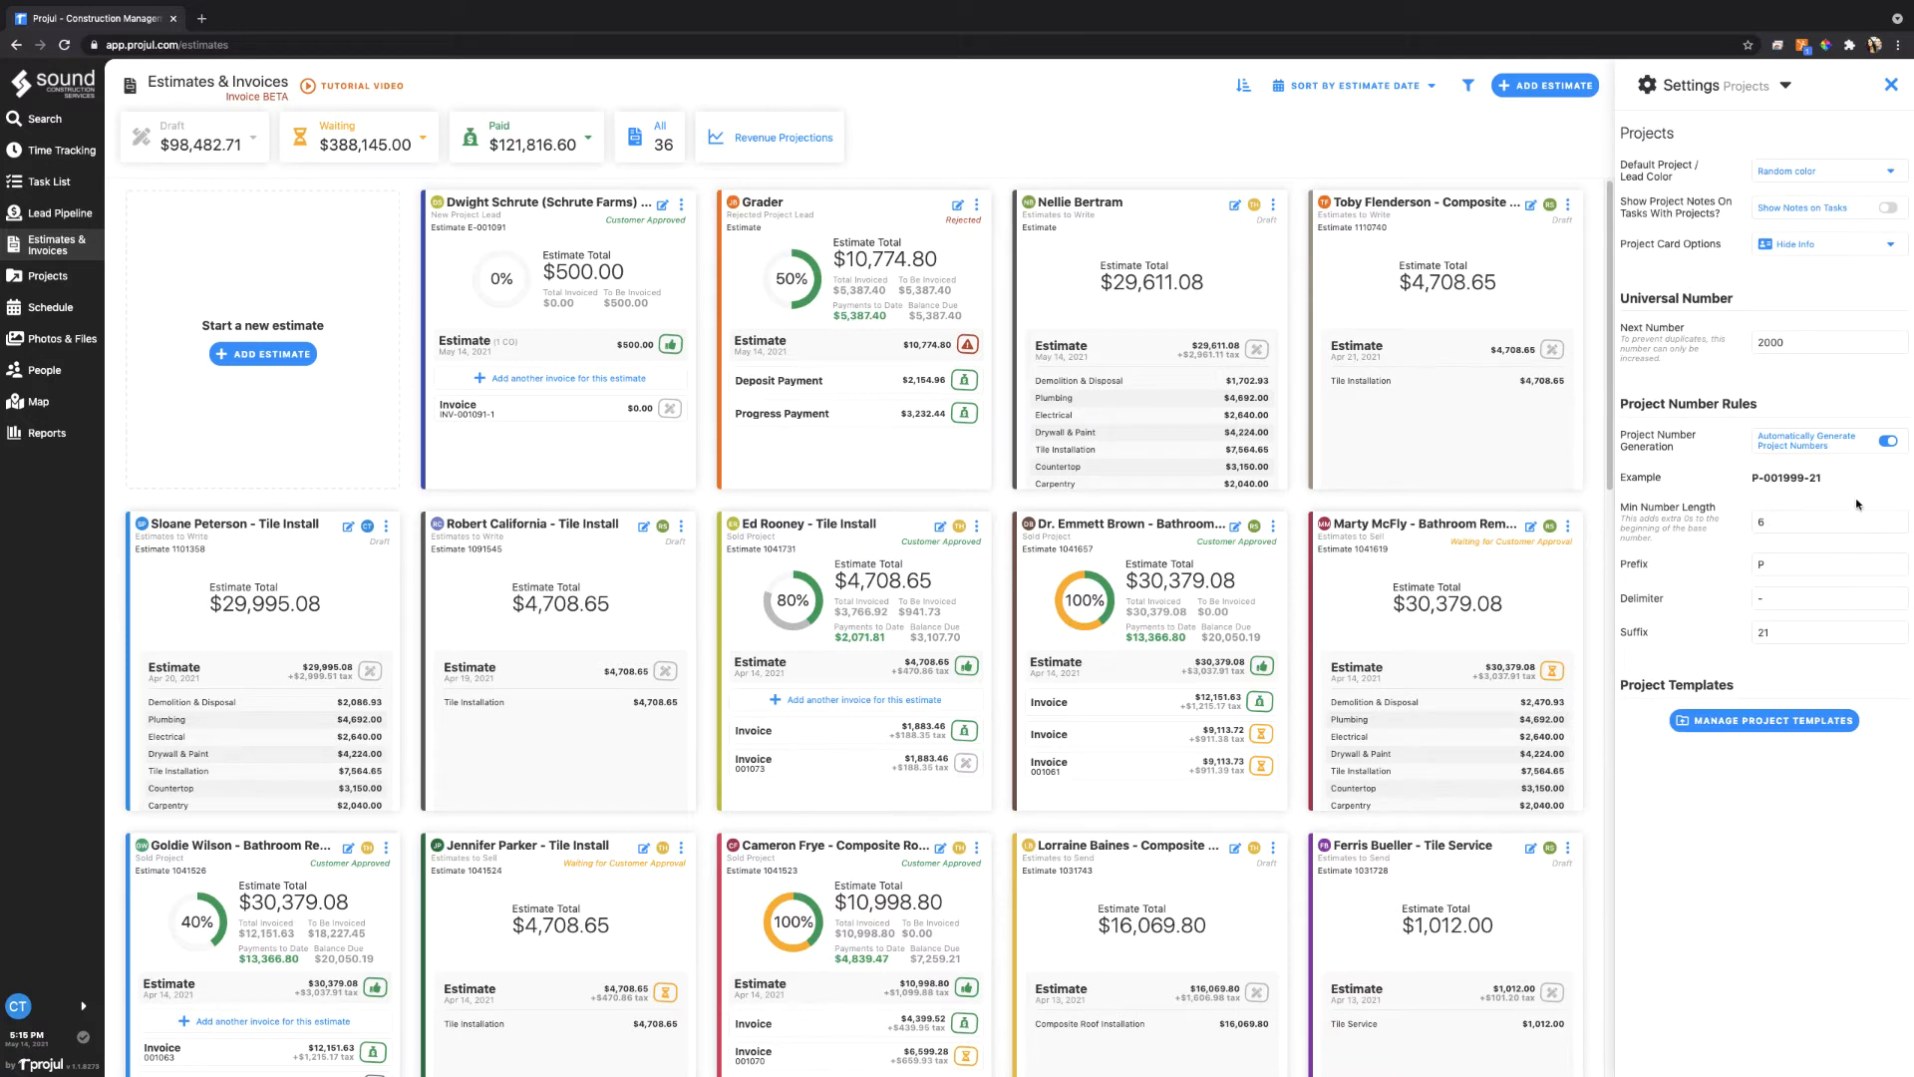
left_click(1829, 341)
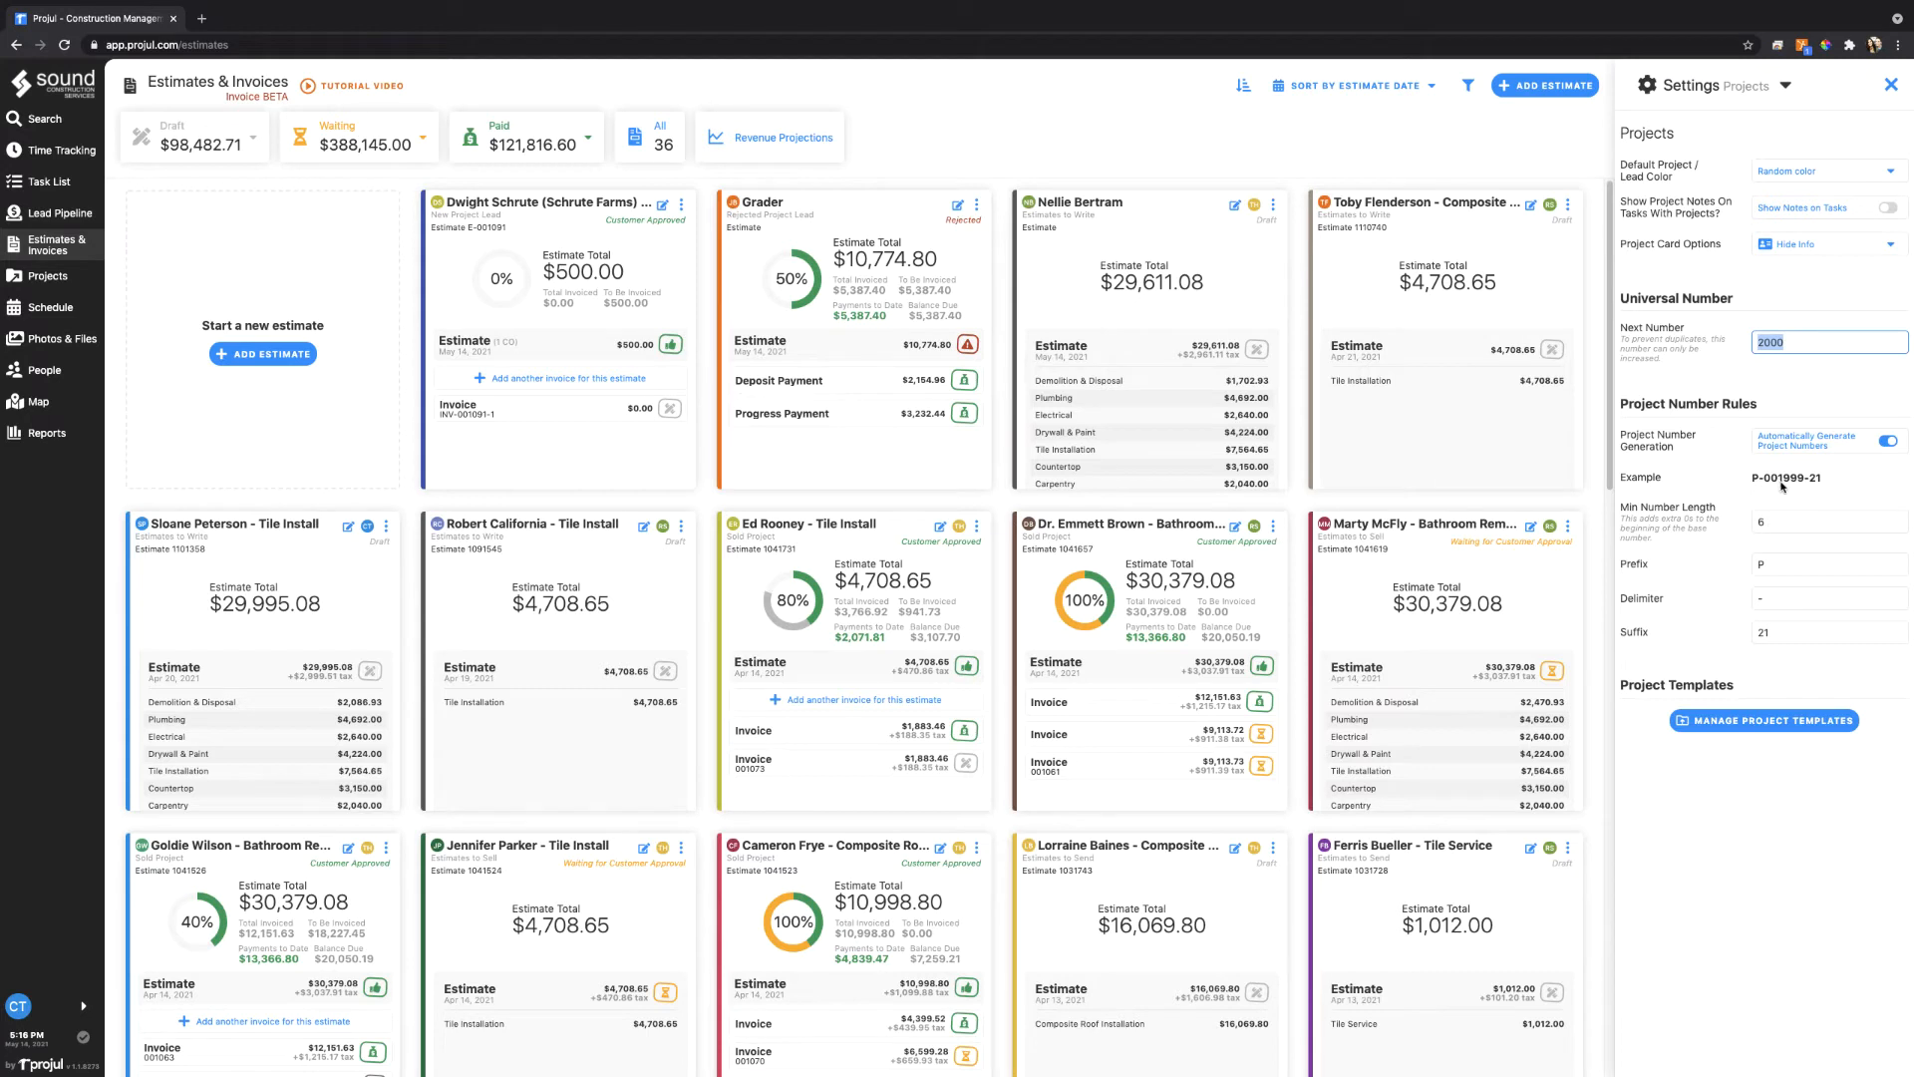
mouse_move(1780, 487)
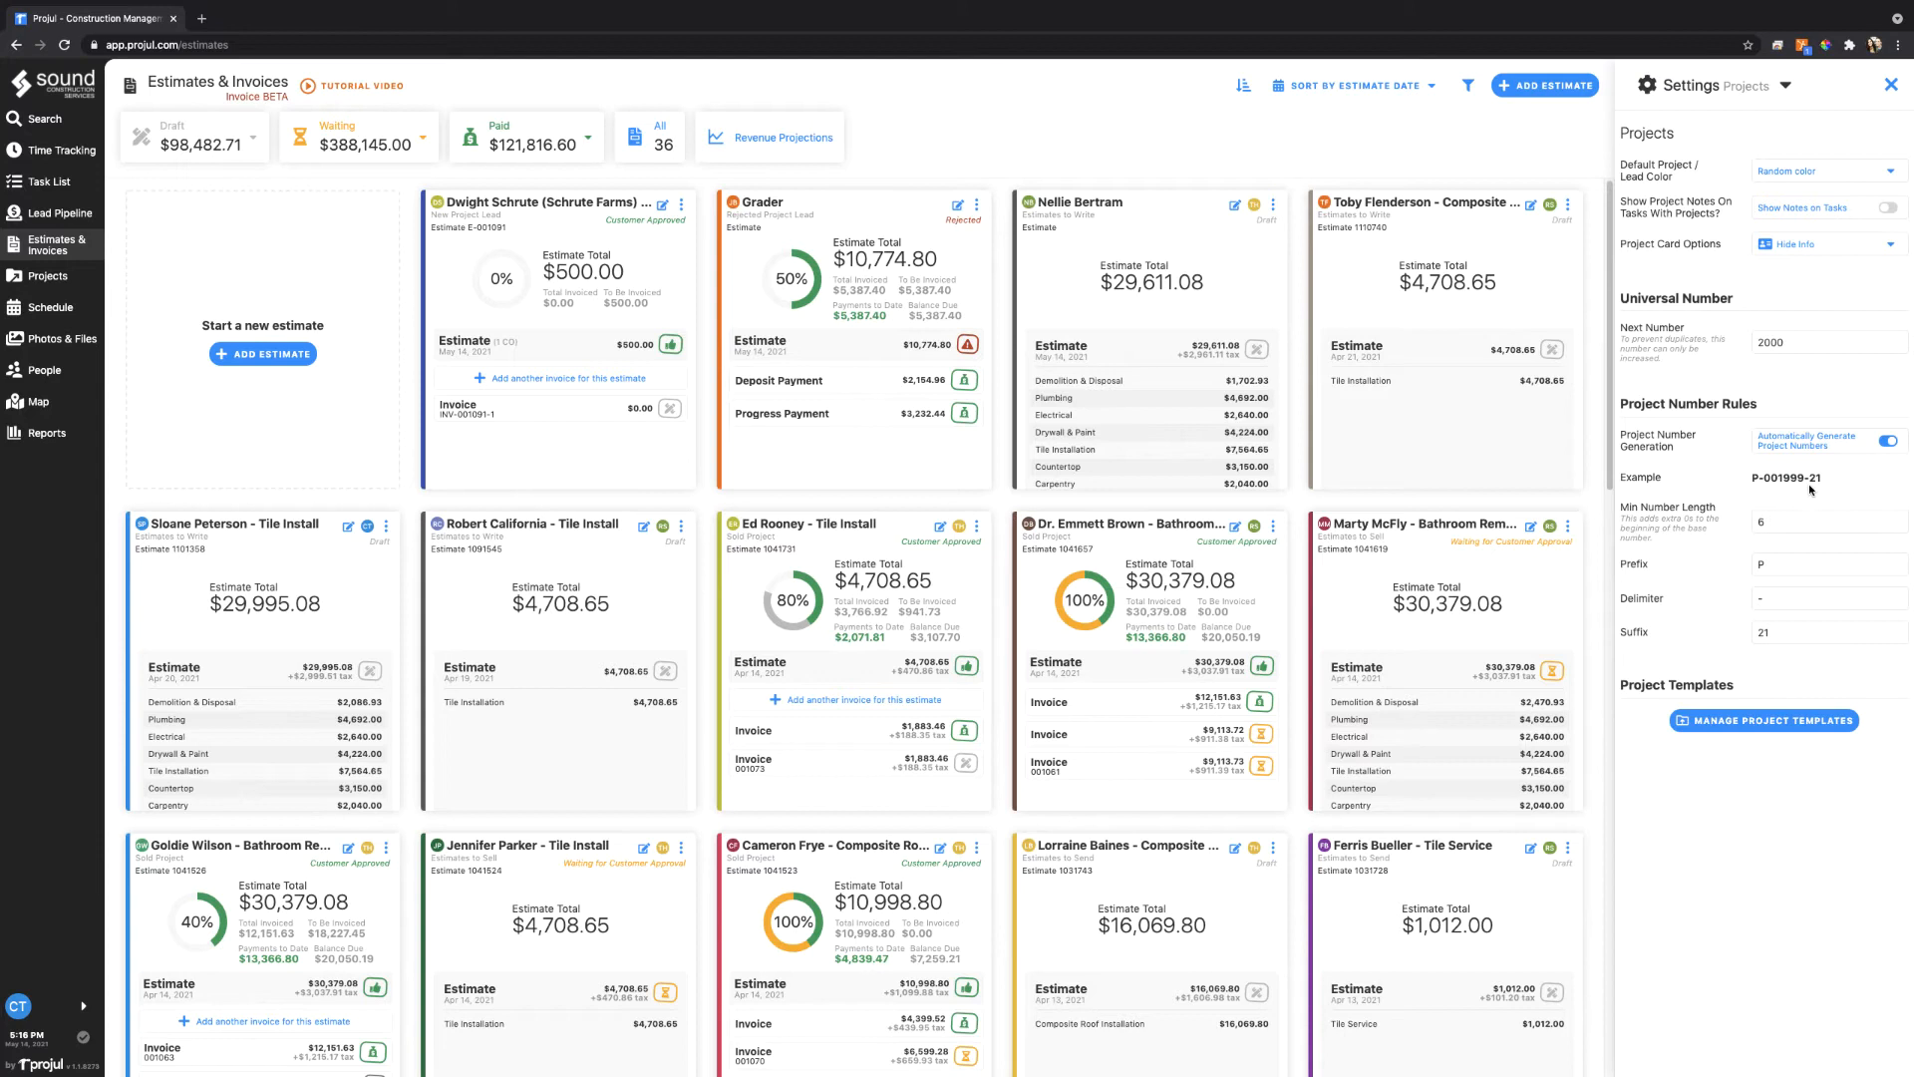
Set project number prefix P, underscore delimiter and suffix 21 for example P_001999_21
left_click(1829, 632)
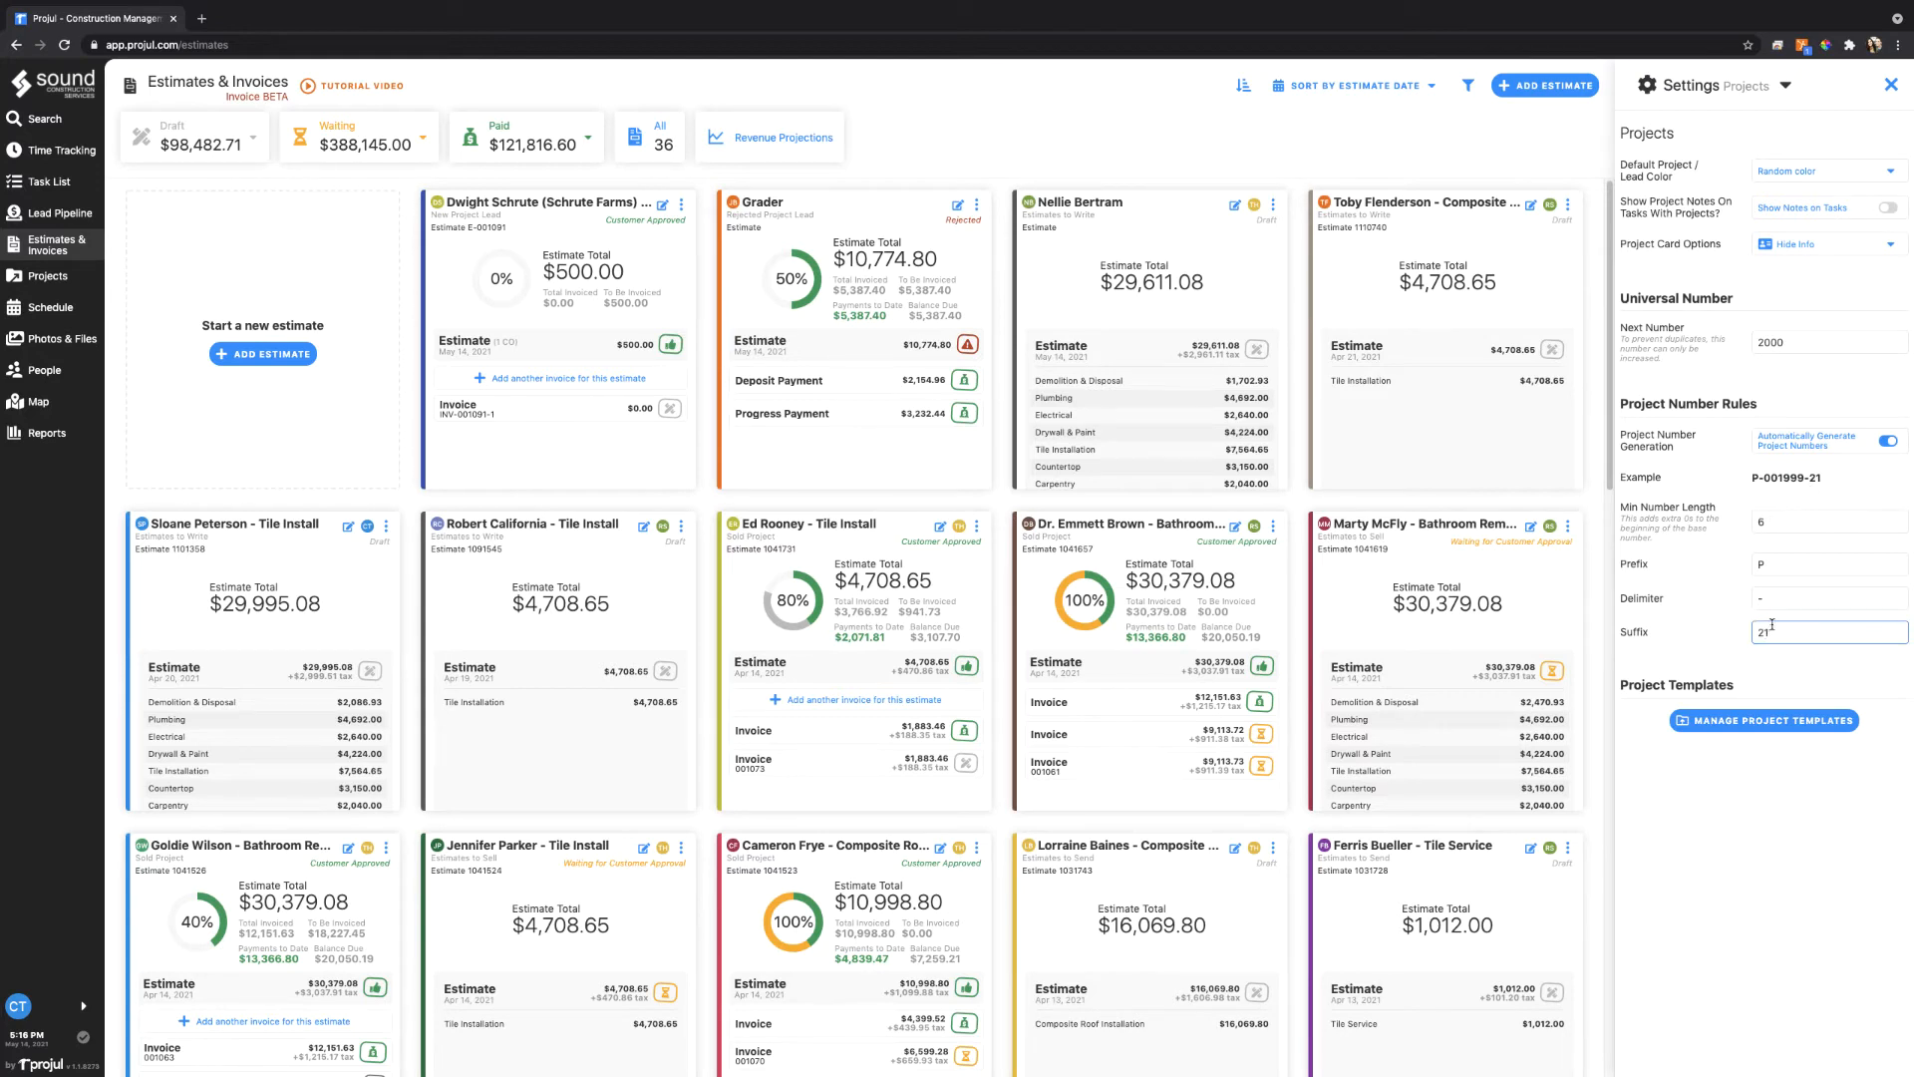
left_click(1828, 632)
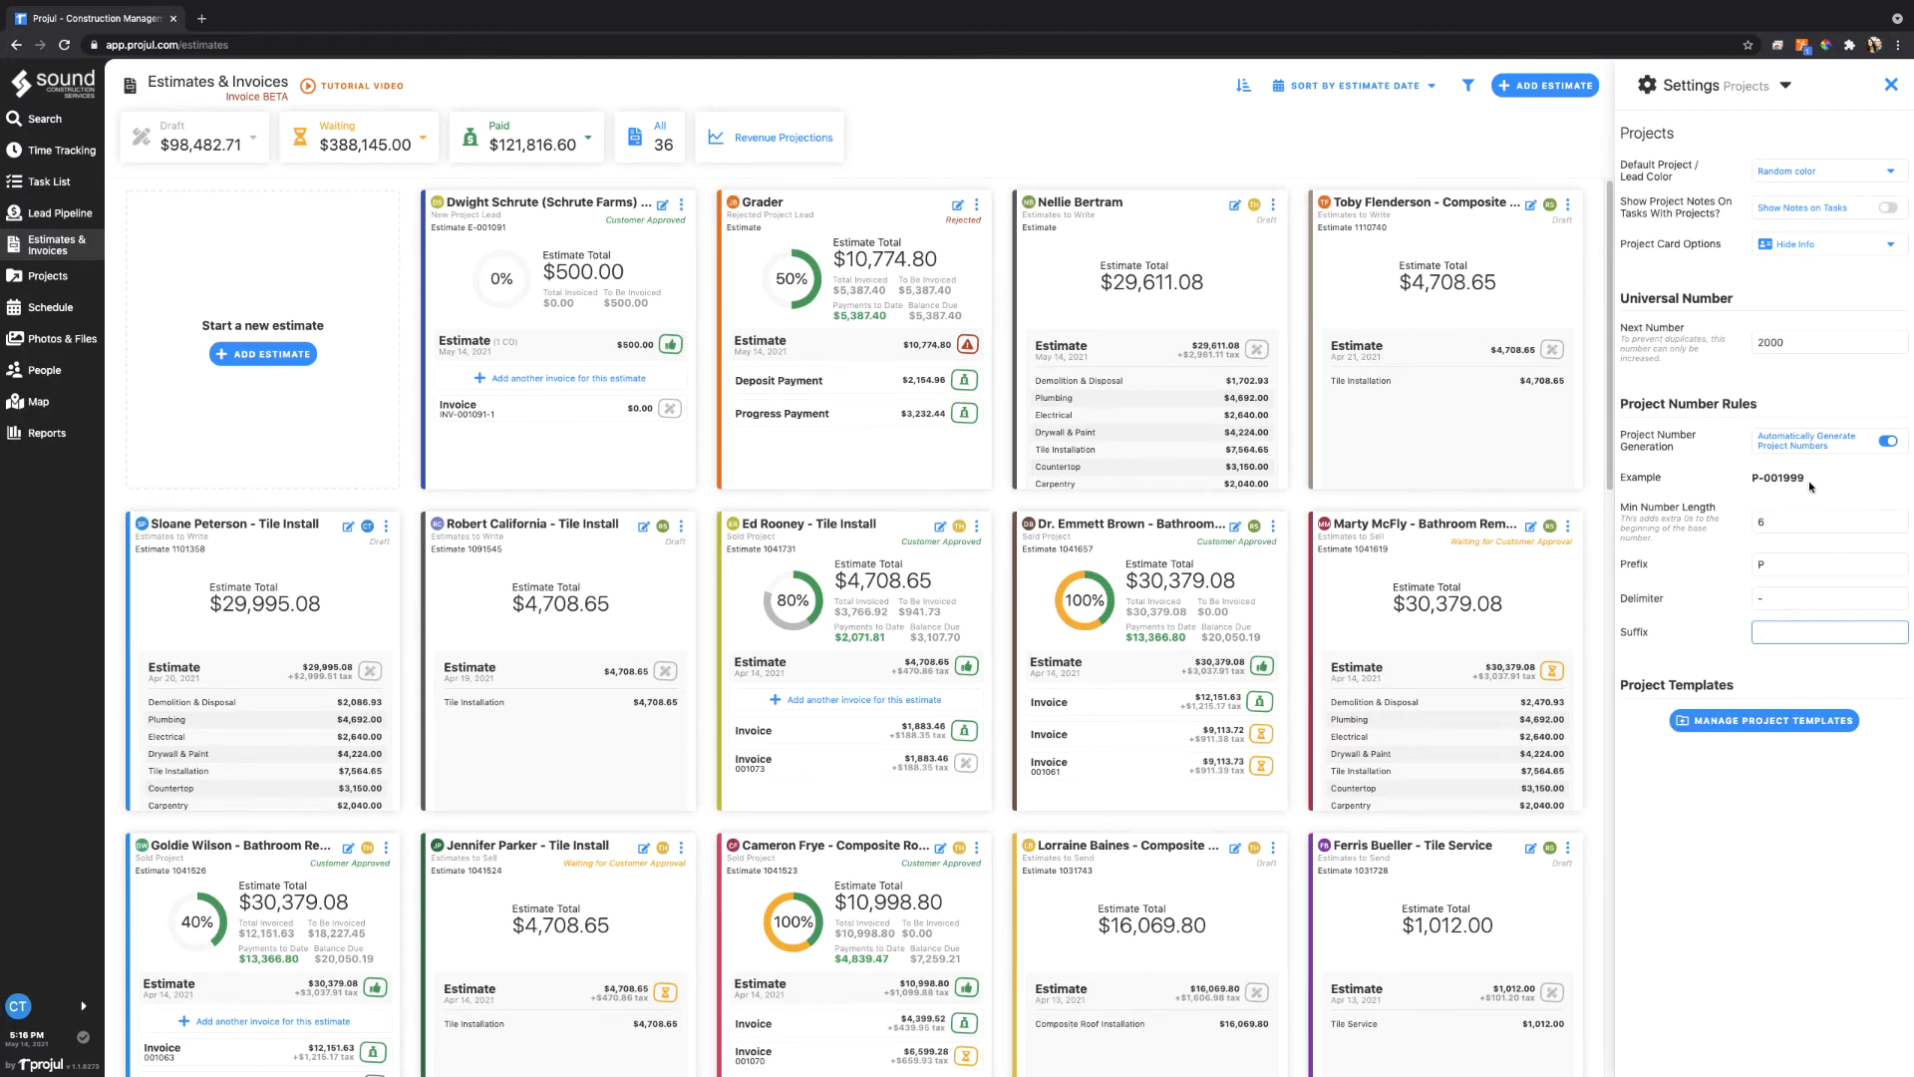
left_click(1828, 562)
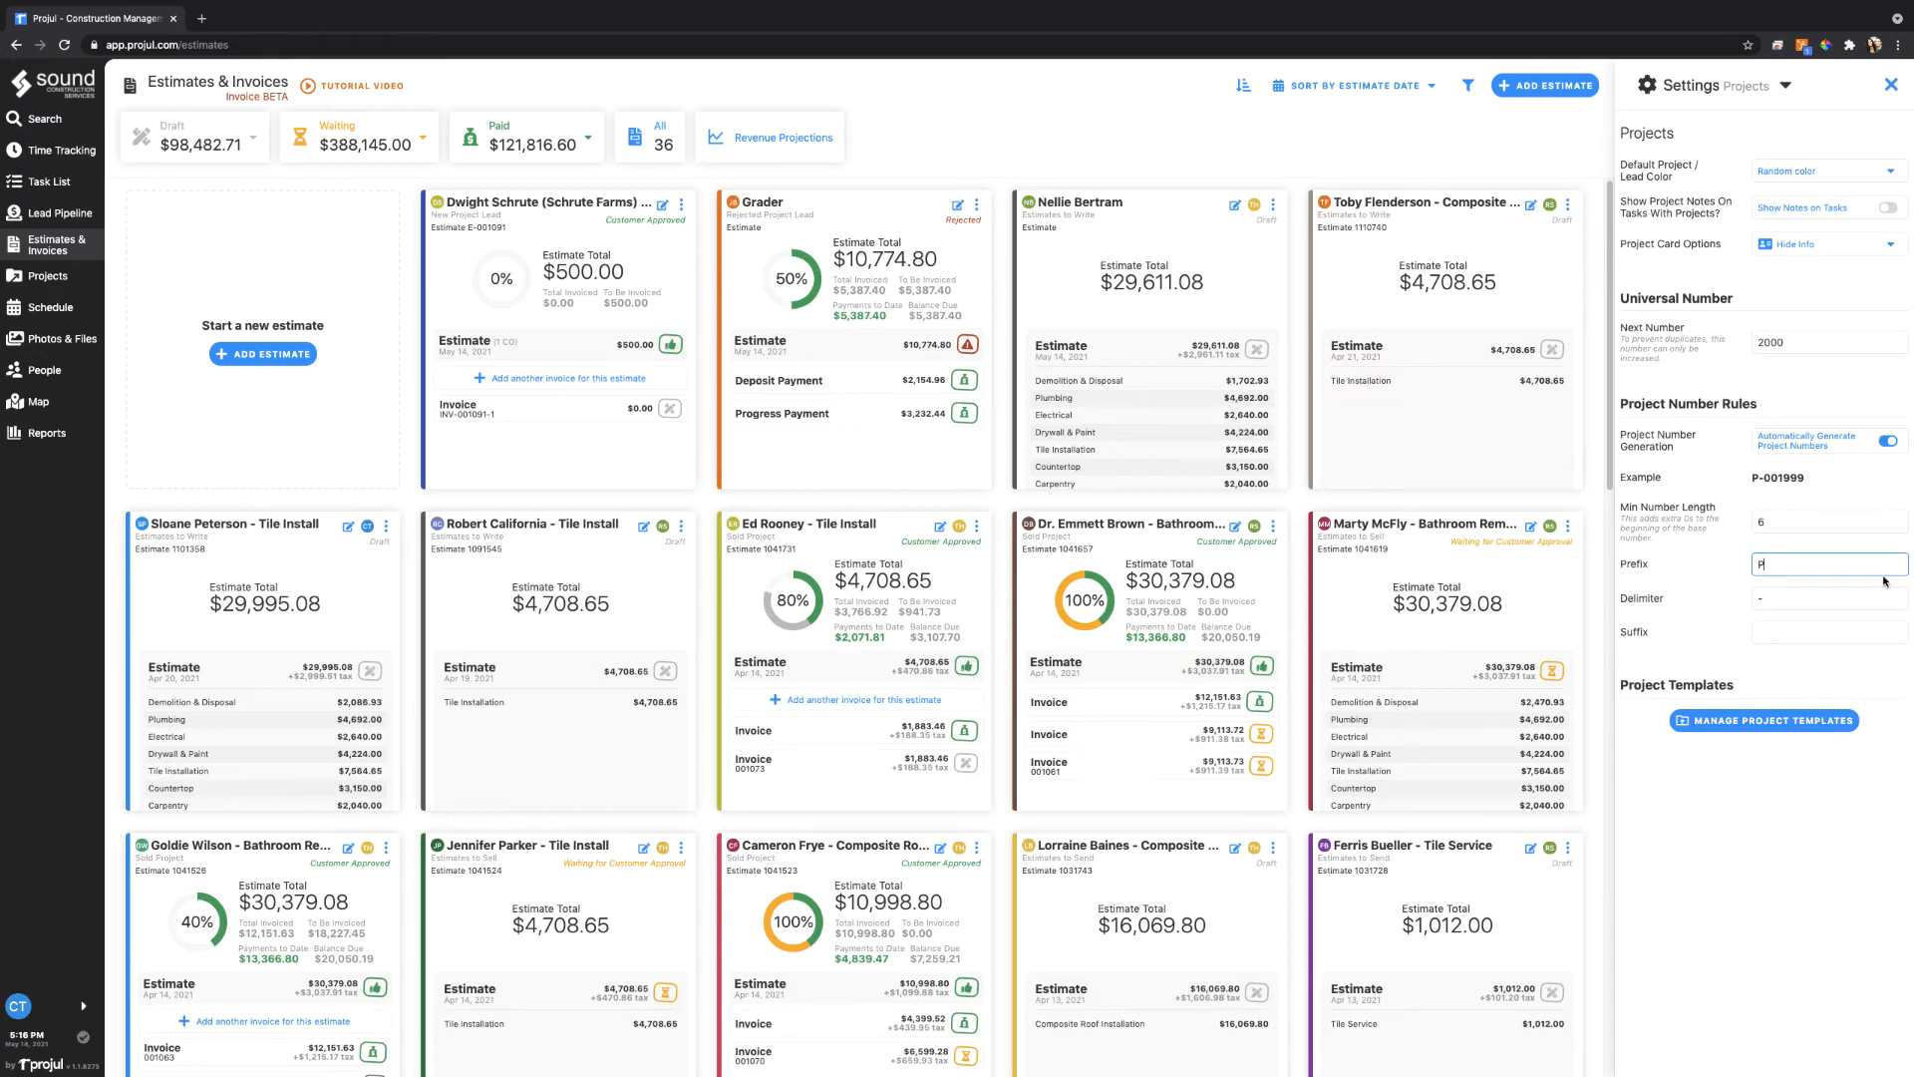
type("RO")
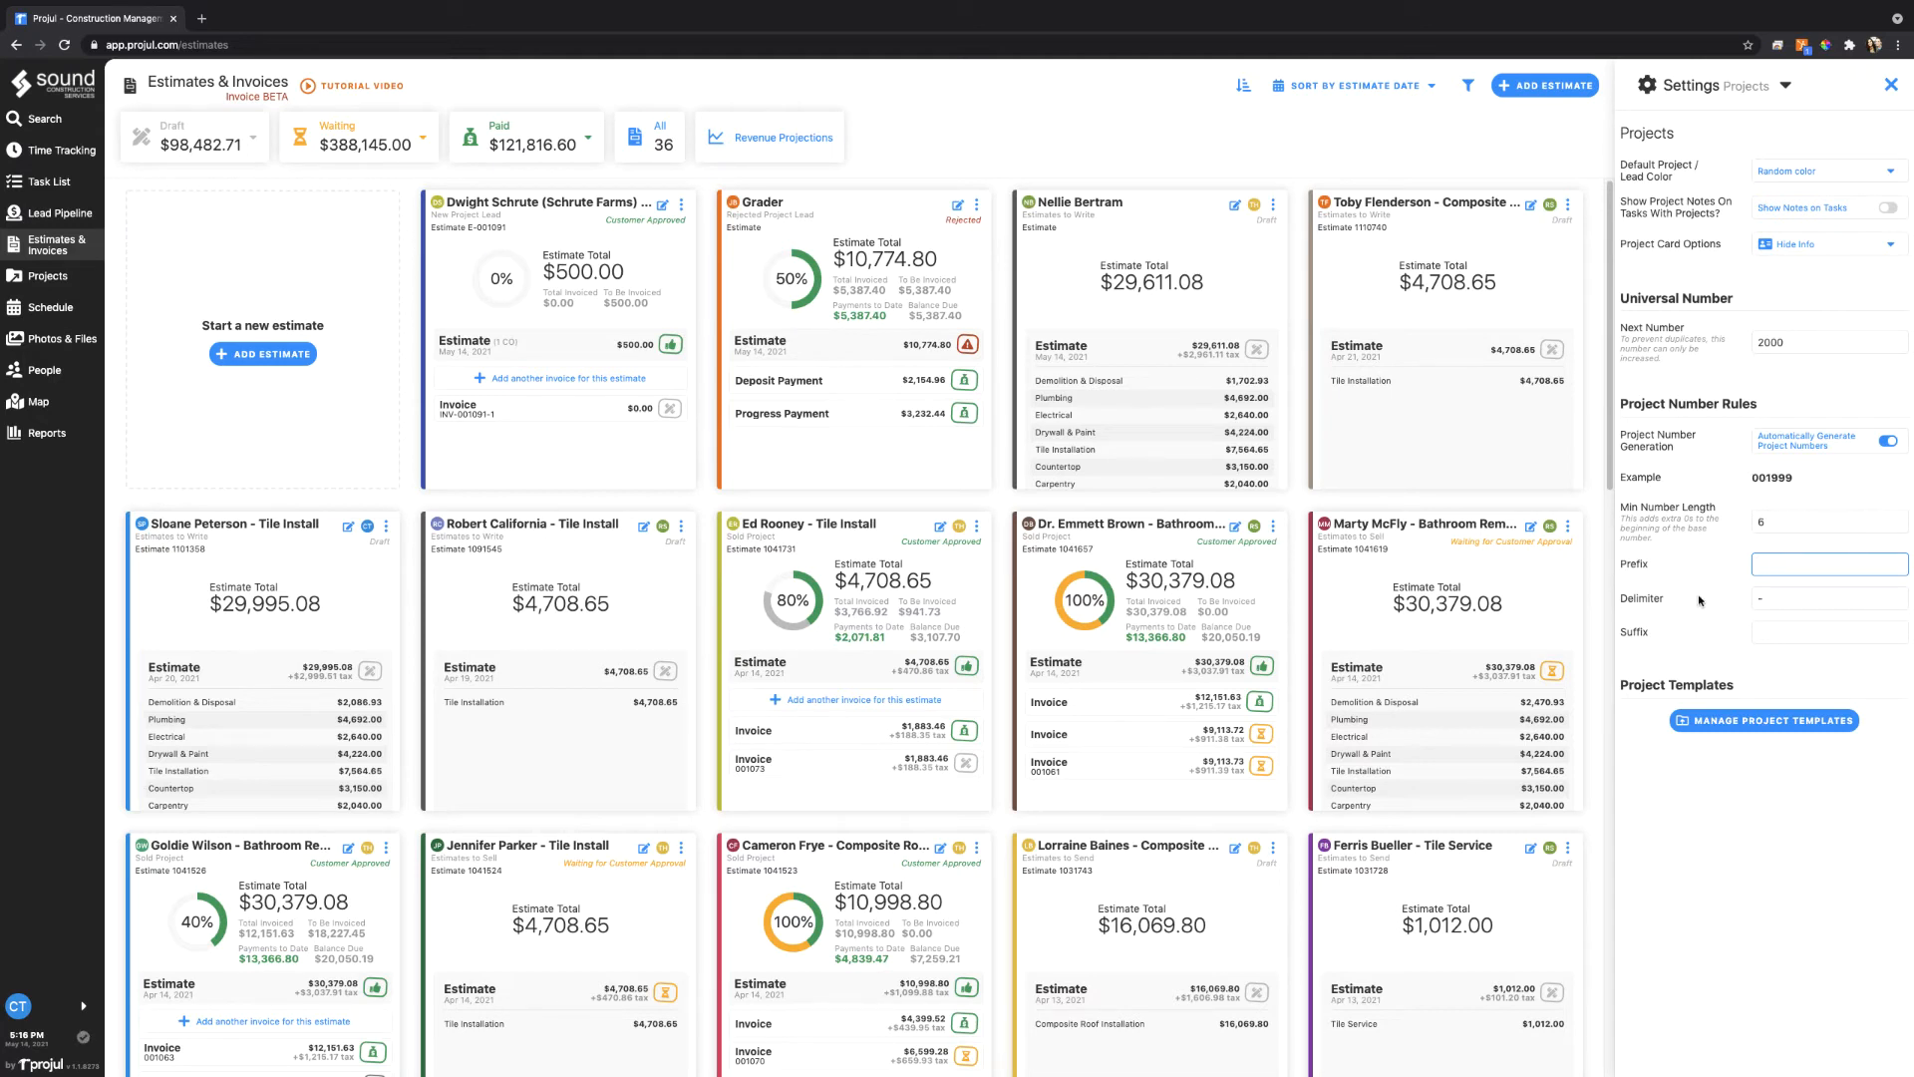
left_click(1829, 562)
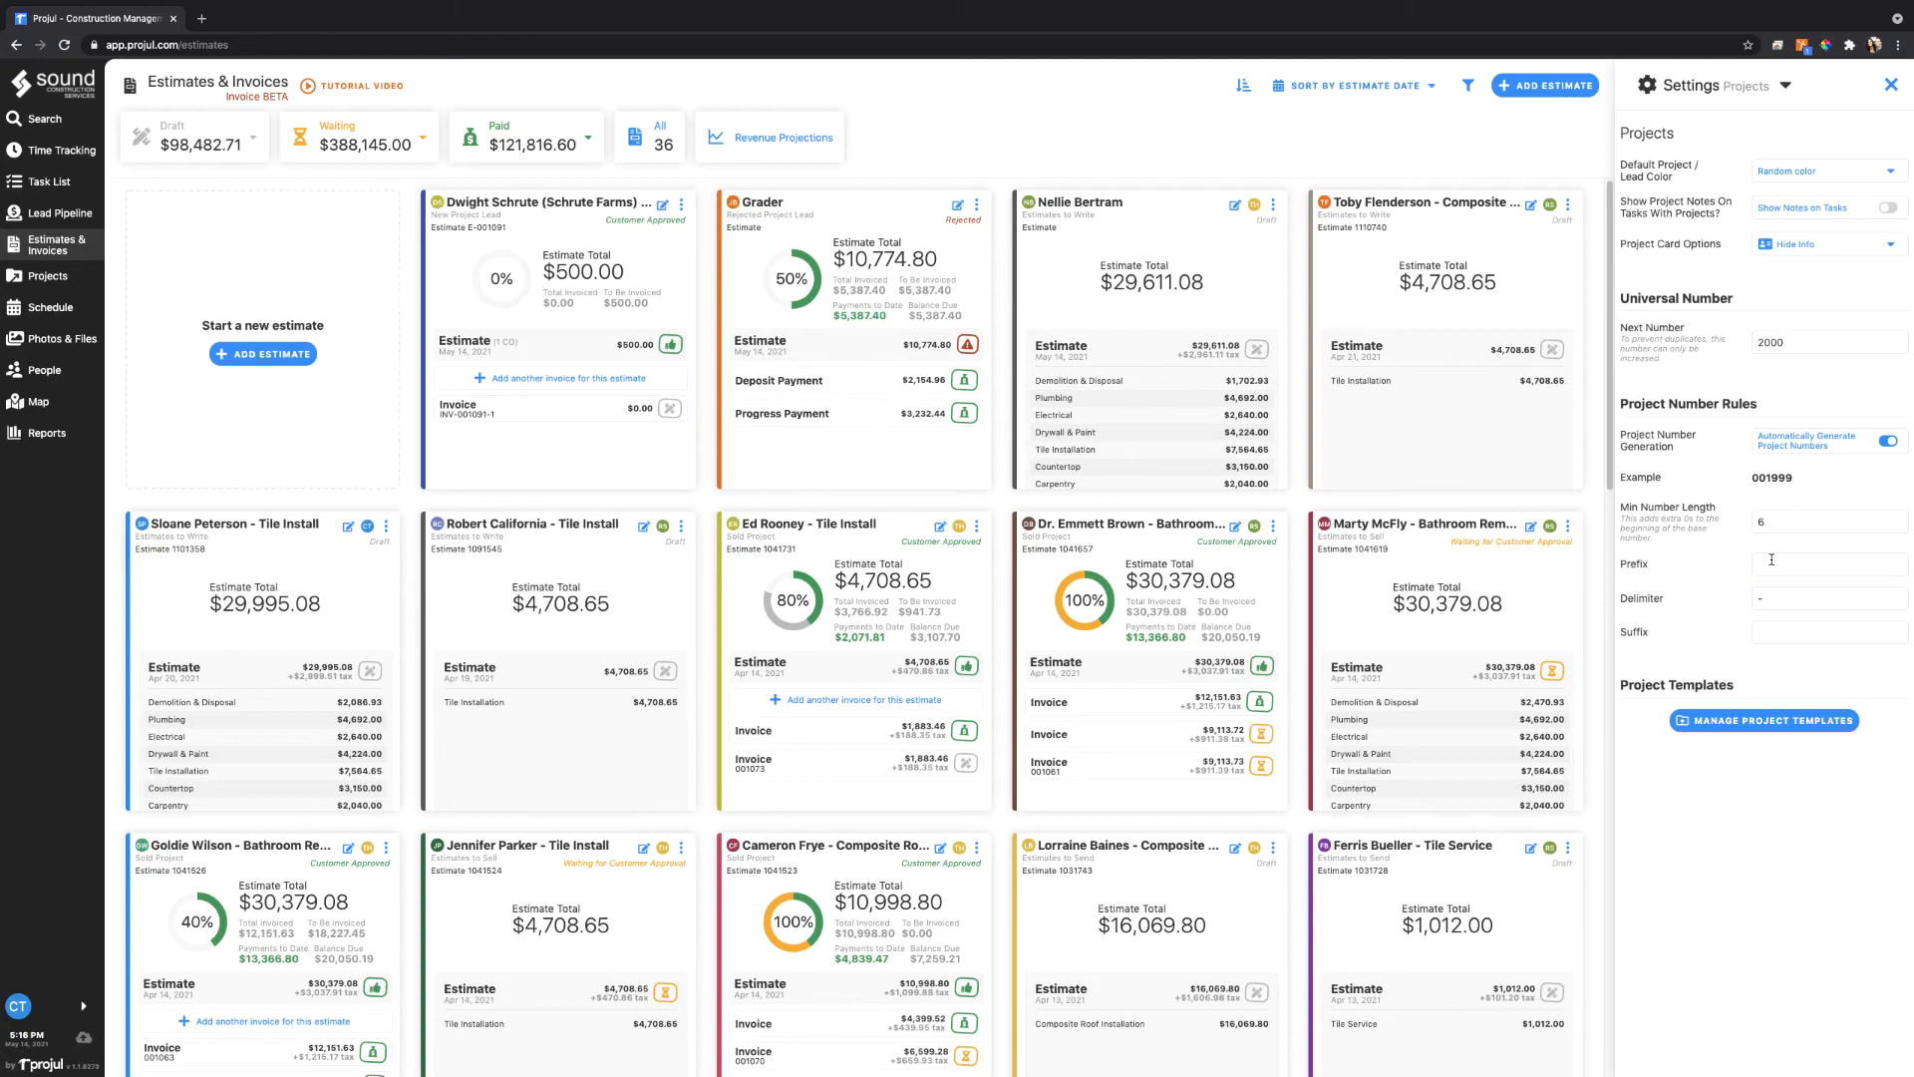
left_click(1829, 562)
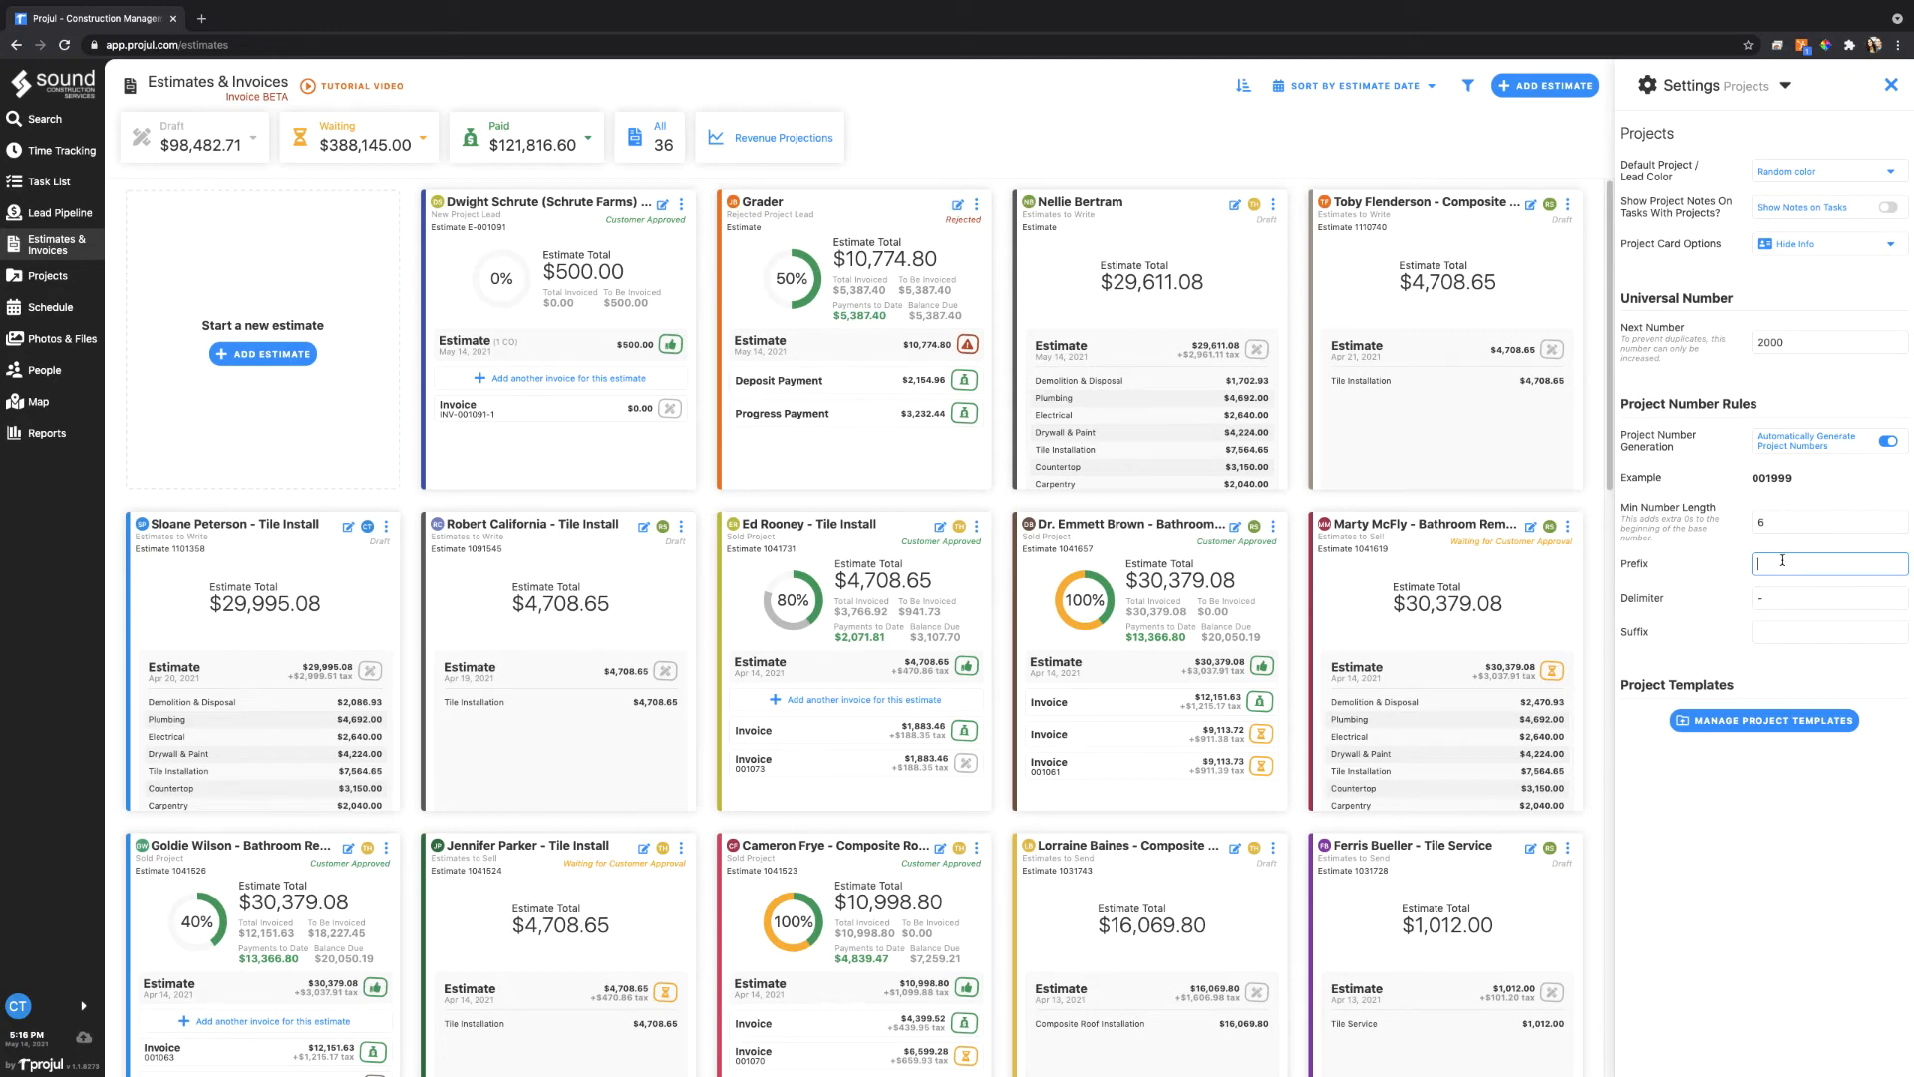
type("P")
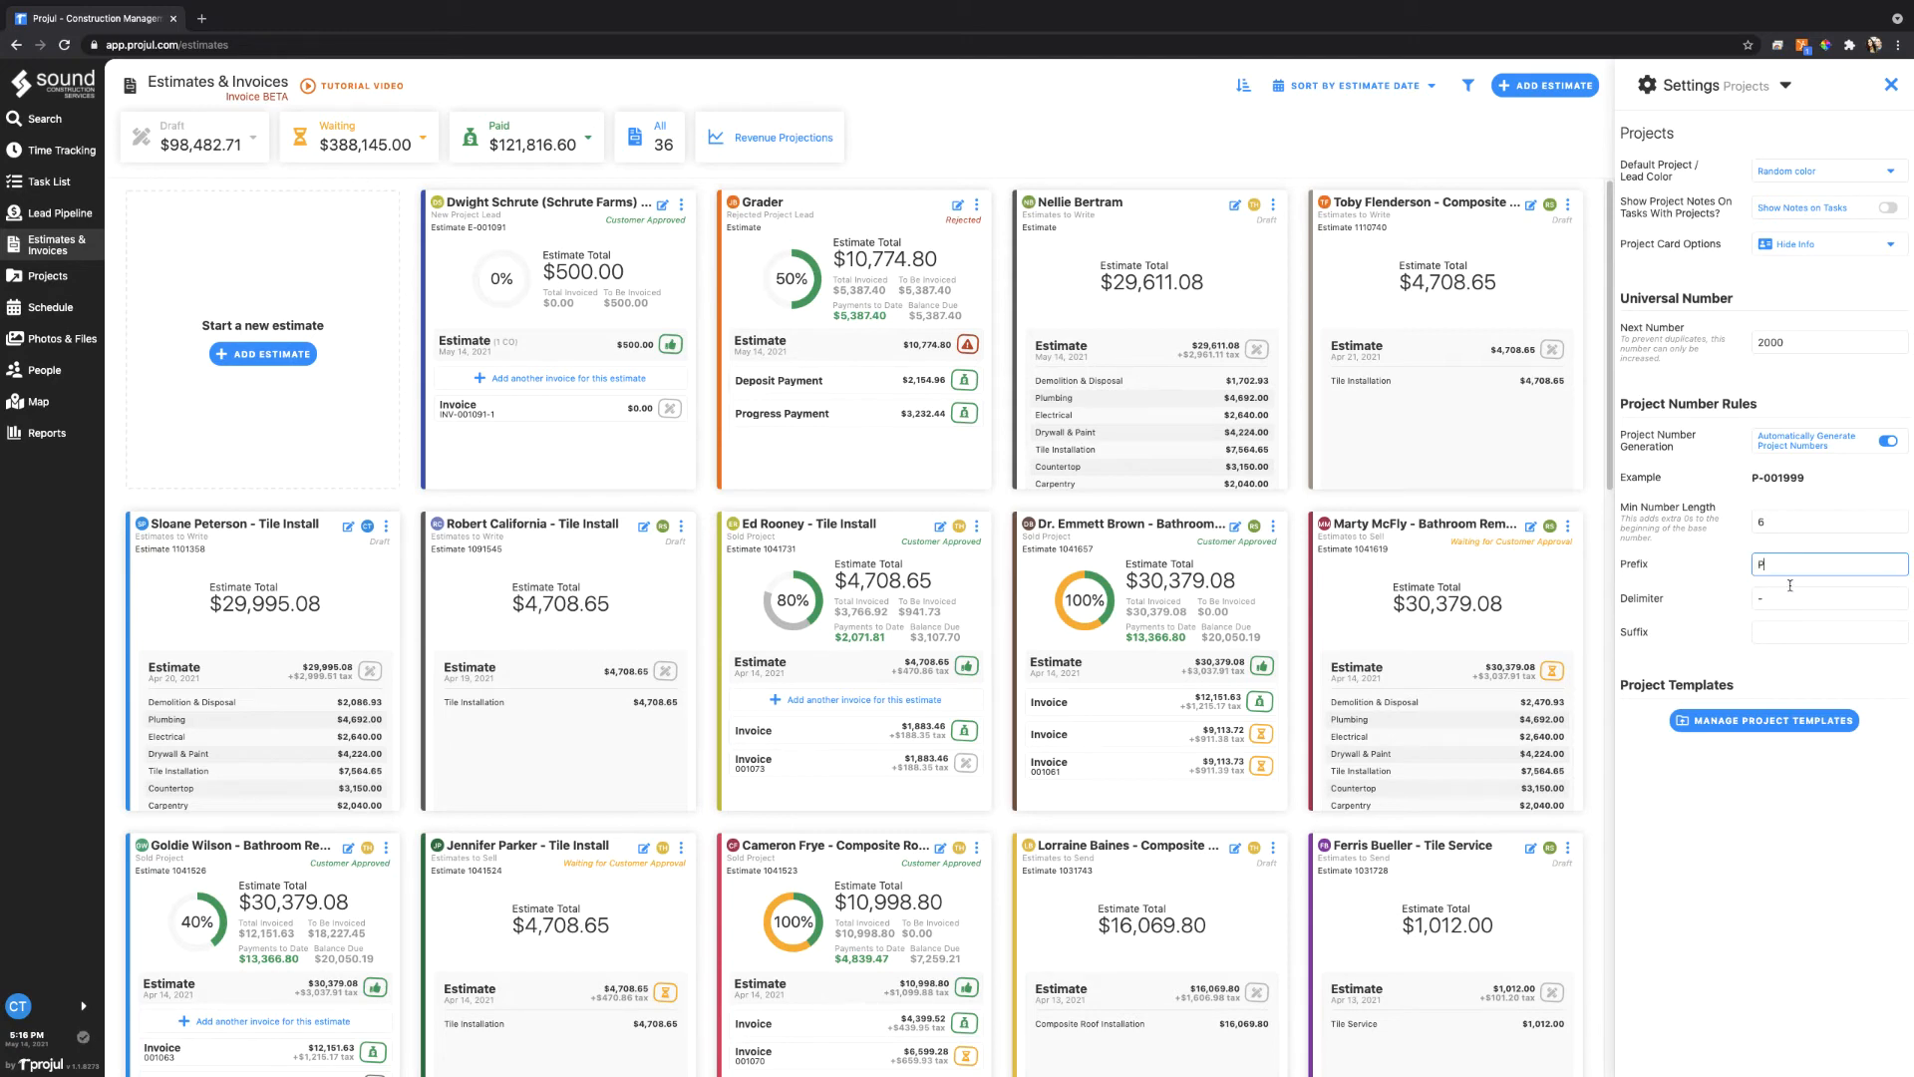
left_click(1828, 596)
type("_")
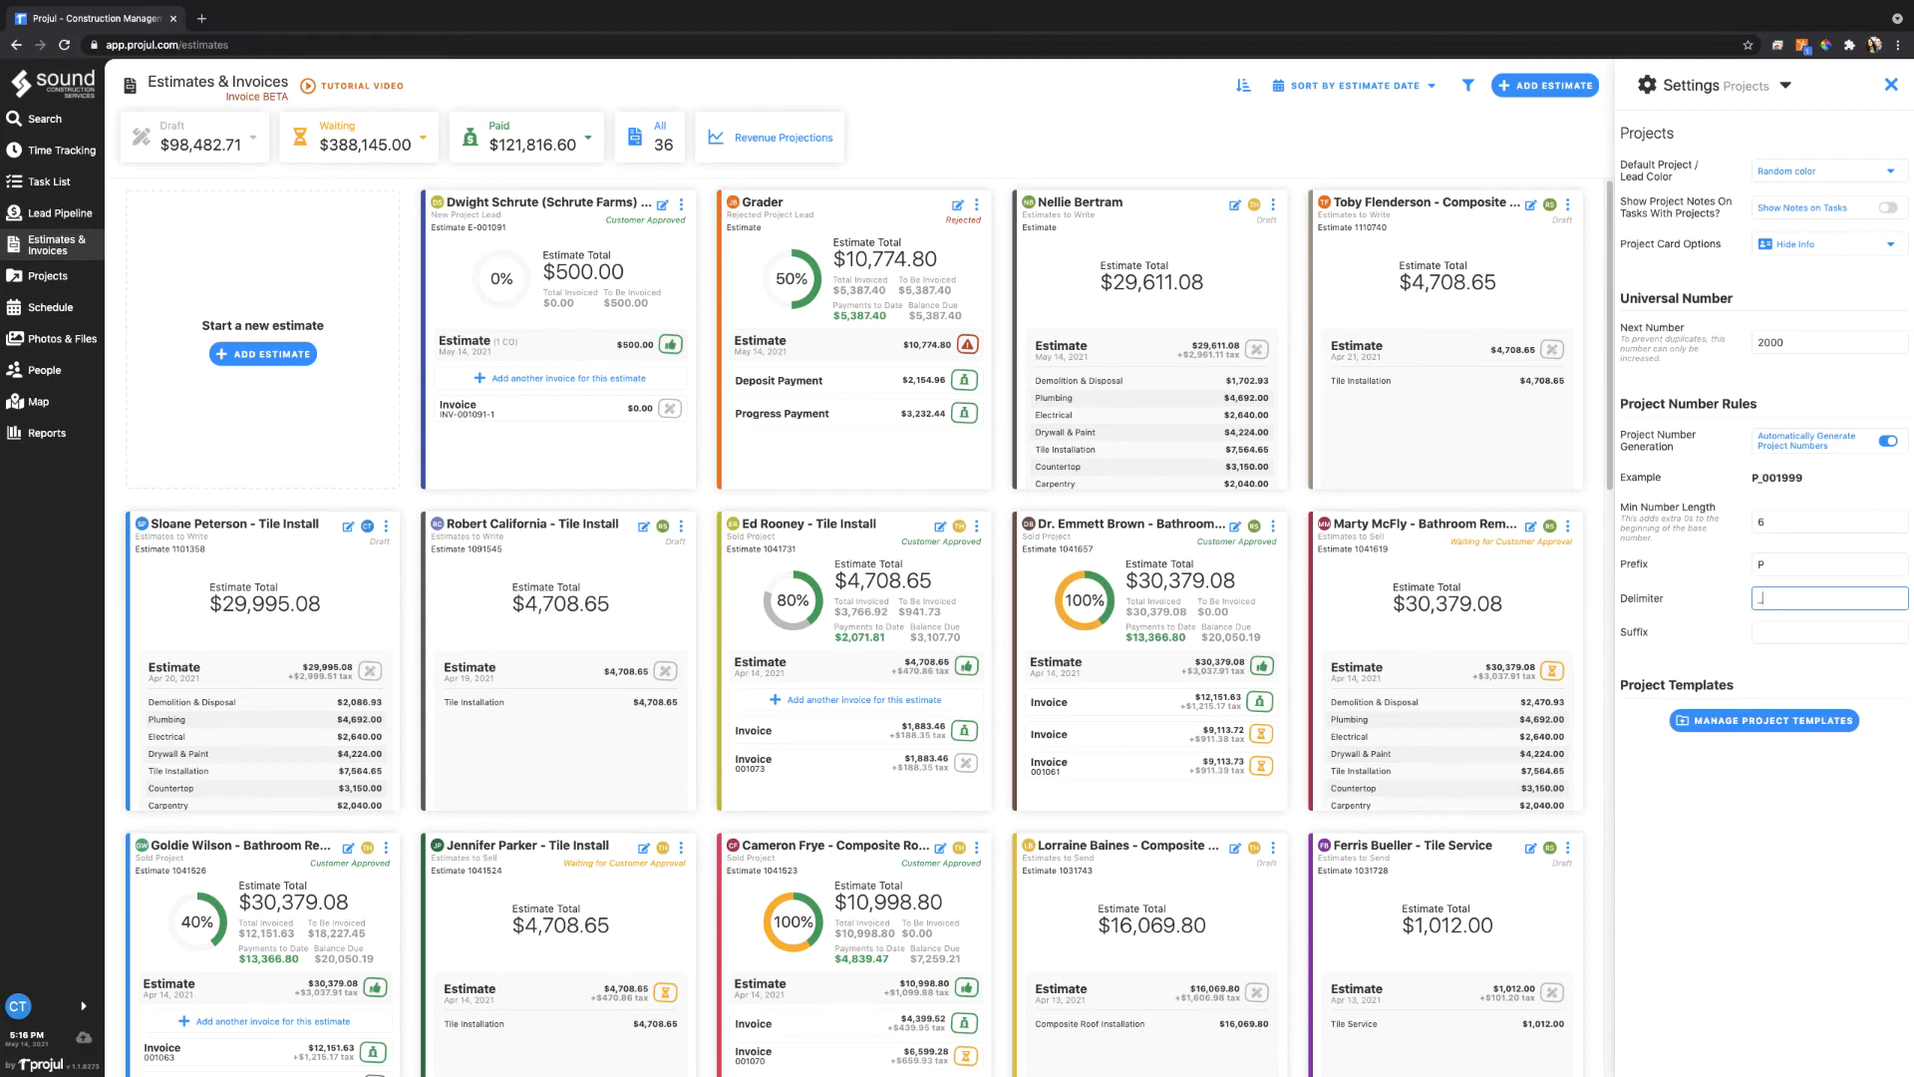
left_click(1829, 630)
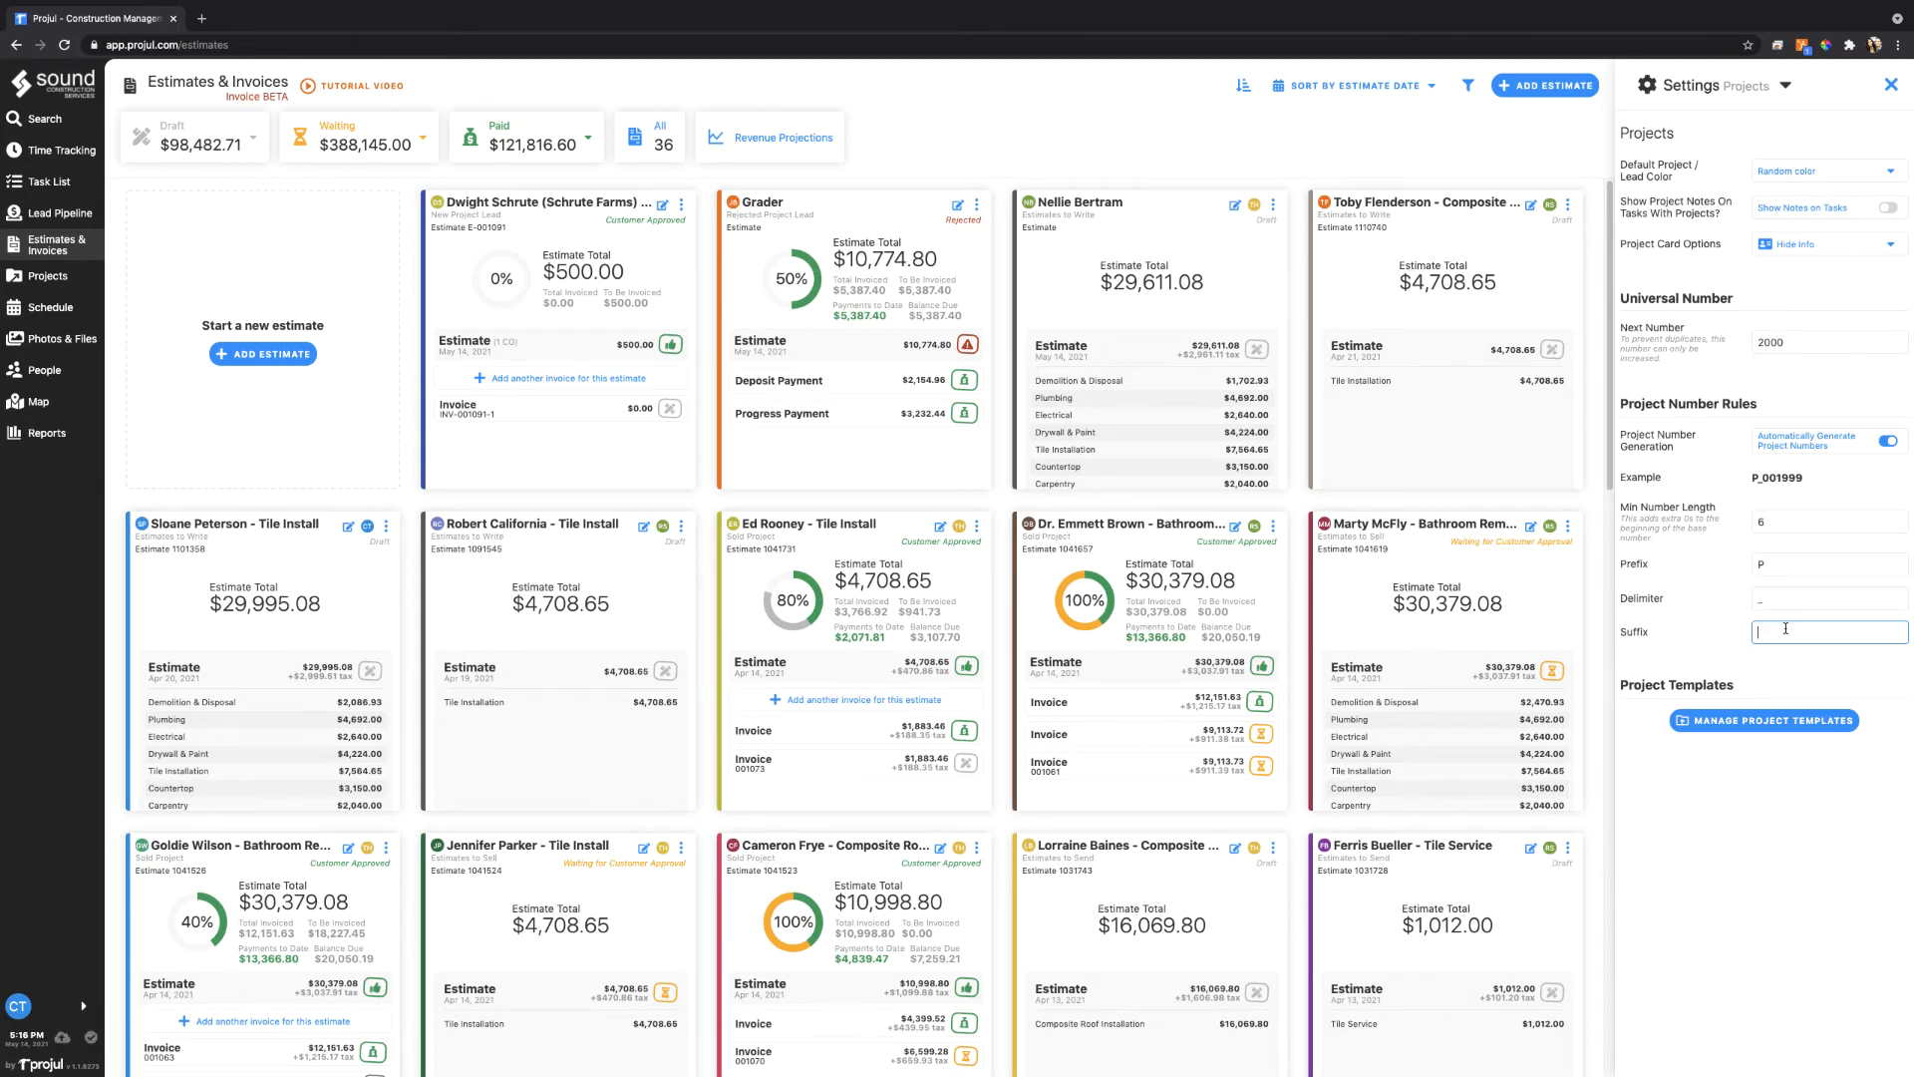
type("21")
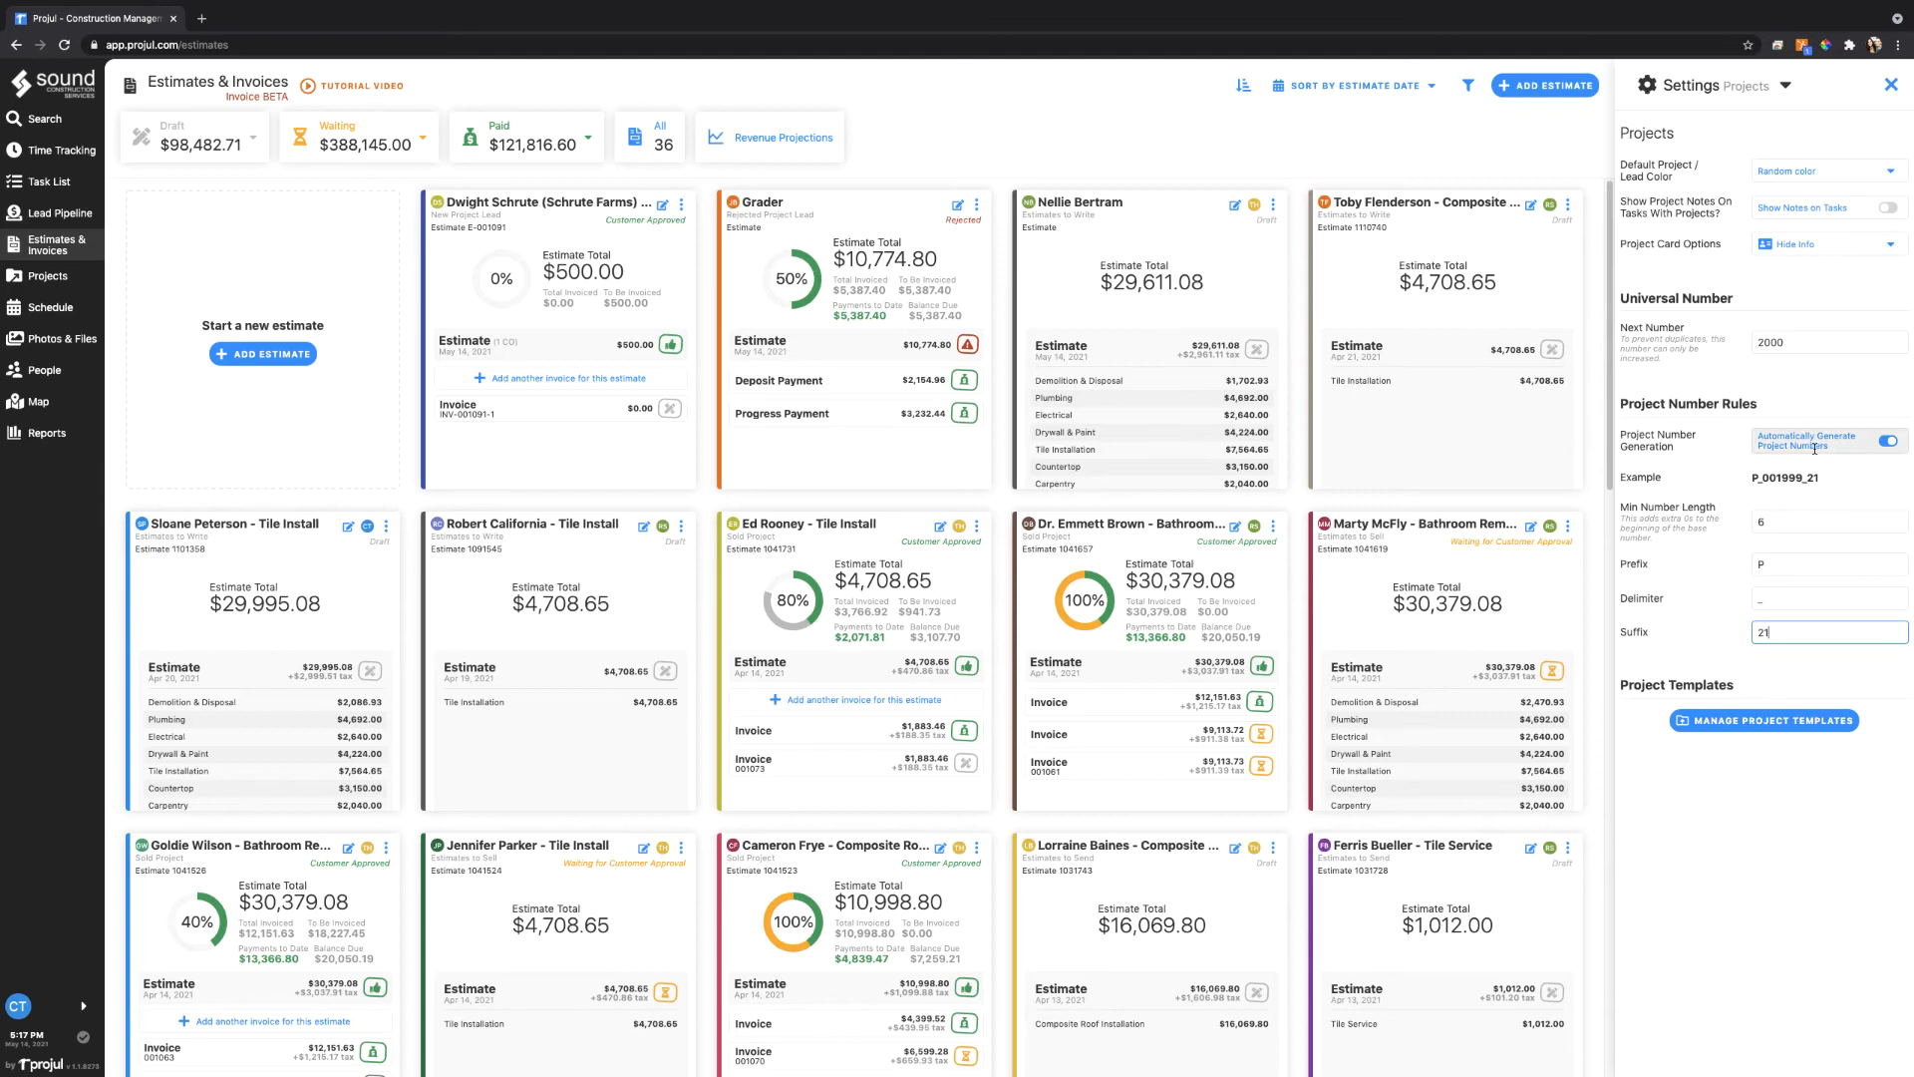
Review Estimates numbering, trying change order suffix 21 and leaving it blank
left_click(1755, 85)
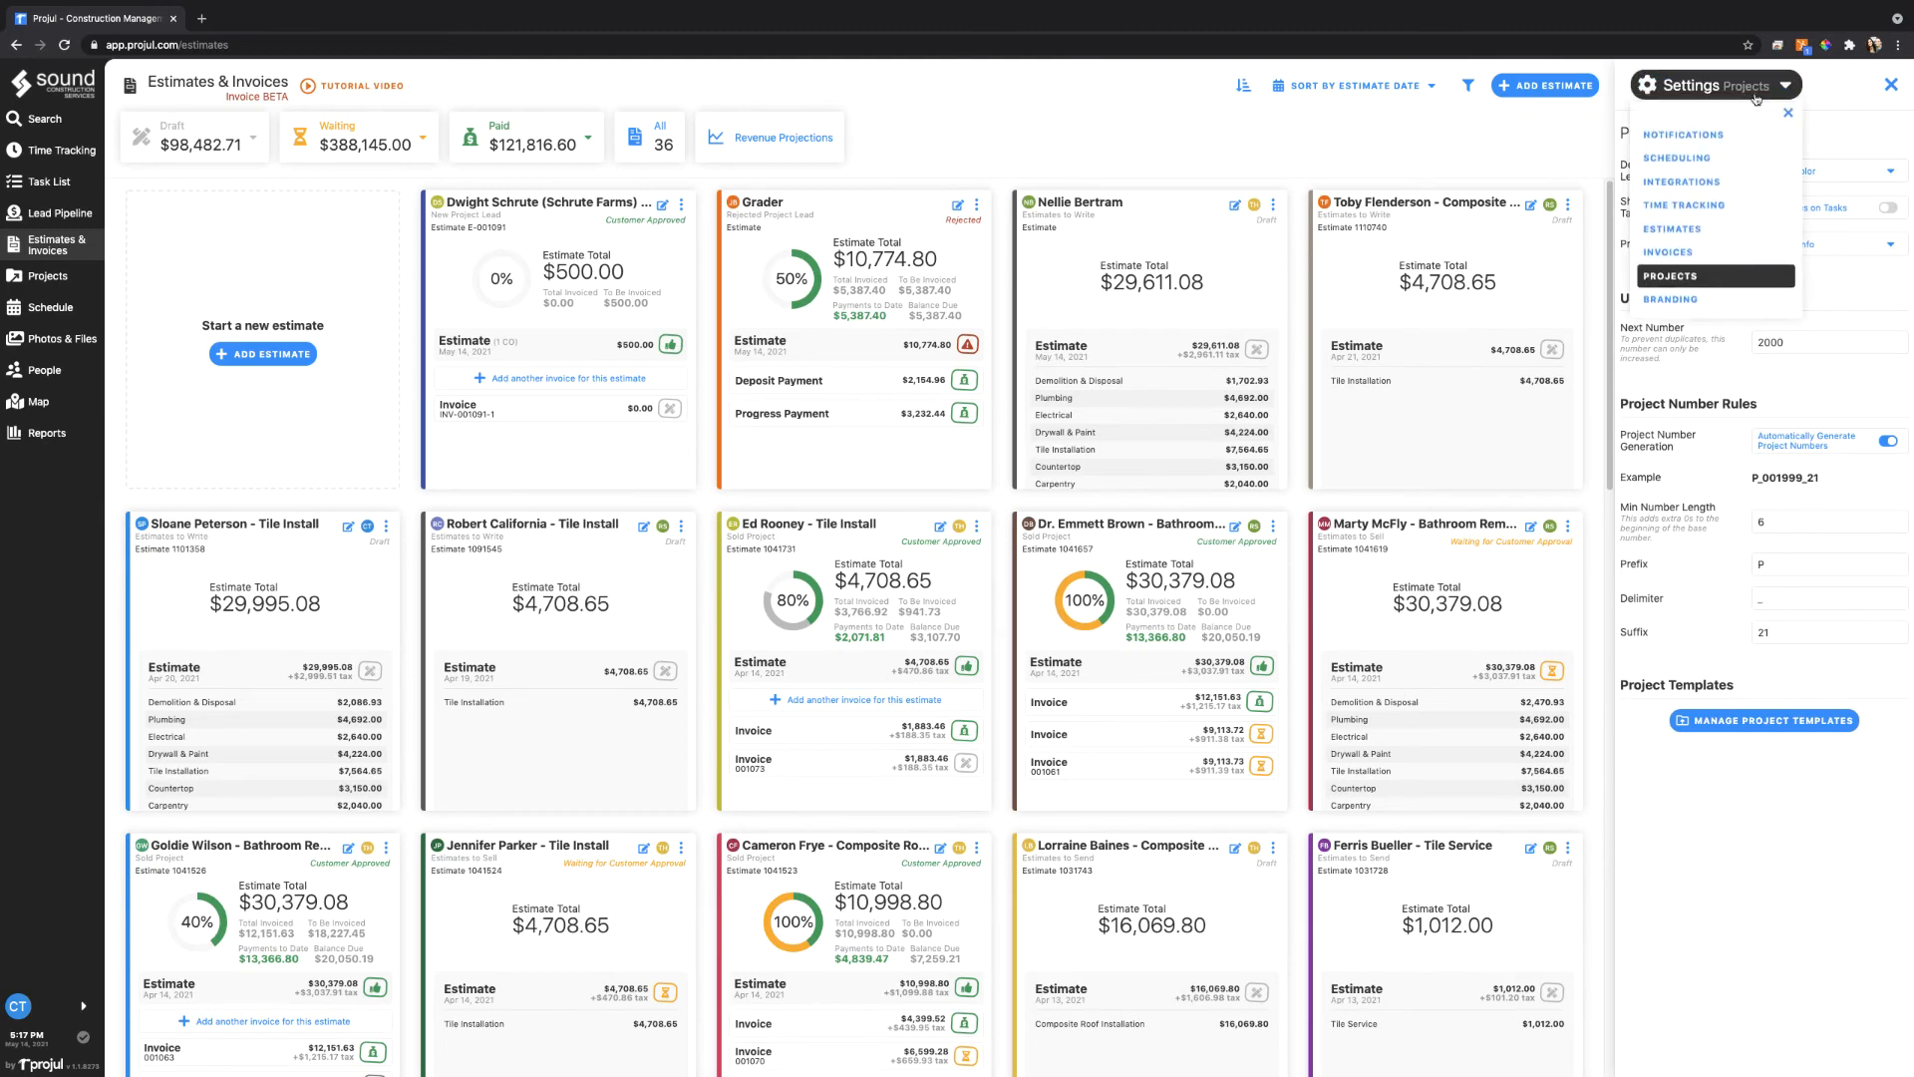
left_click(1671, 228)
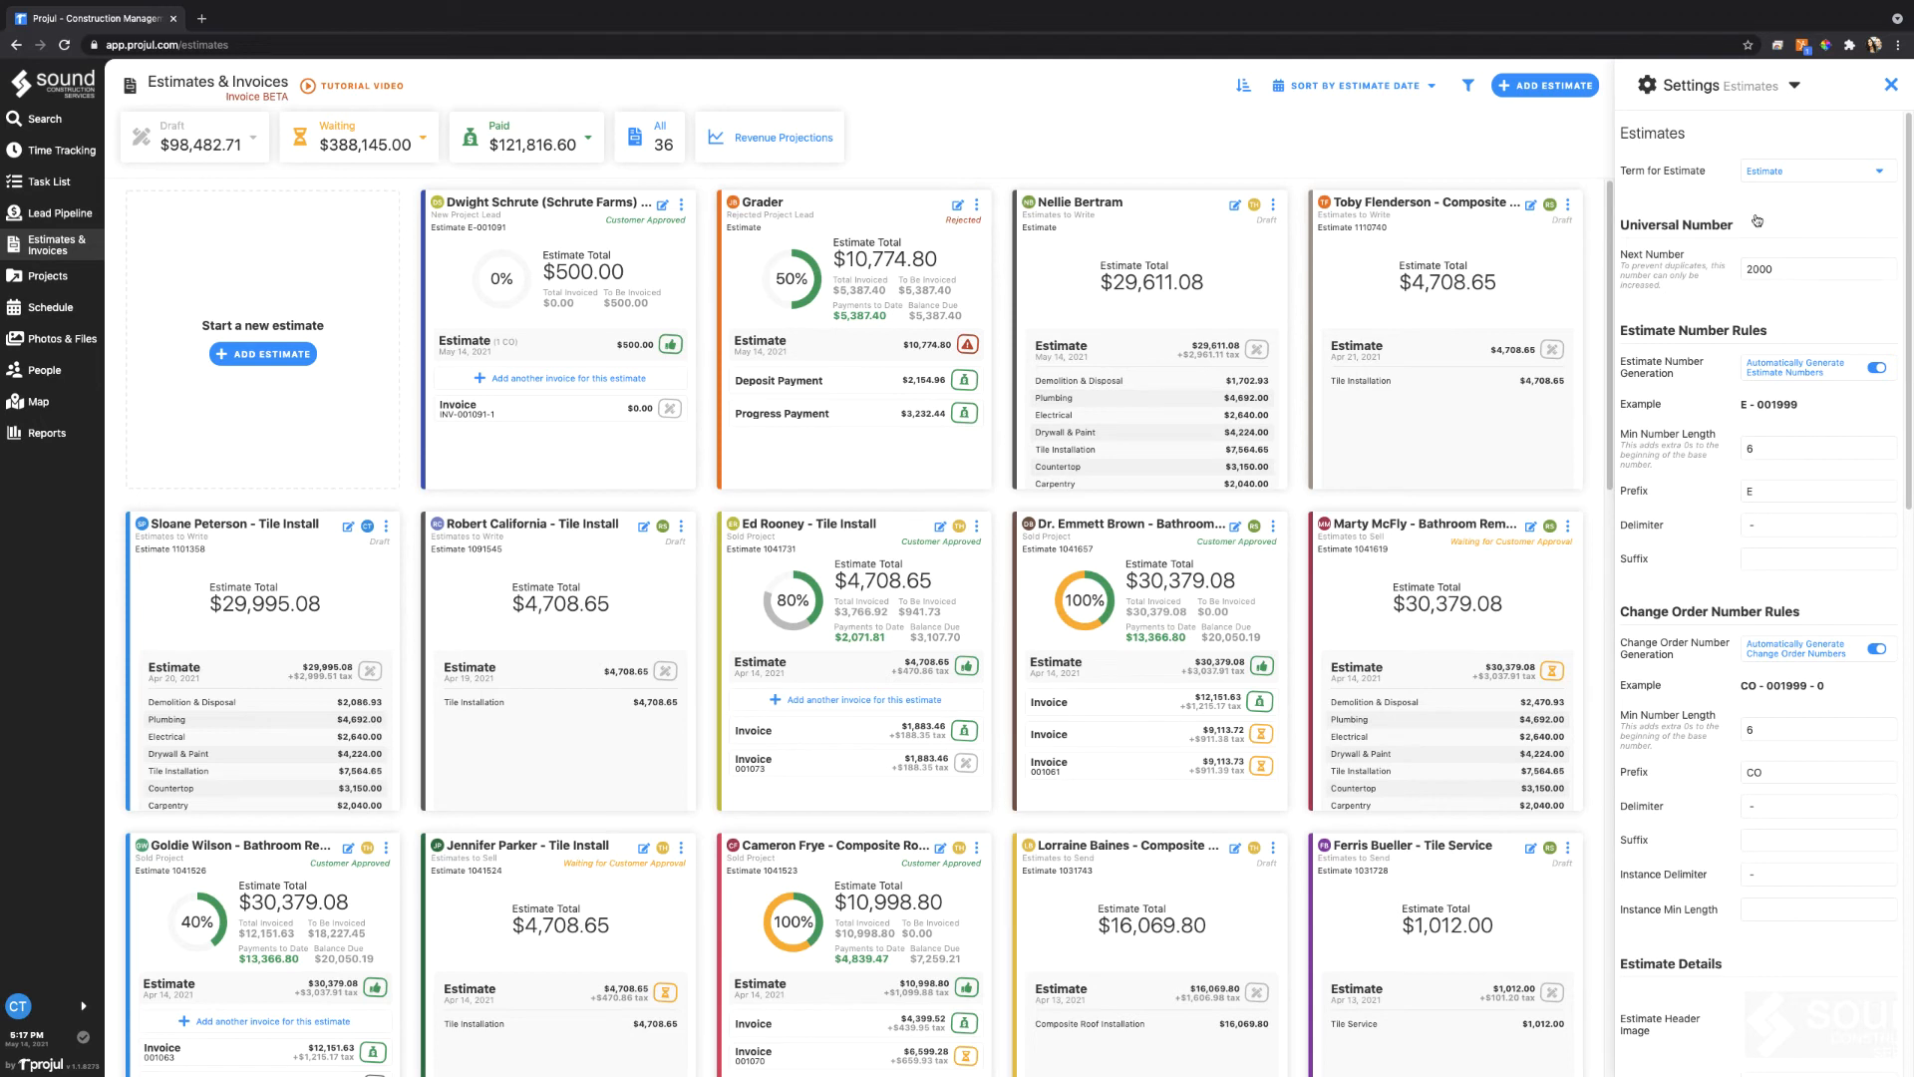
mouse_move(1765, 879)
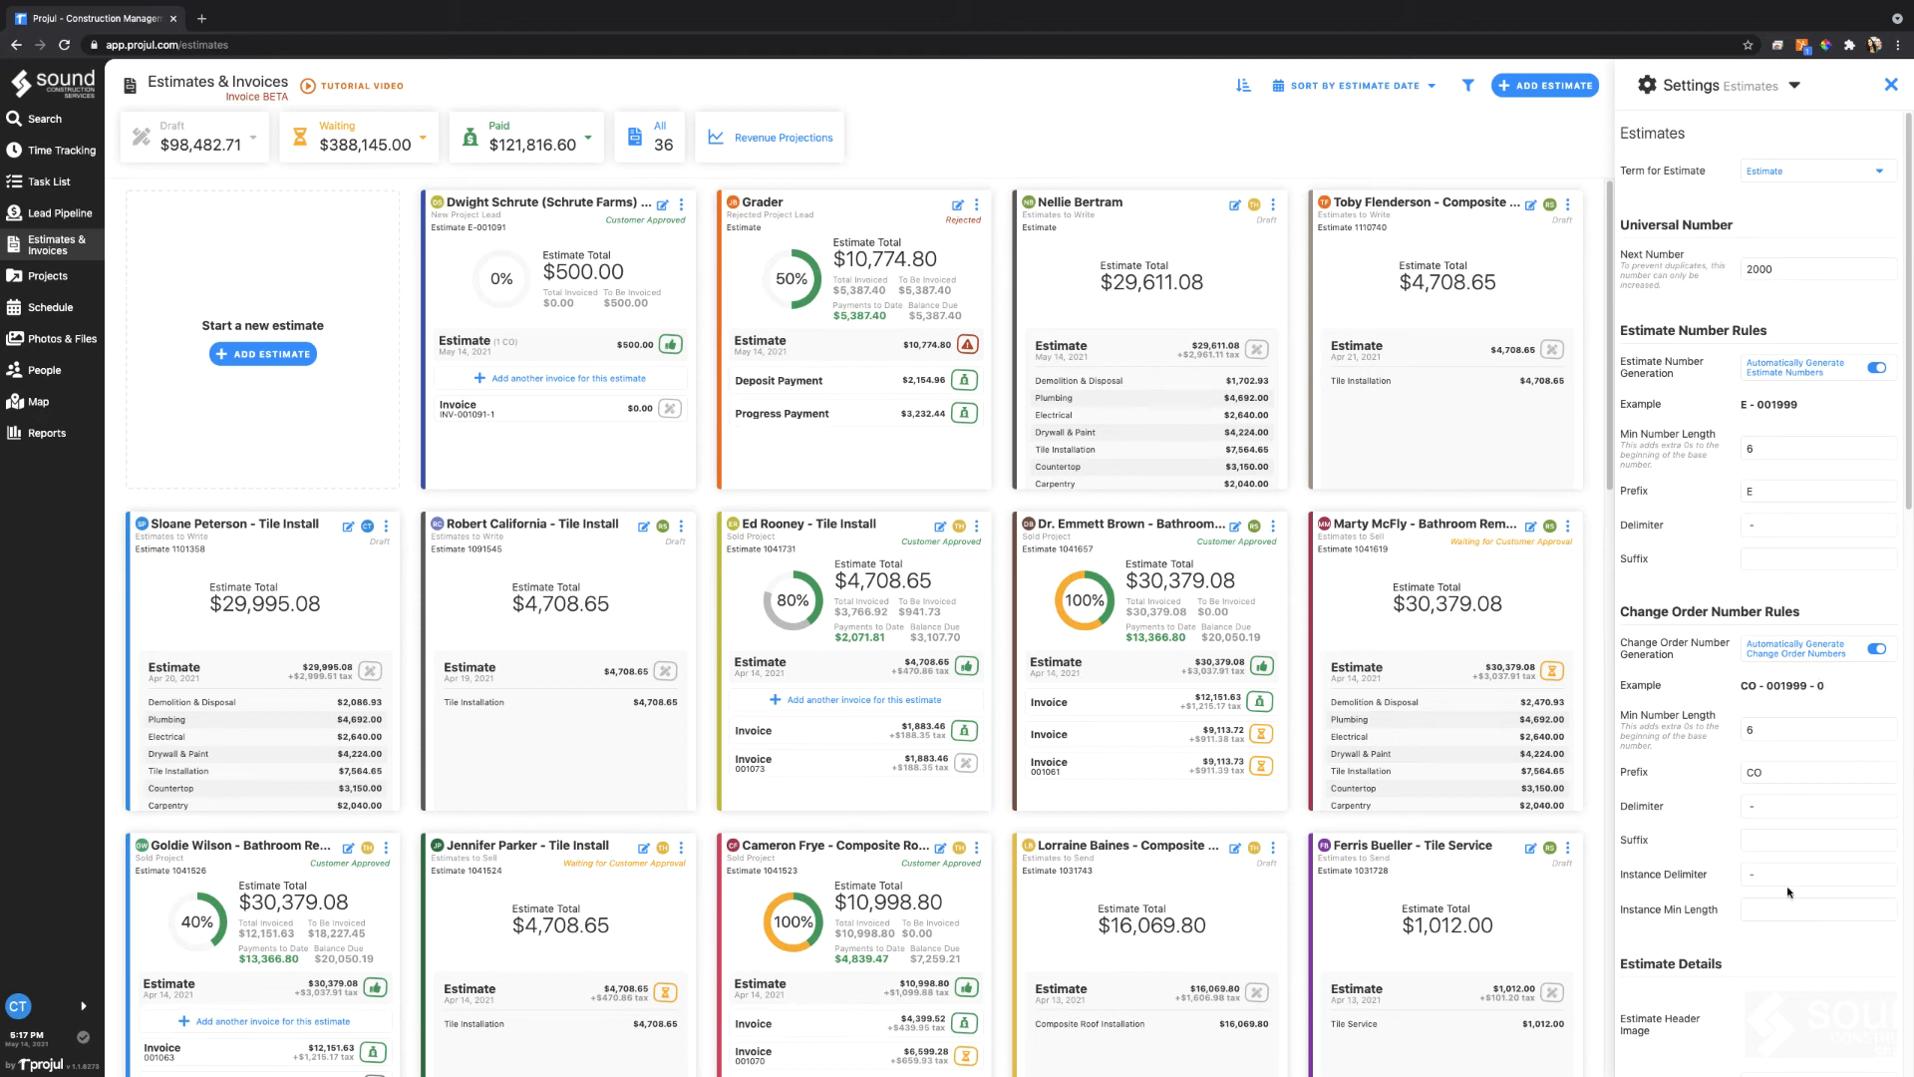
type("21")
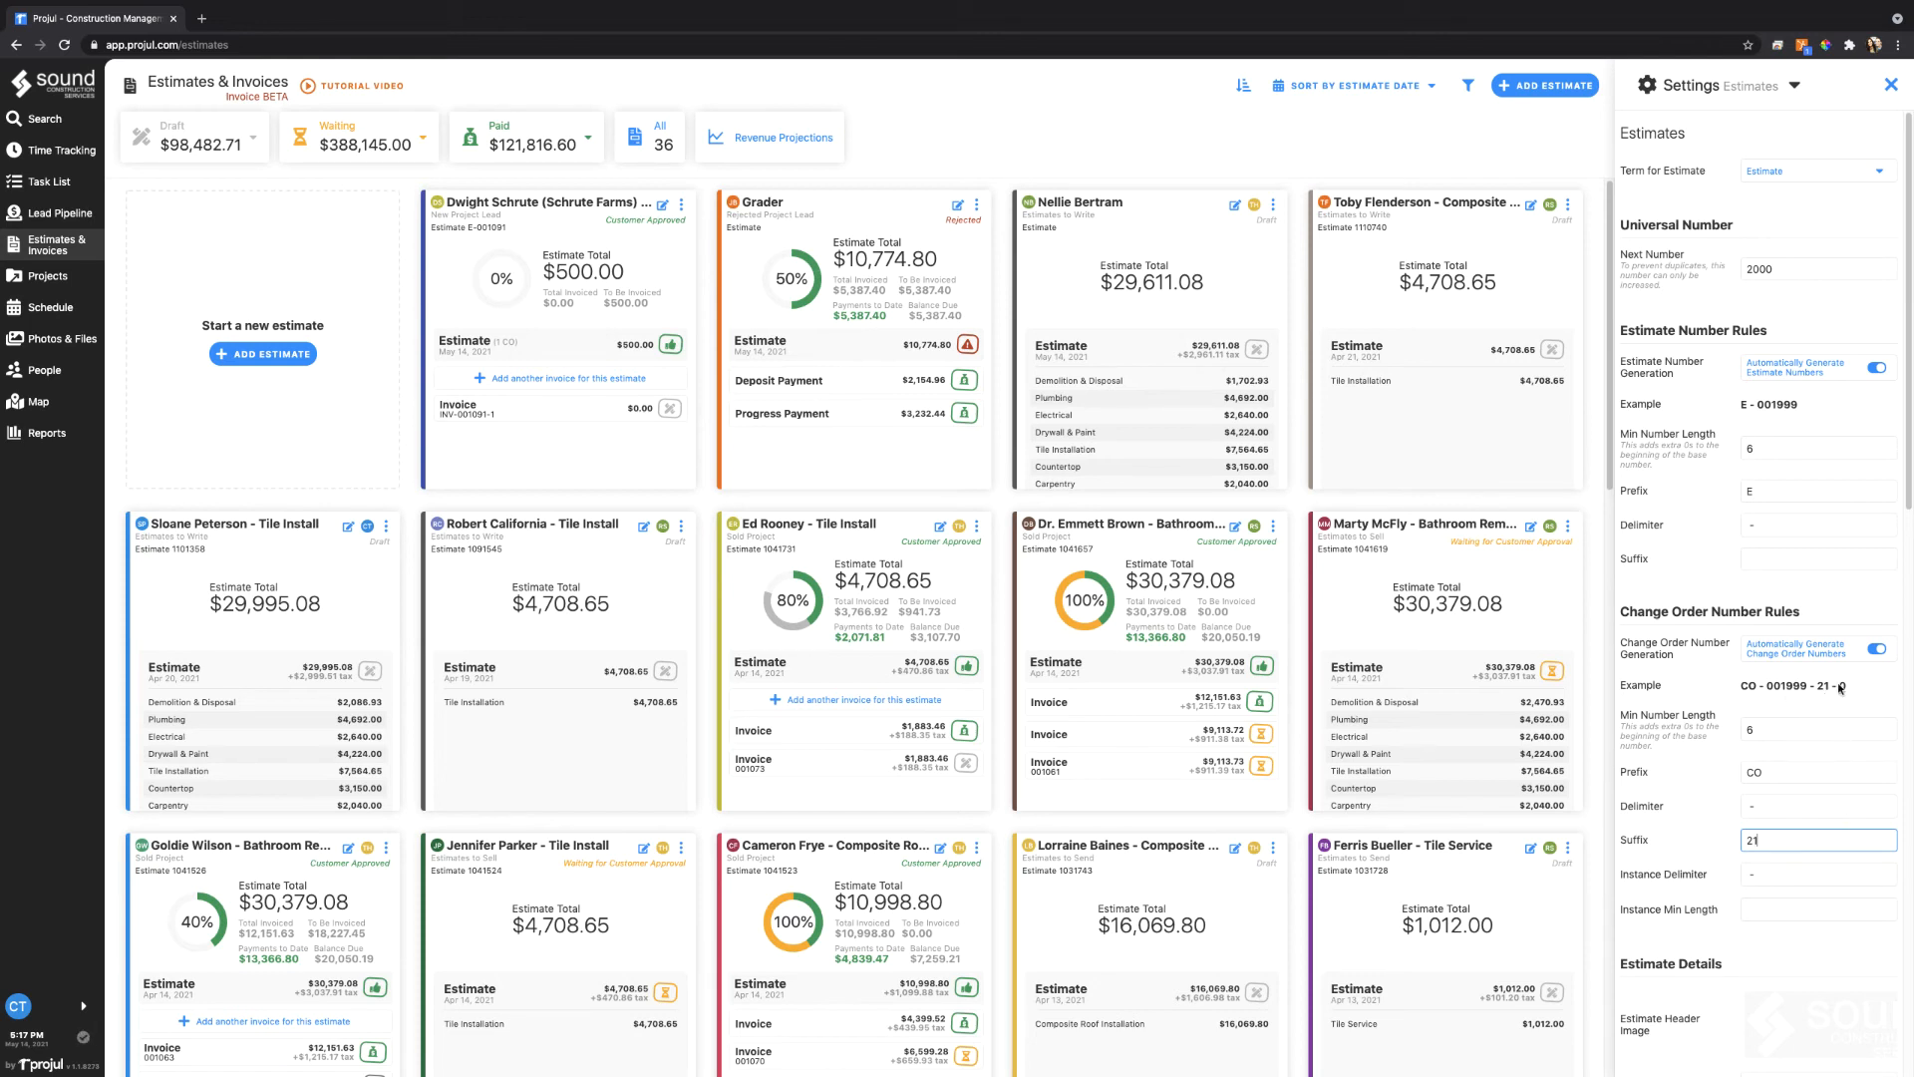
key("BackSpace")
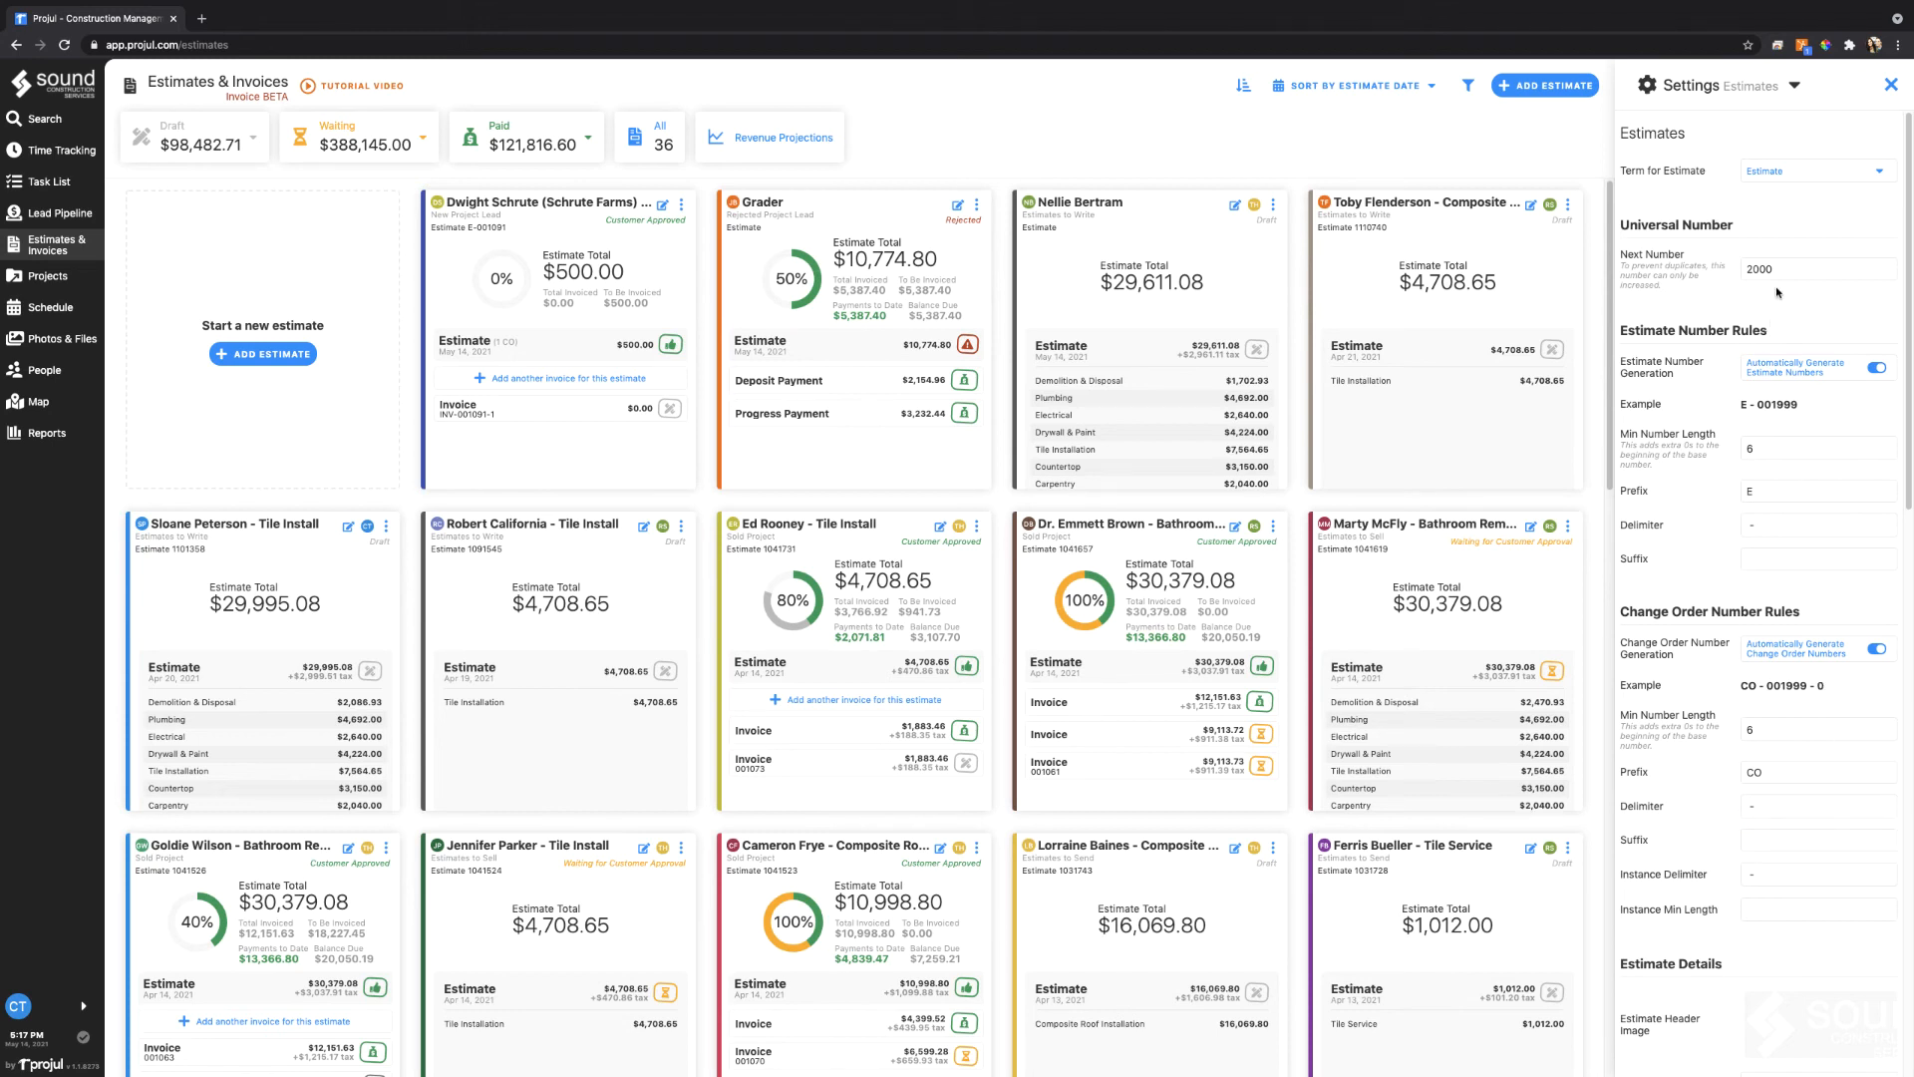
left_click(1768, 86)
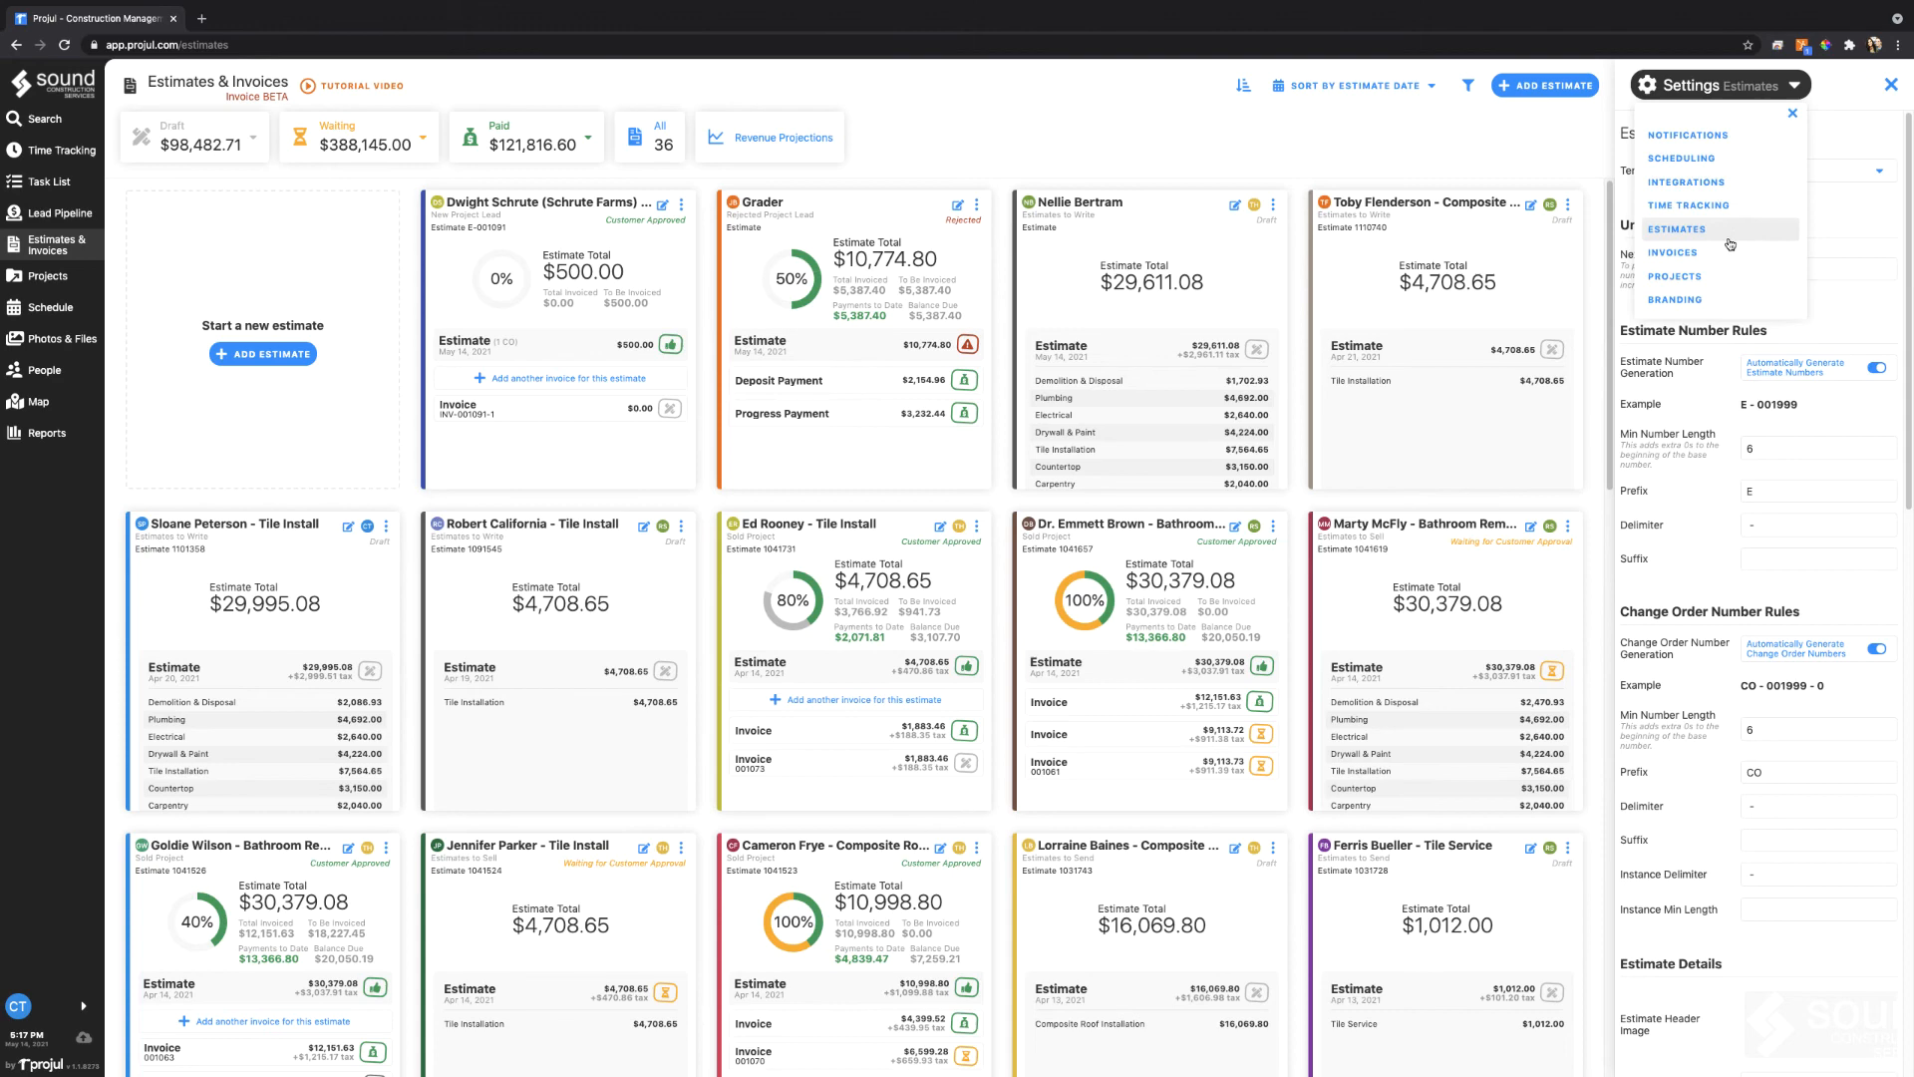
Review invoice numbering INV-001999-0, revisit Projects settings and close settings
left_click(1671, 253)
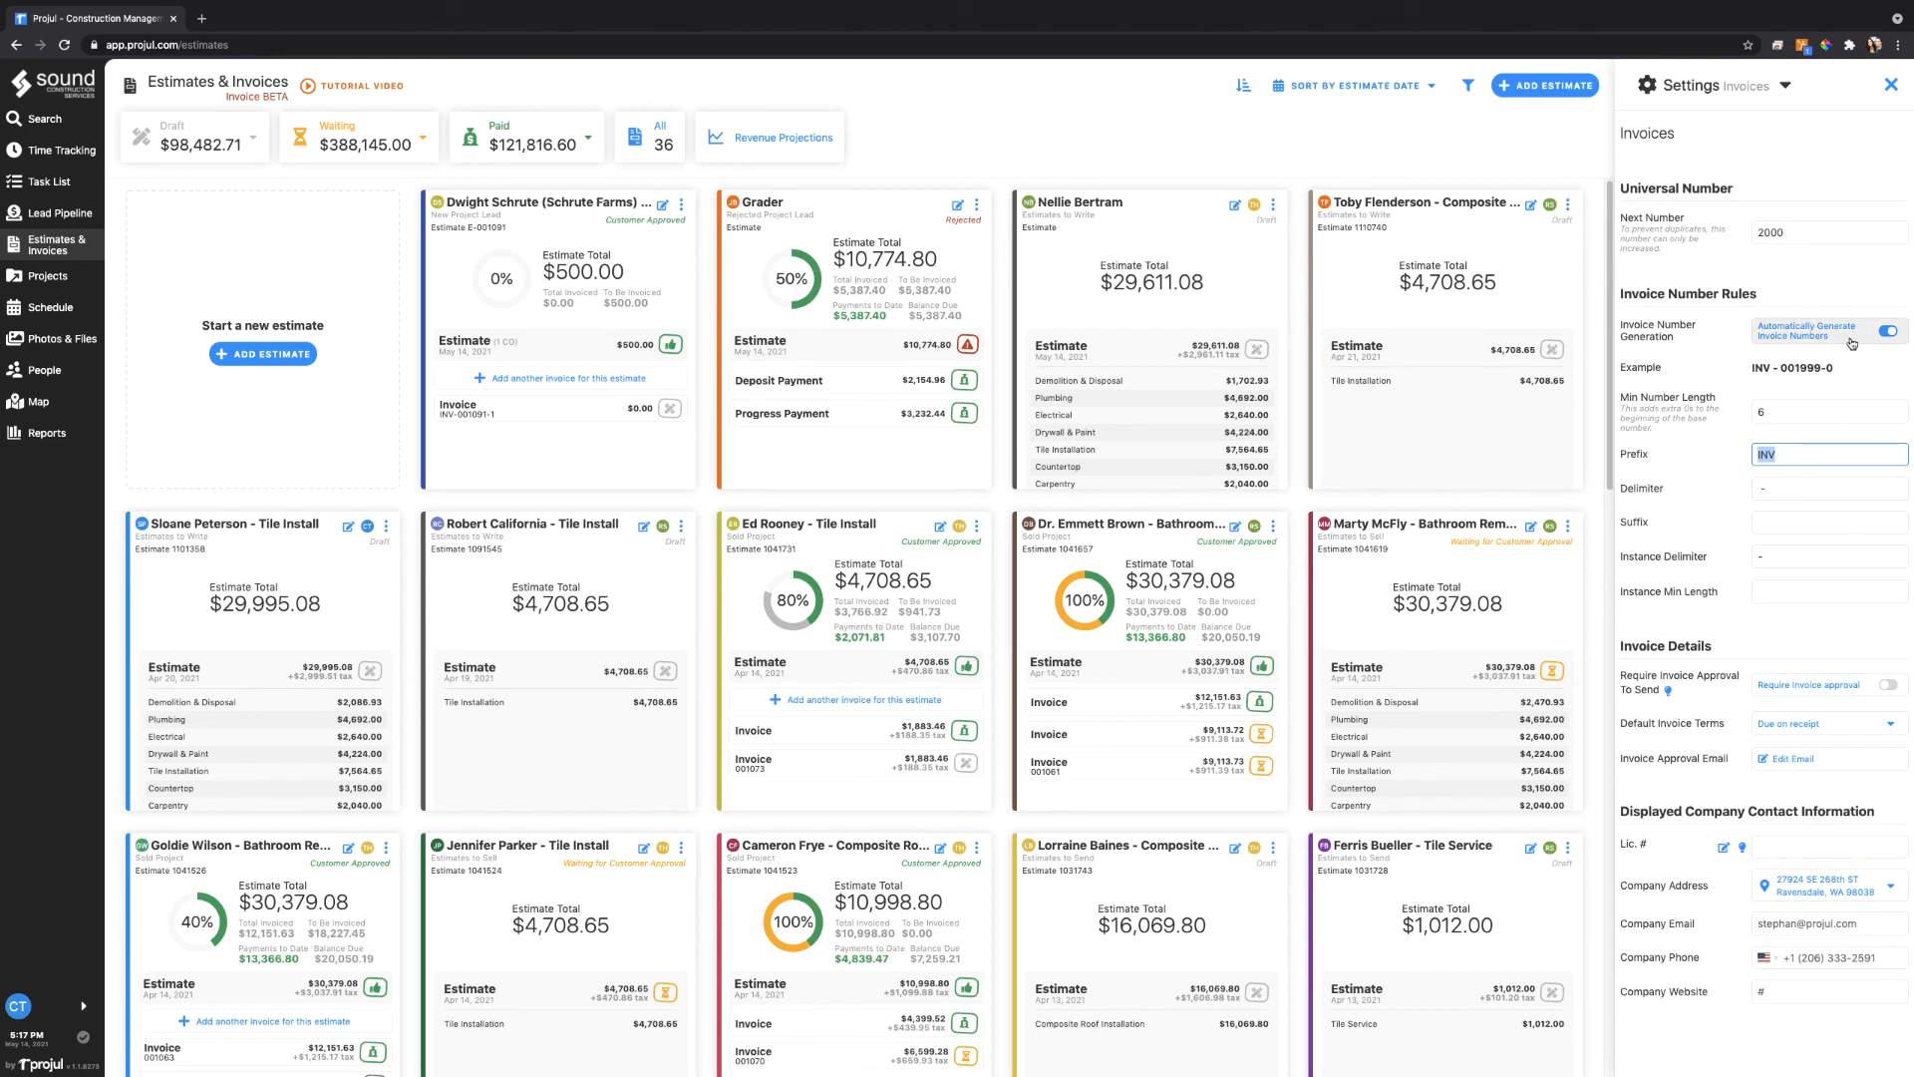
left_click(1764, 85)
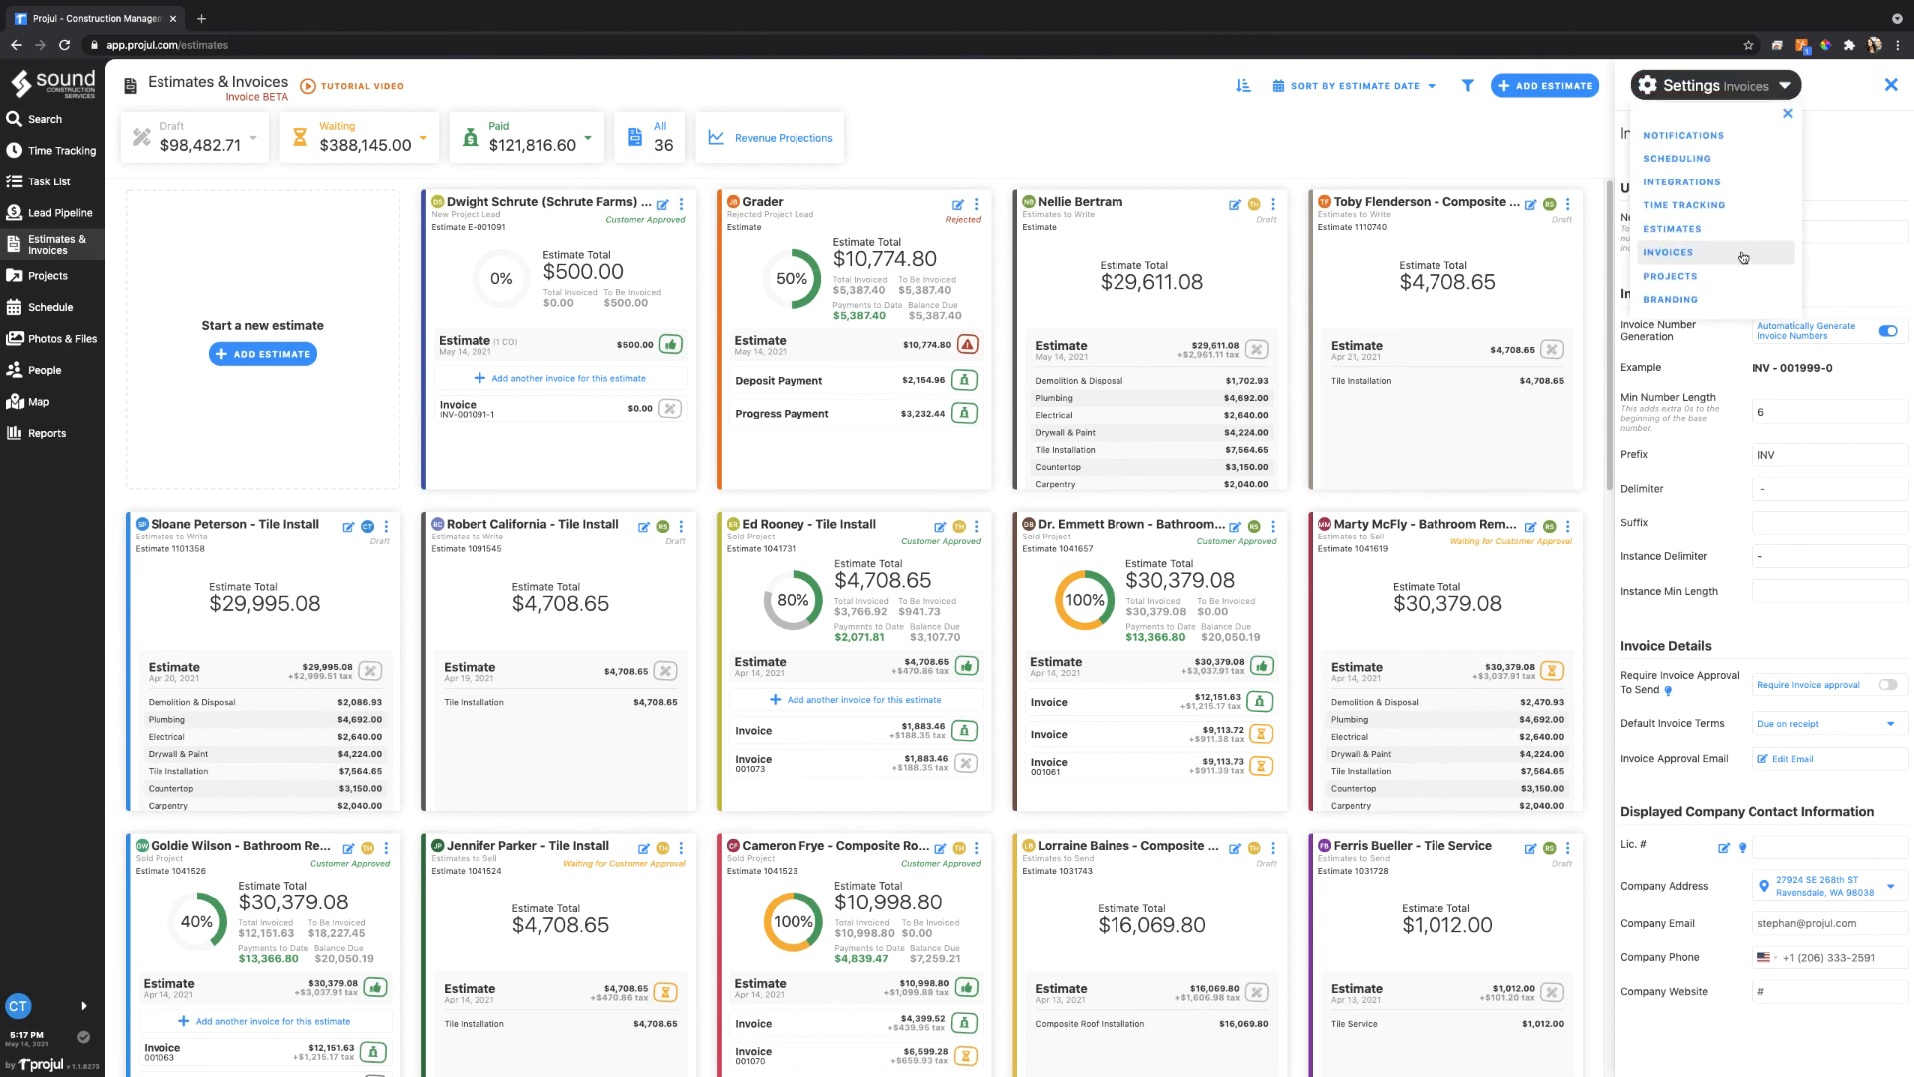
left_click(1667, 275)
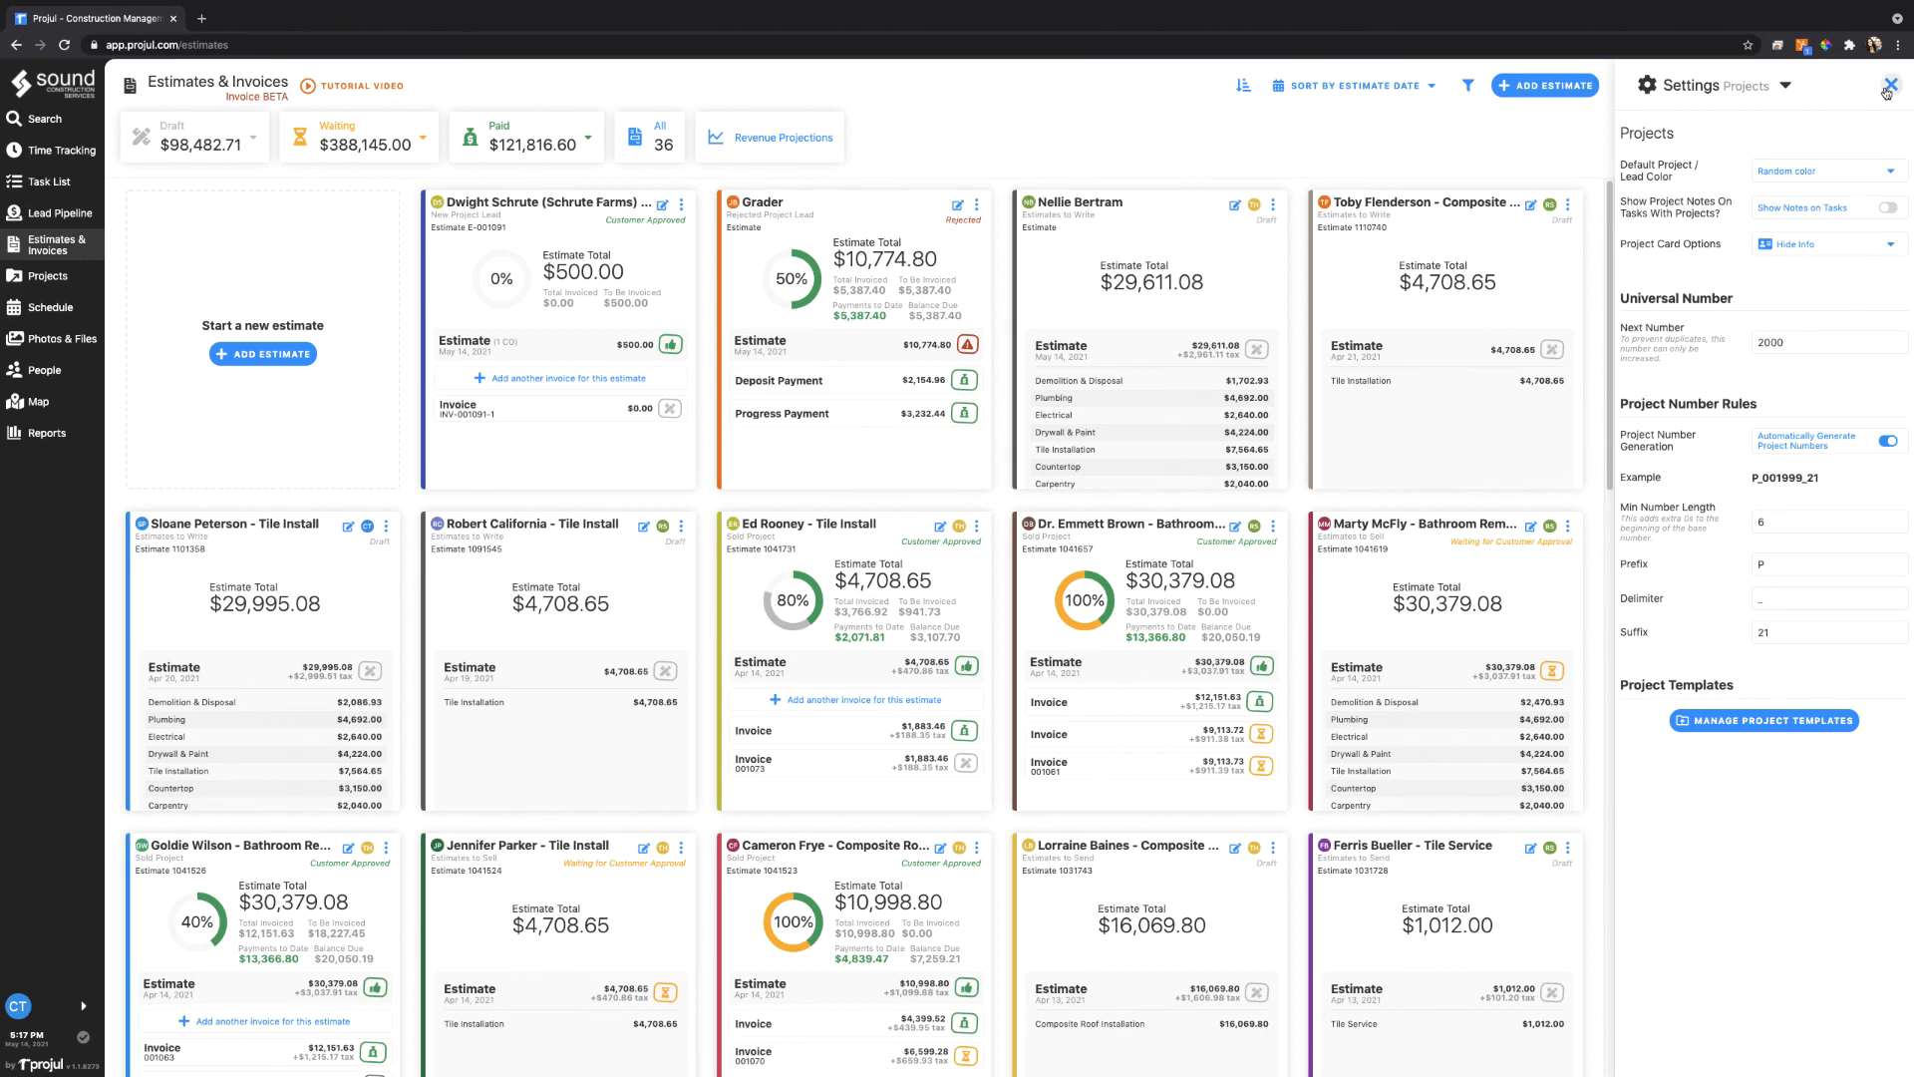
left_click(1884, 94)
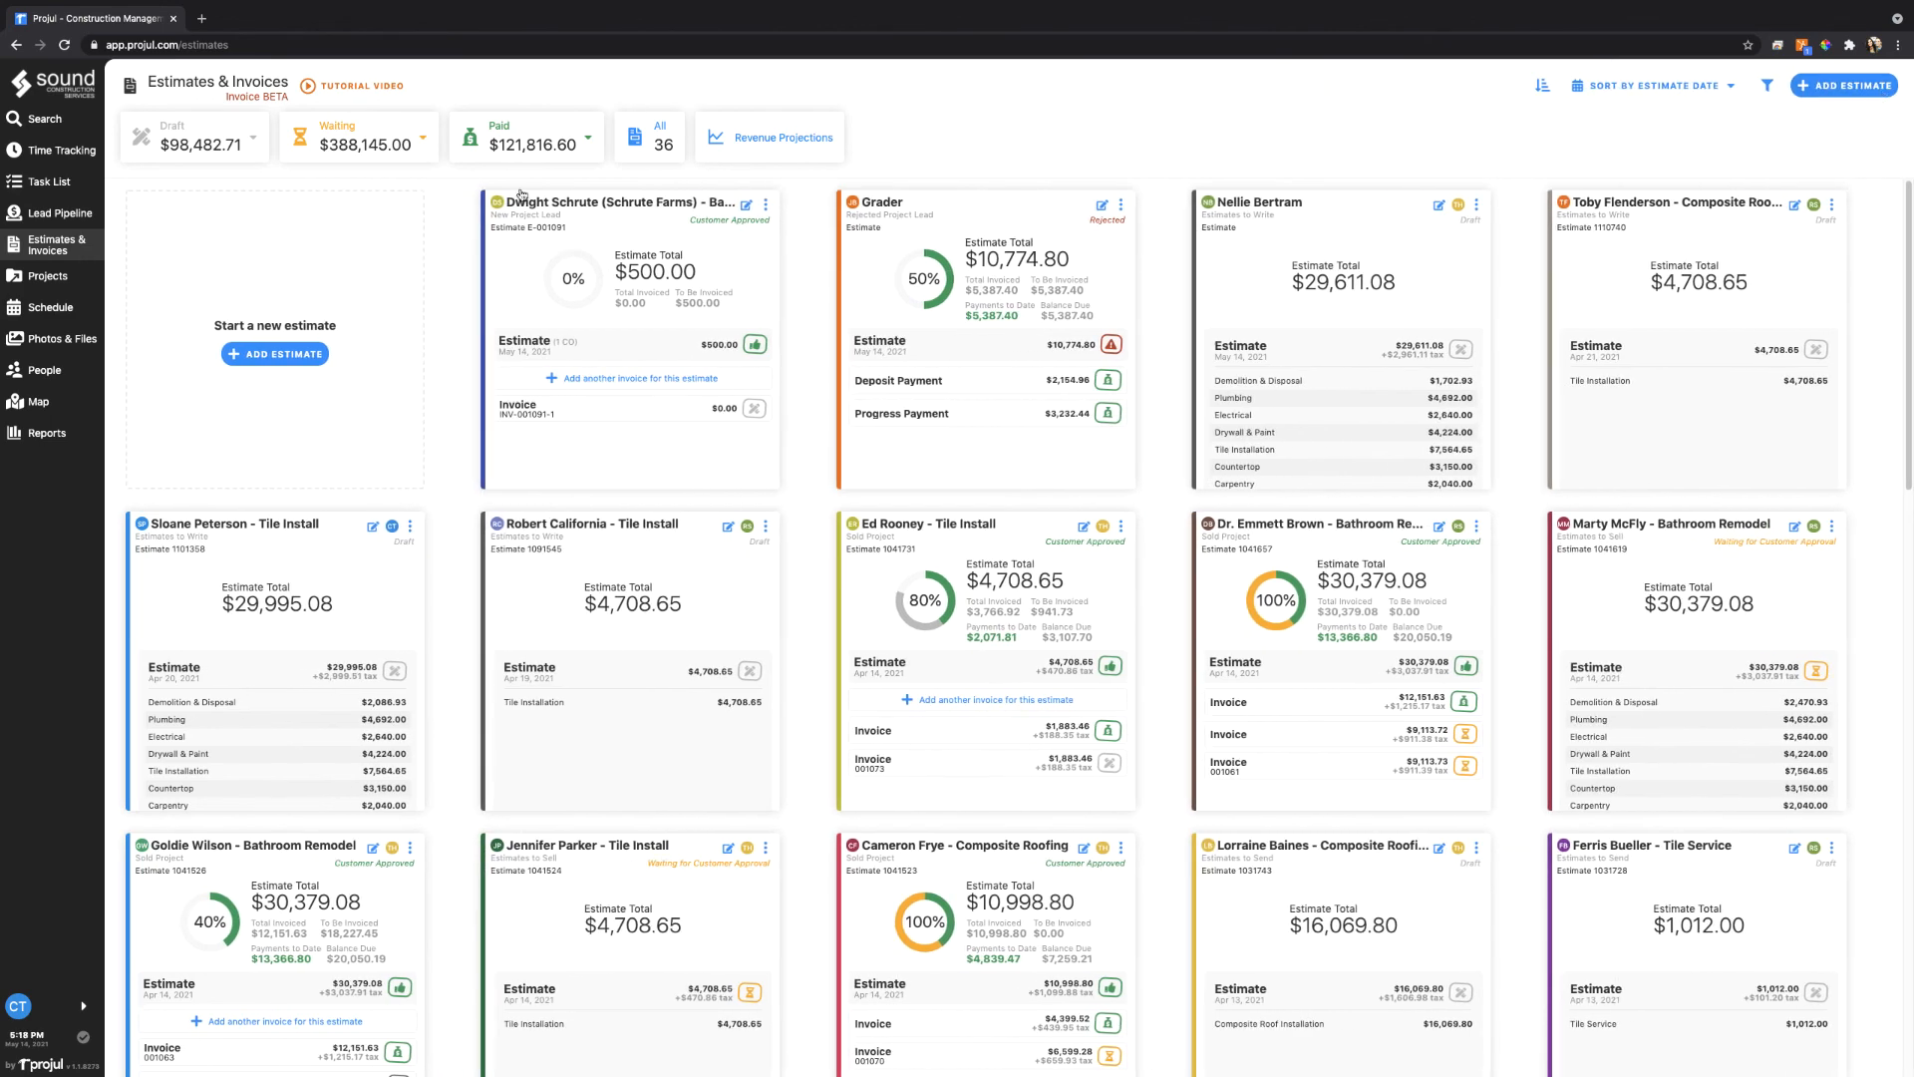
Return to the Sound Construction Services welcome page
left_click(52, 81)
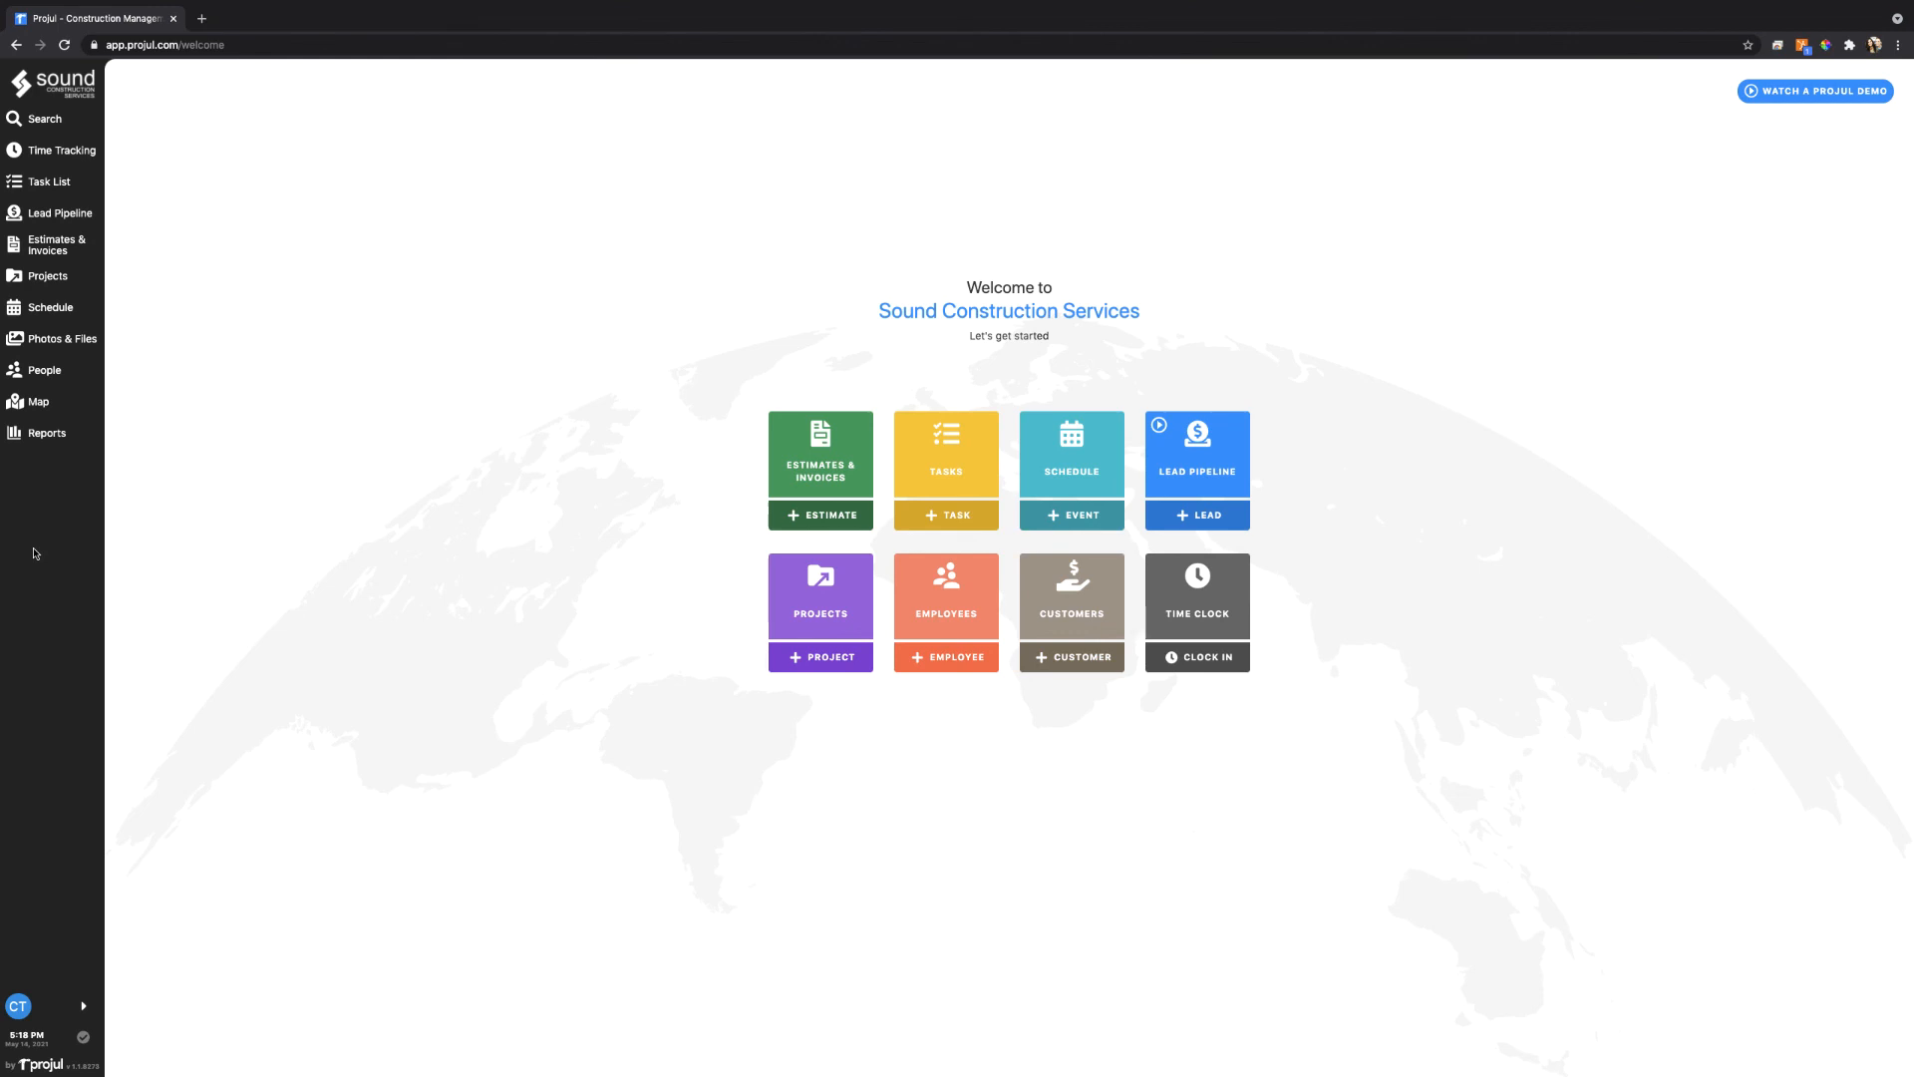
mouse_move(146, 530)
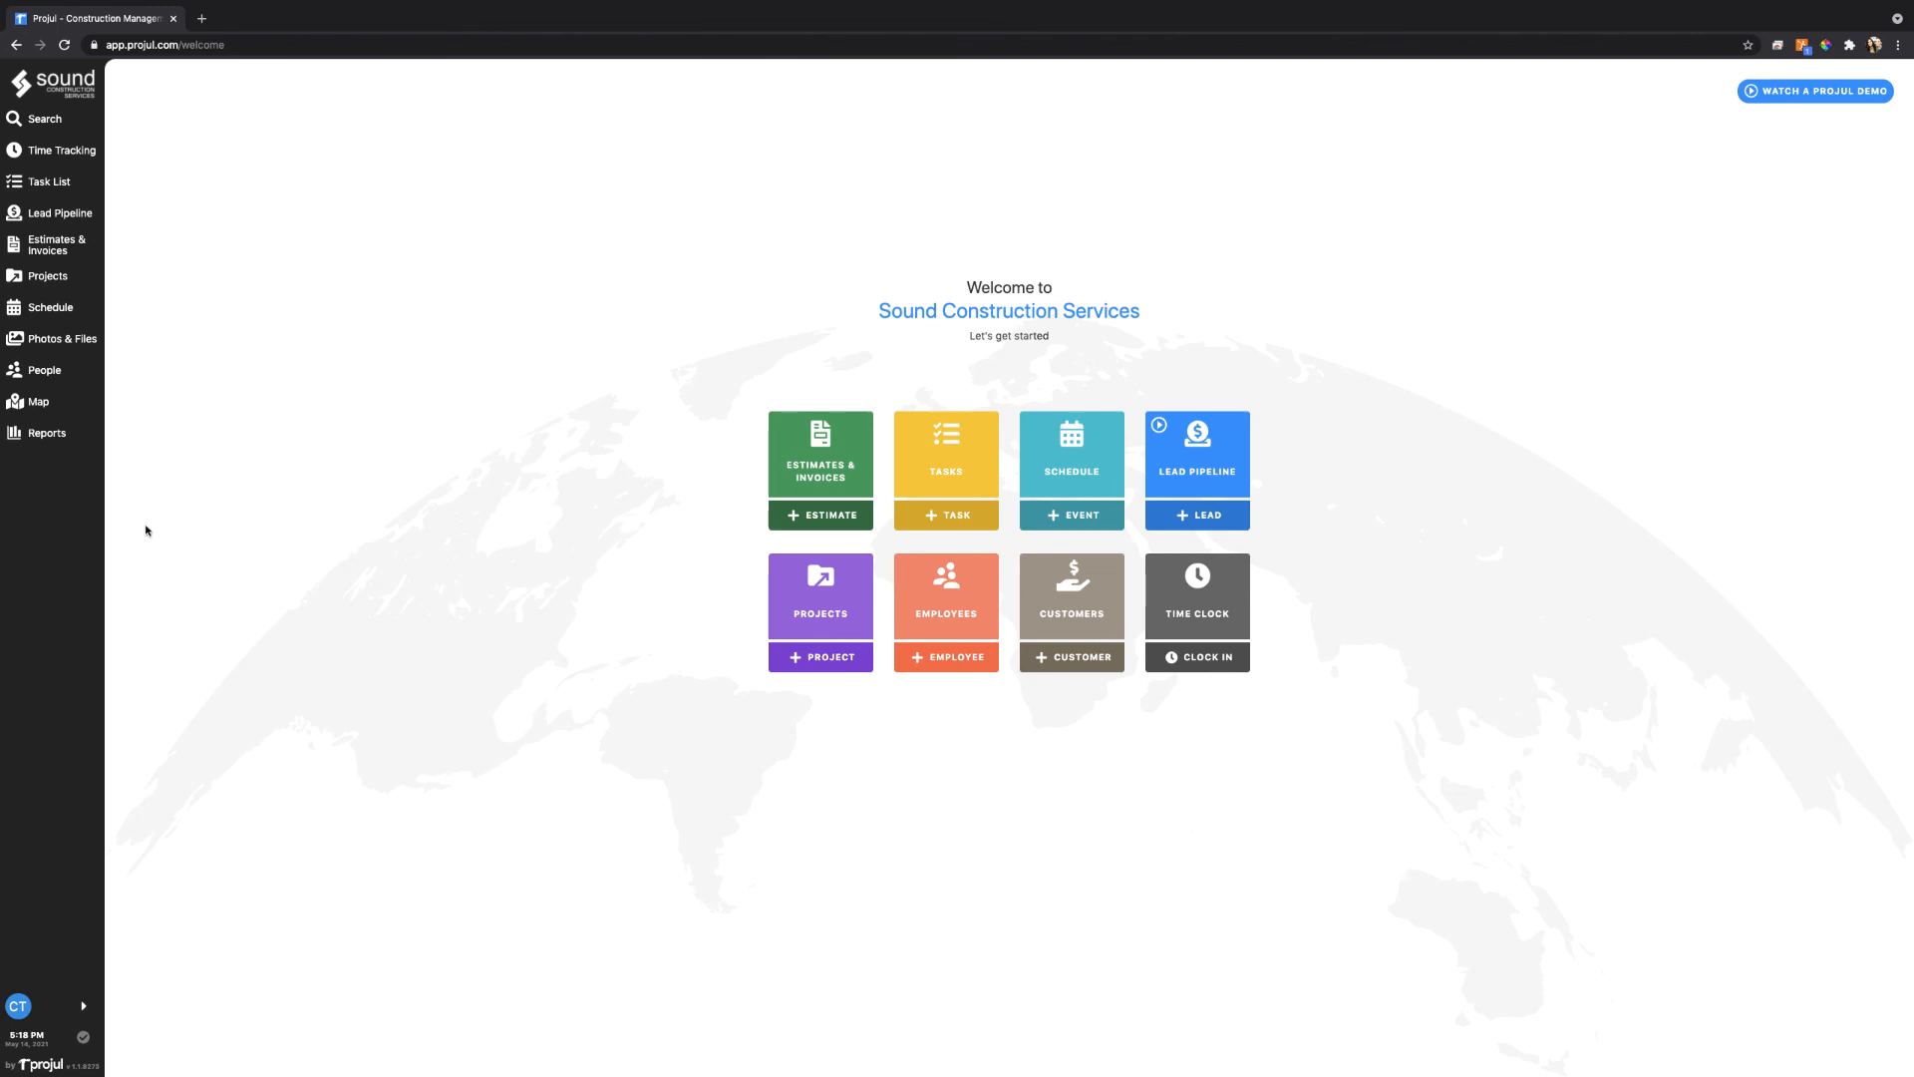